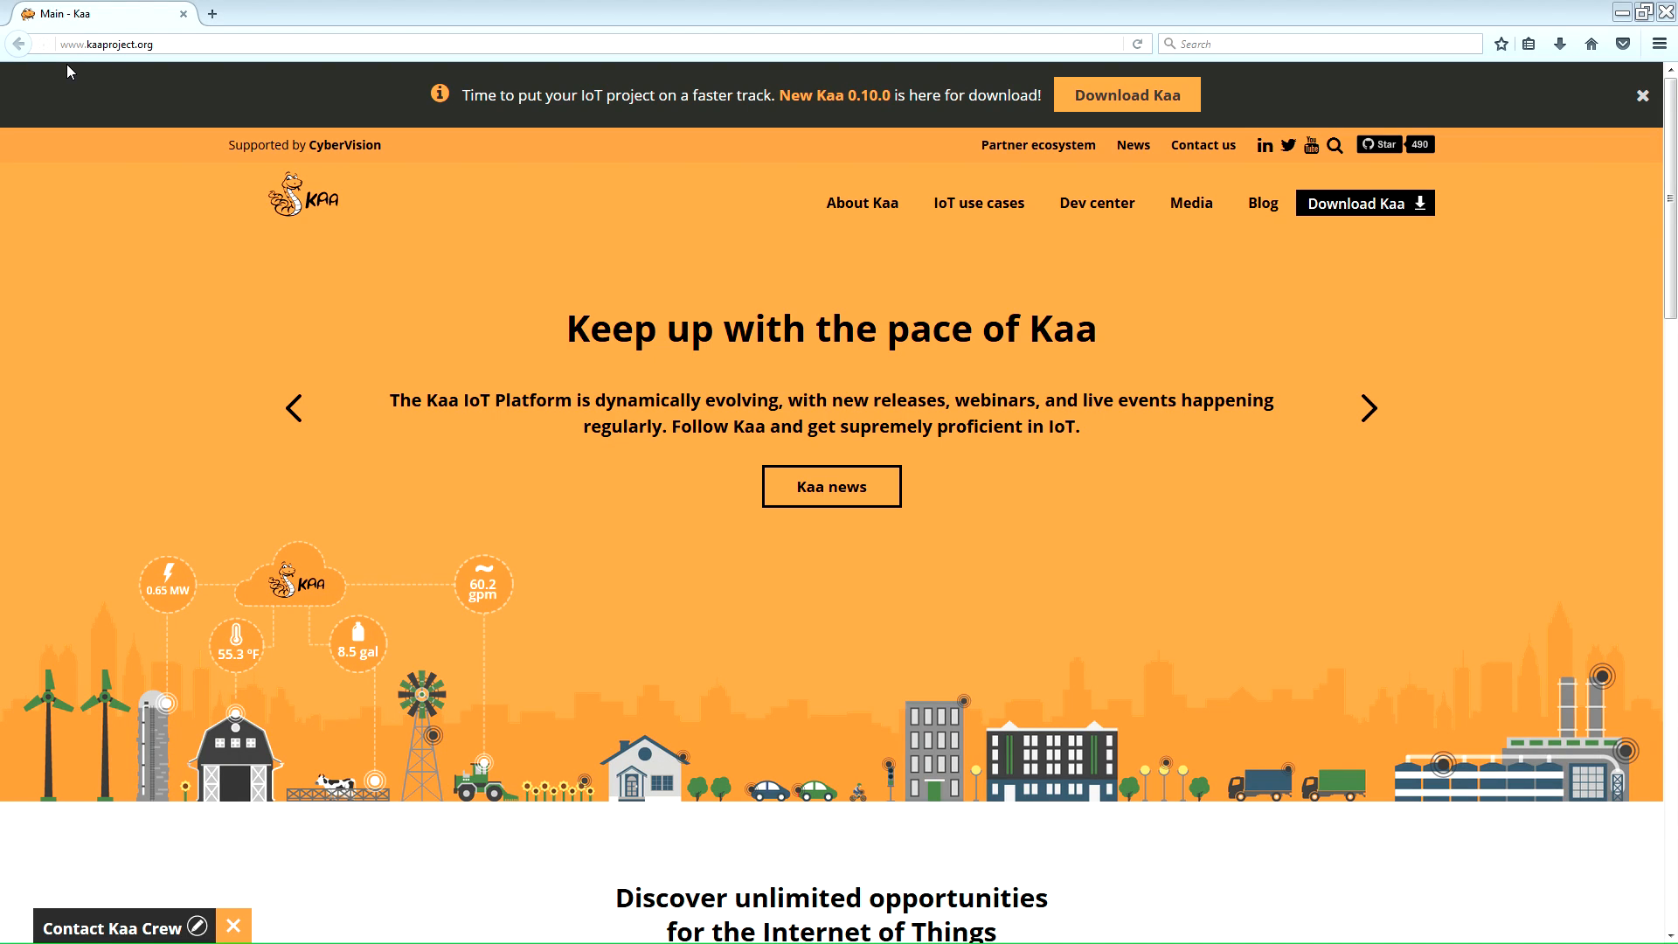
# Repeatedly activate the same control on the Kaa website page before moving to downloads
pyautogui.click(1366, 409)
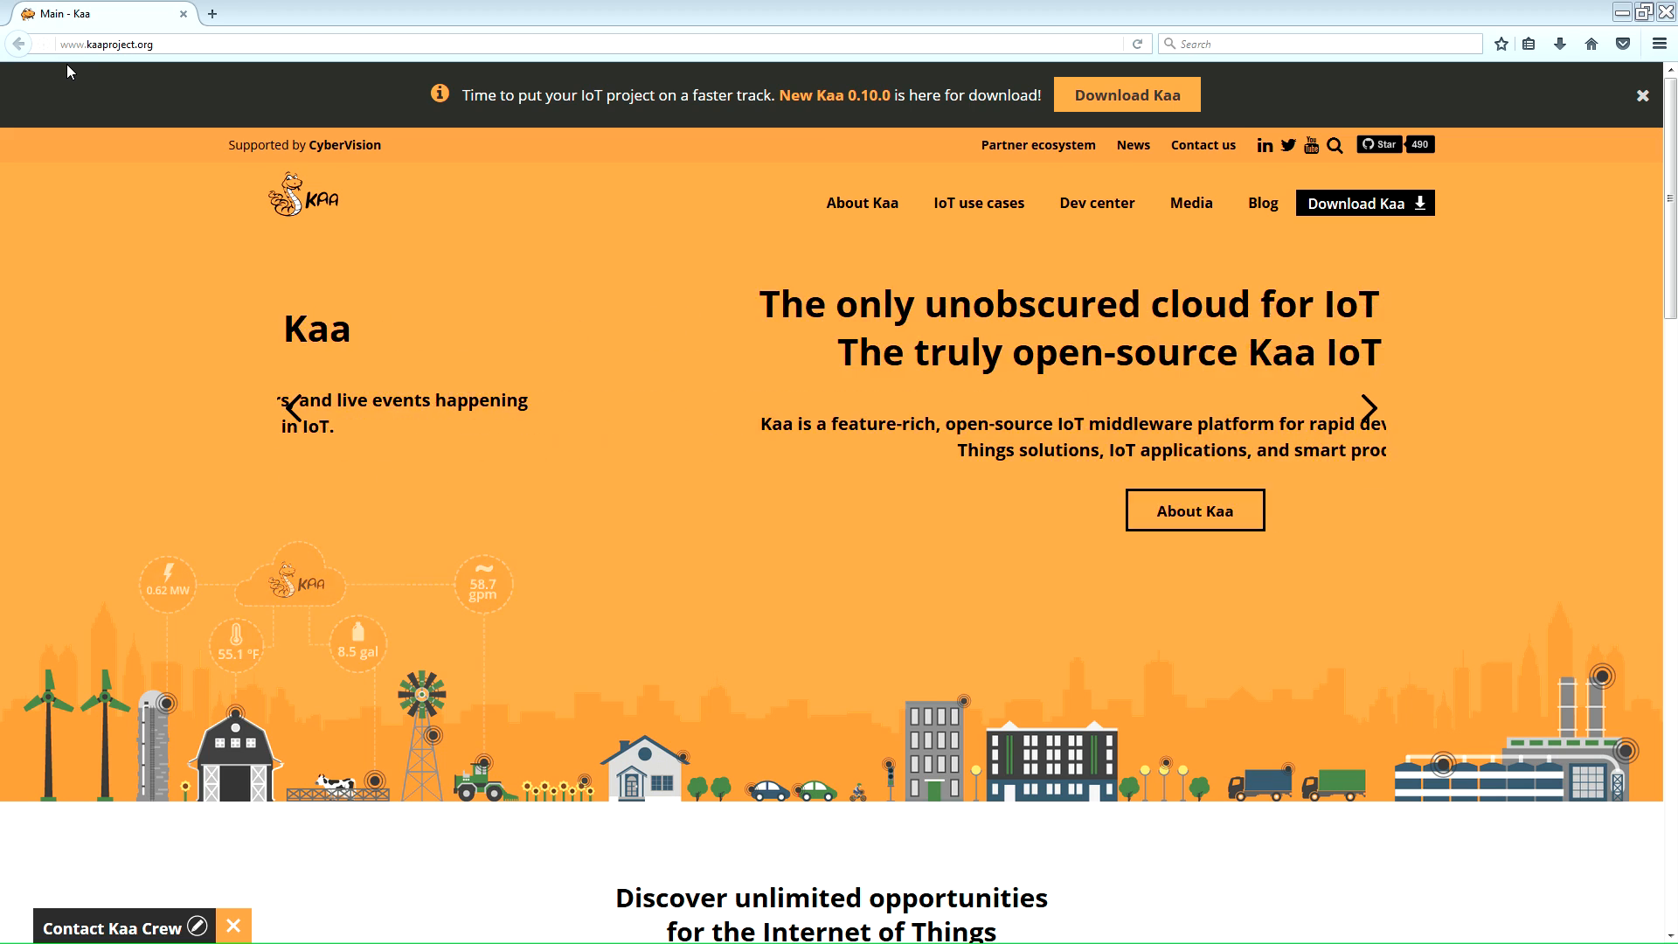
pyautogui.click(1367, 407)
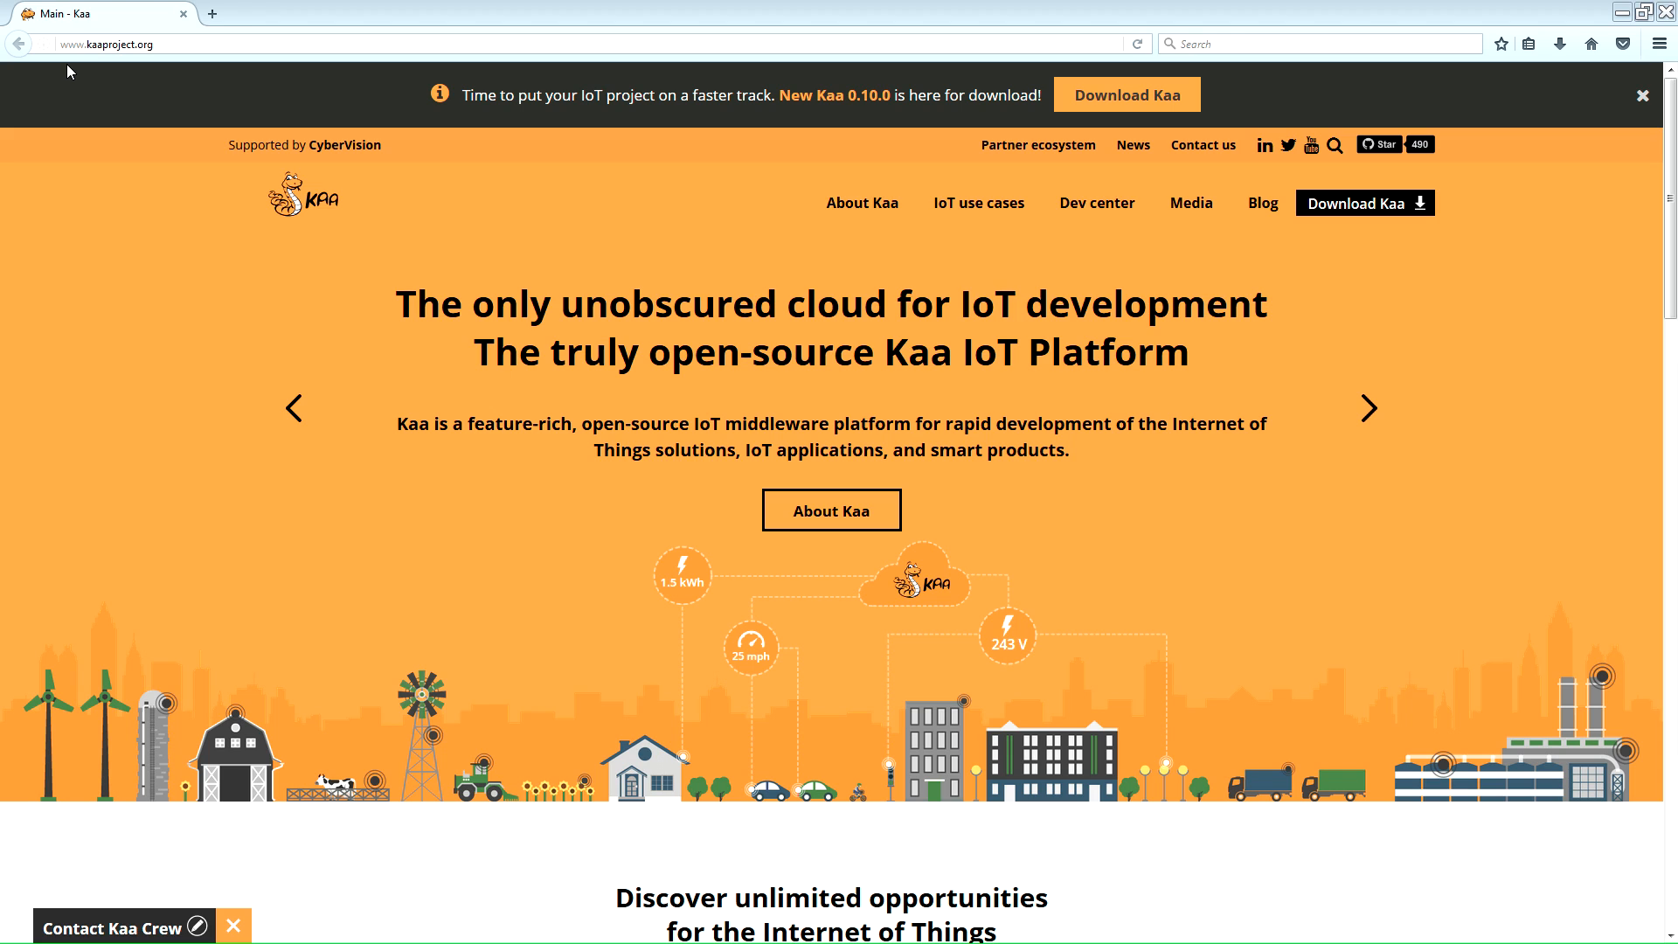
pyautogui.click(1367, 409)
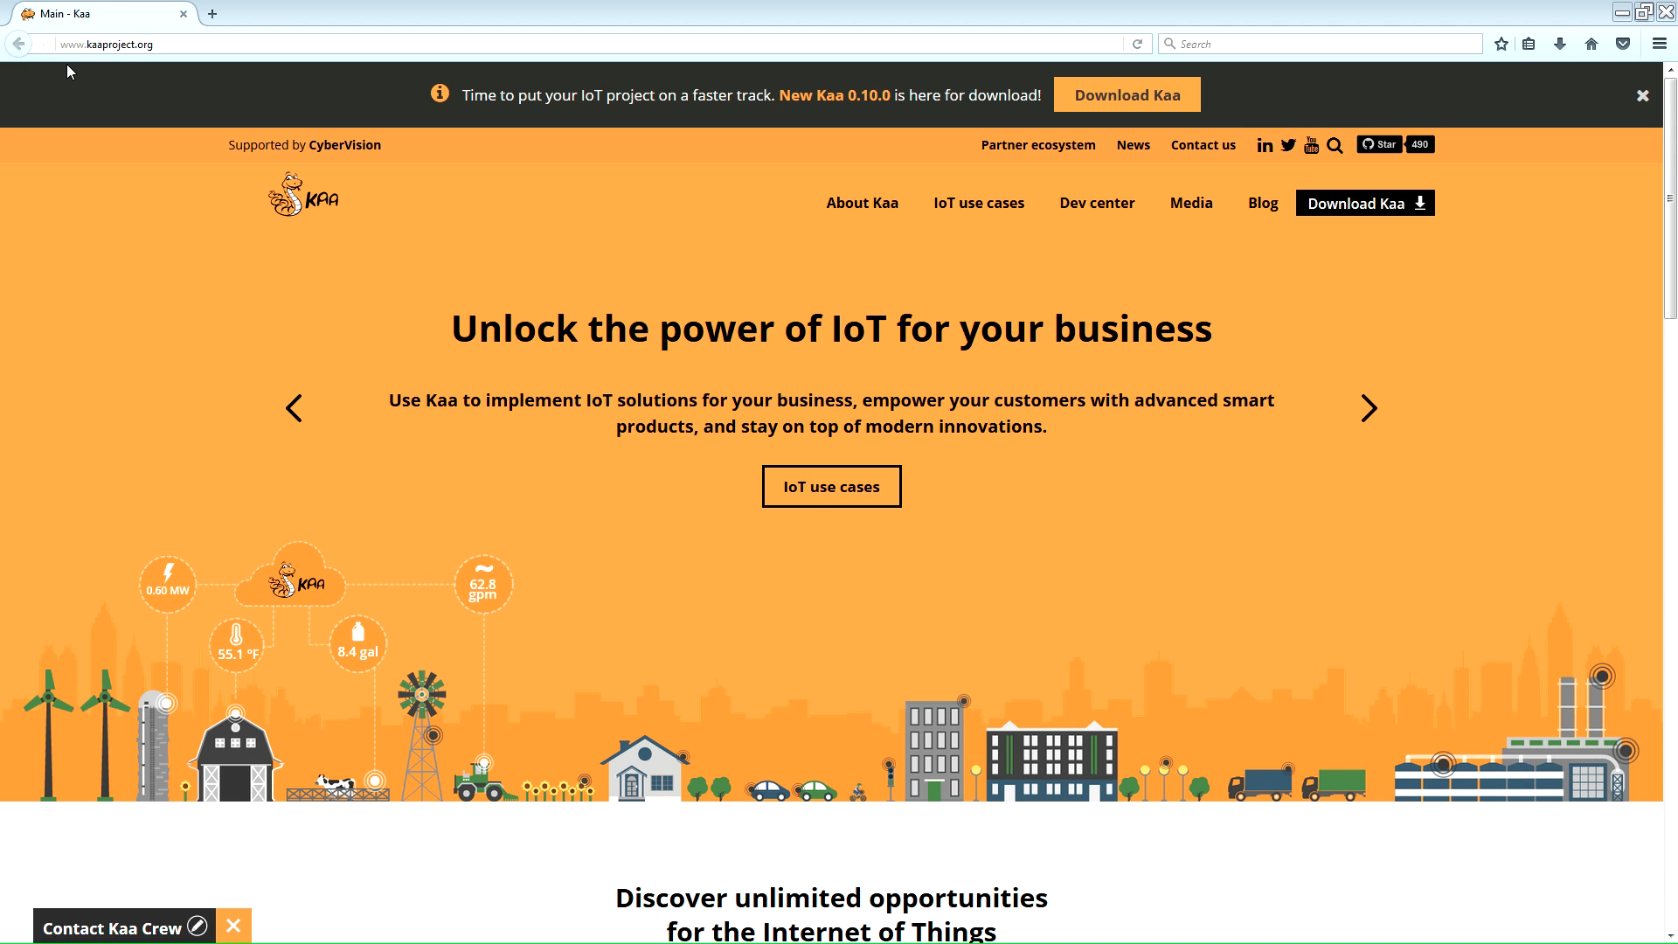
pyautogui.click(1367, 409)
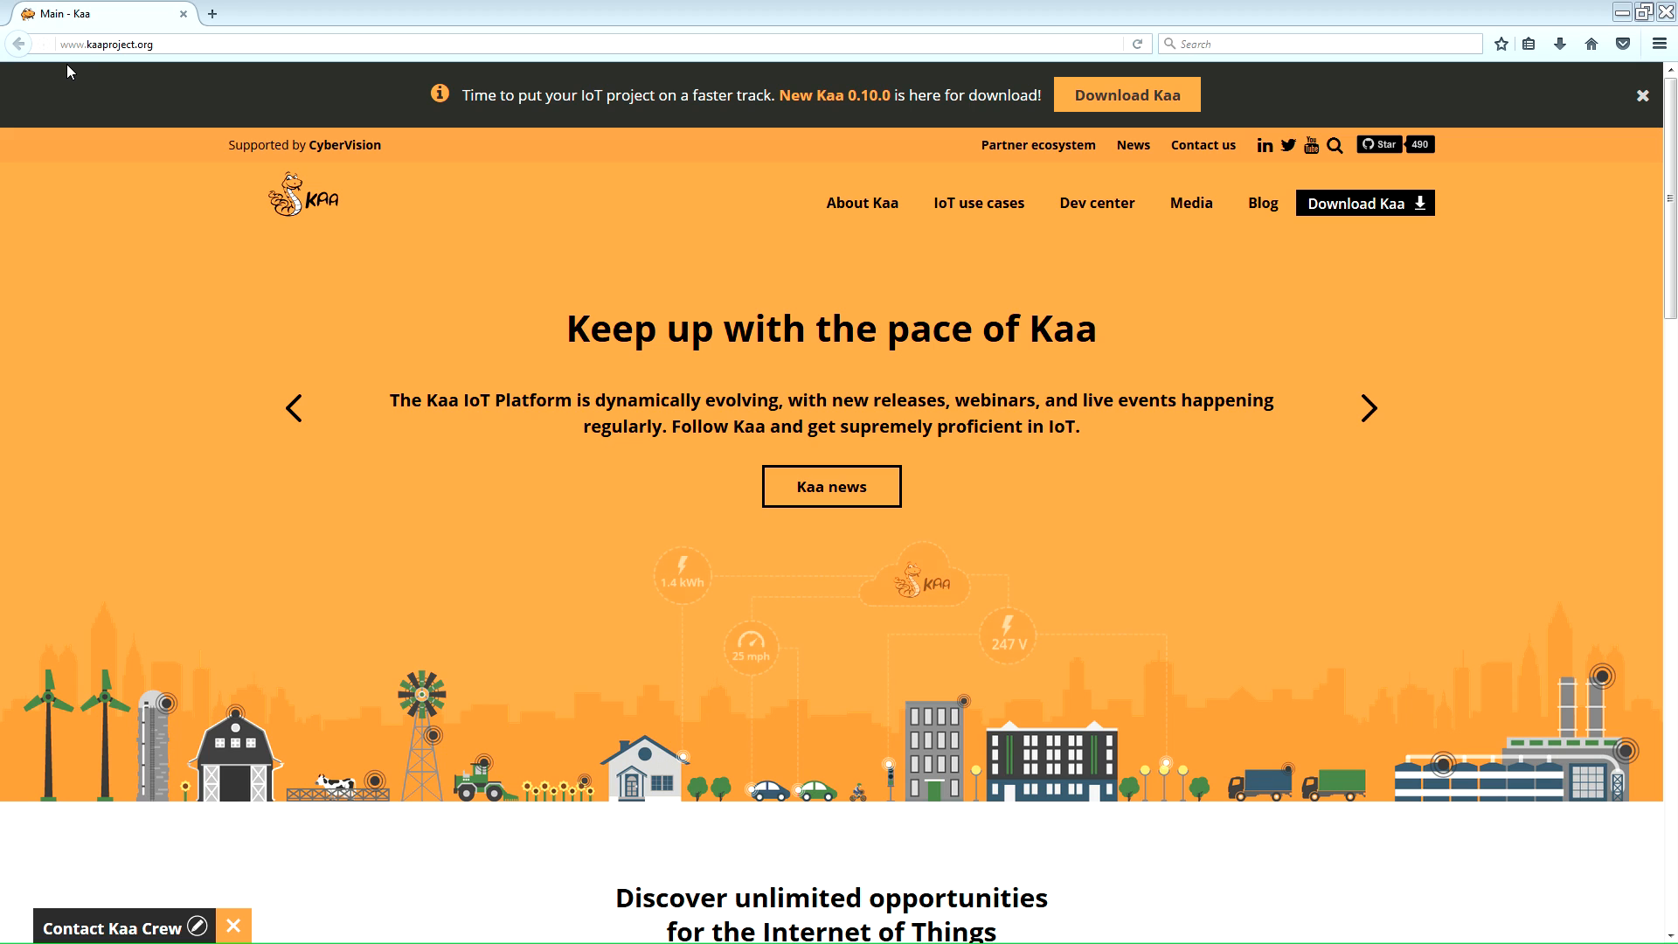
pyautogui.click(1367, 409)
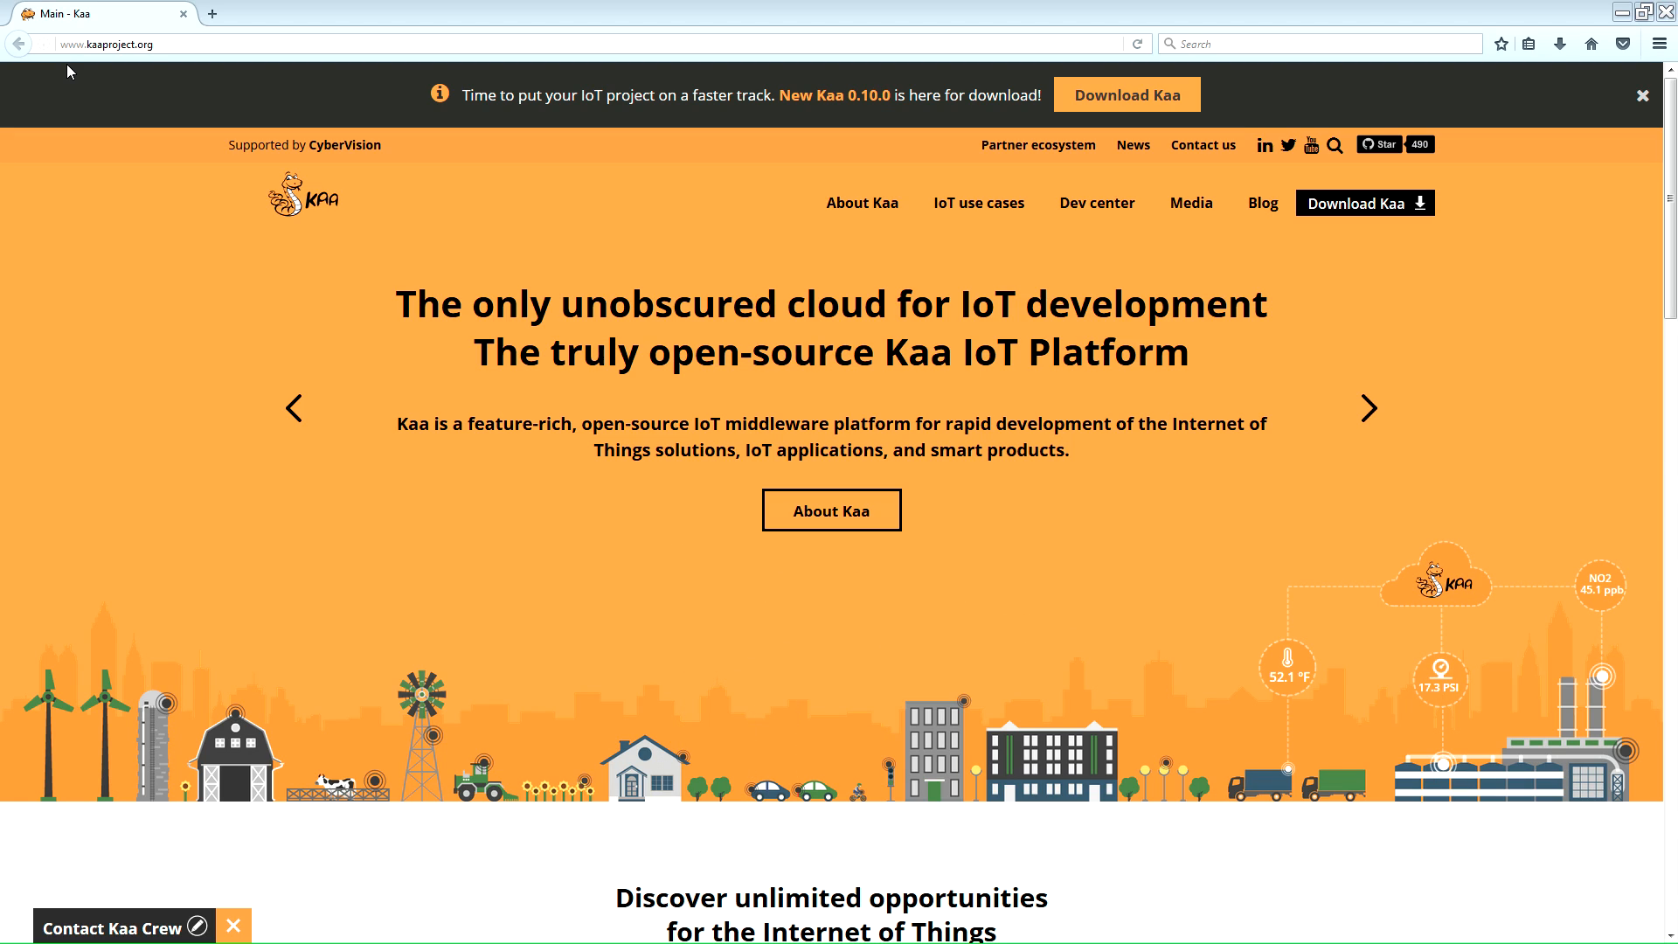
pyautogui.click(1367, 407)
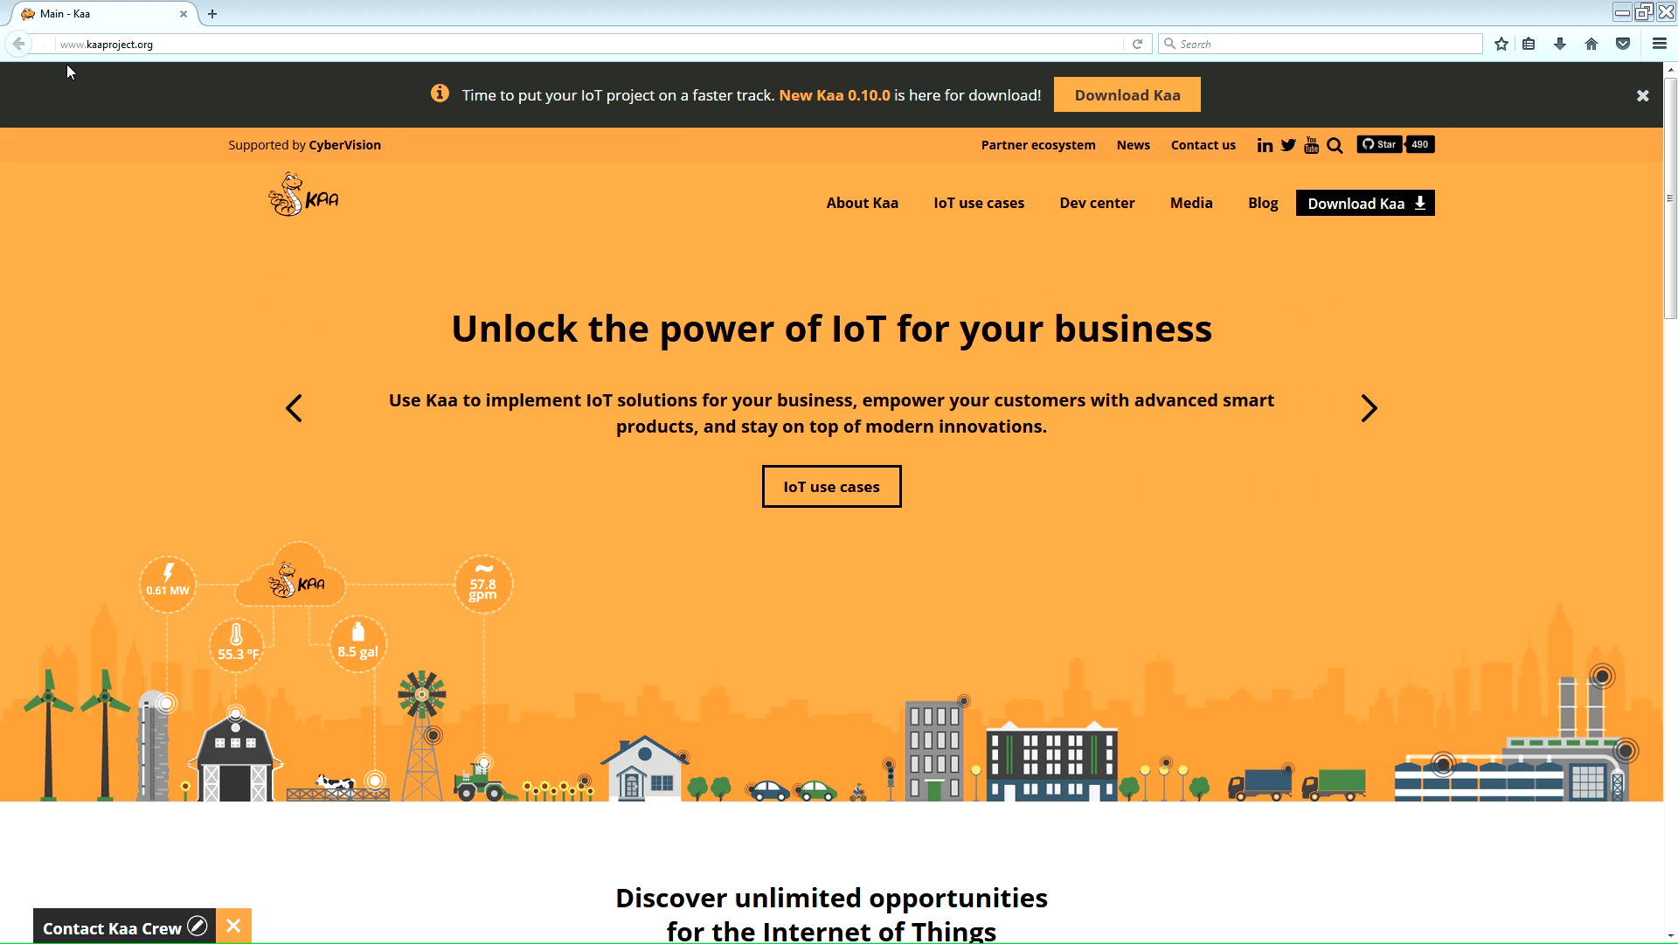
pyautogui.click(1366, 409)
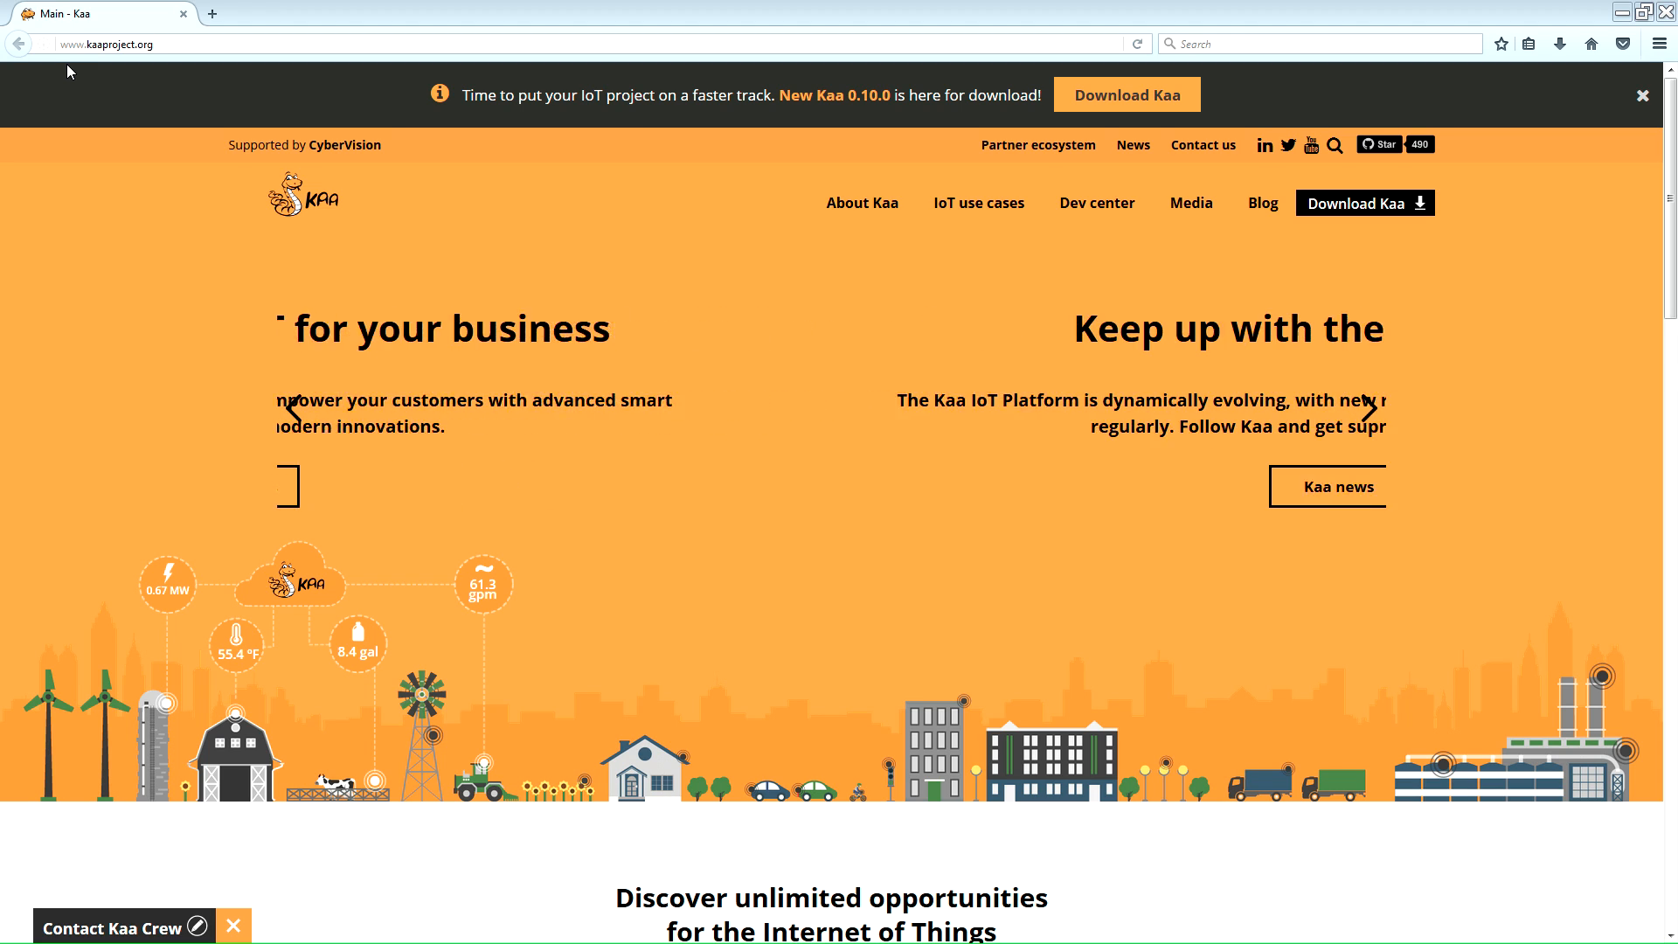
pyautogui.click(1367, 409)
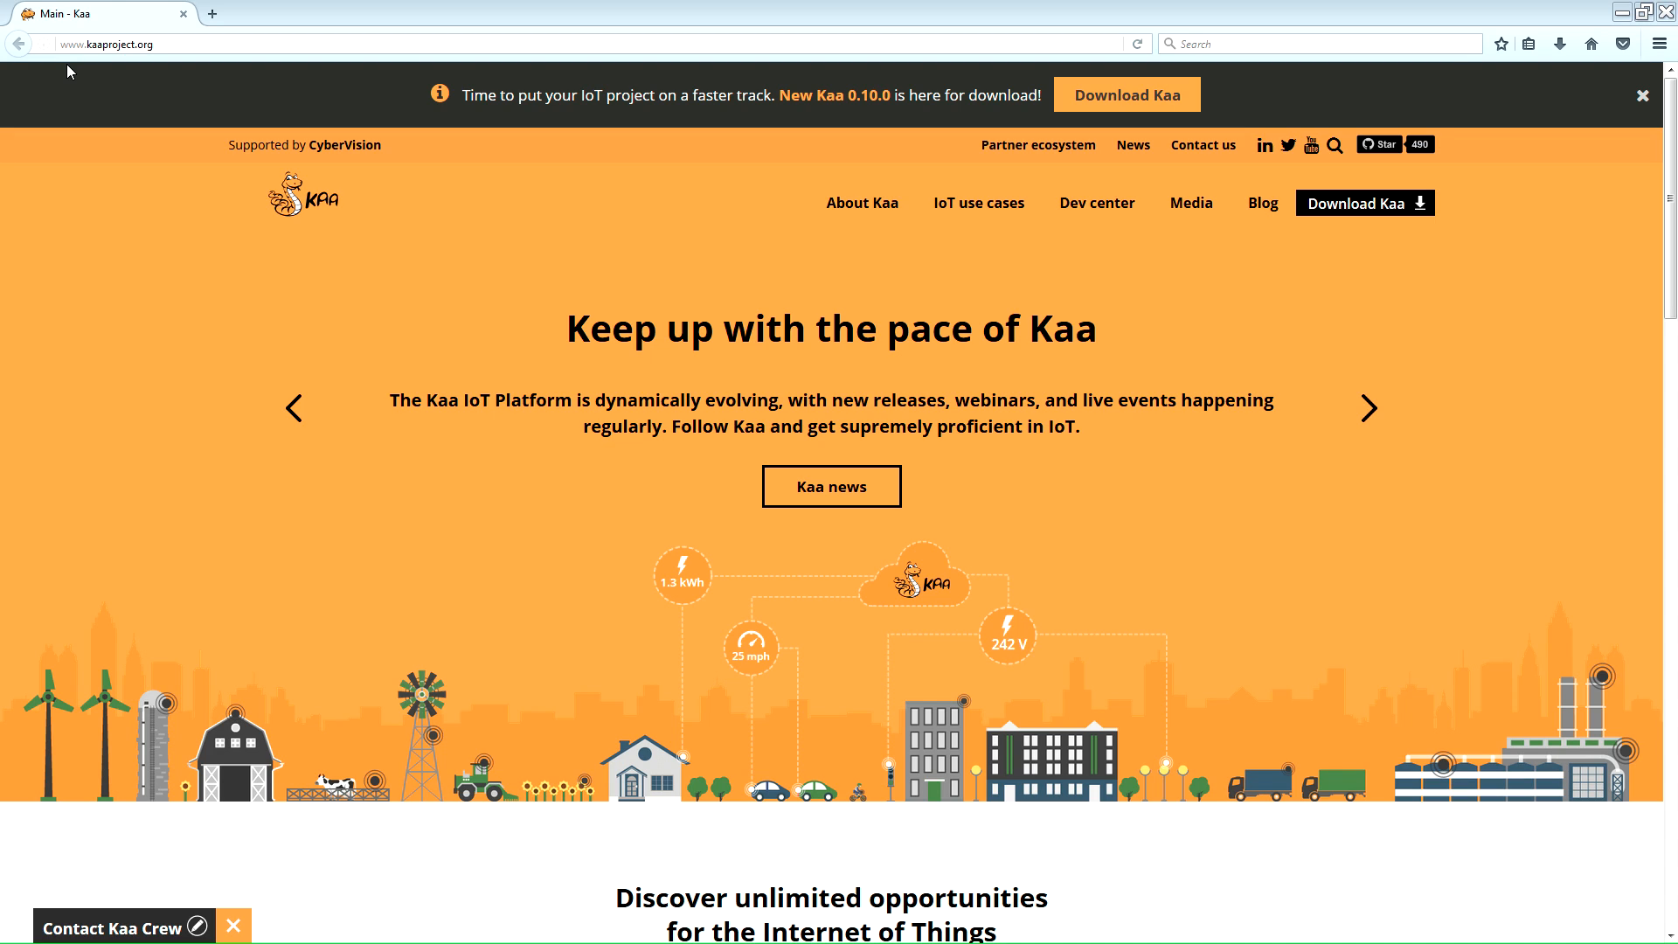
pyautogui.click(1367, 409)
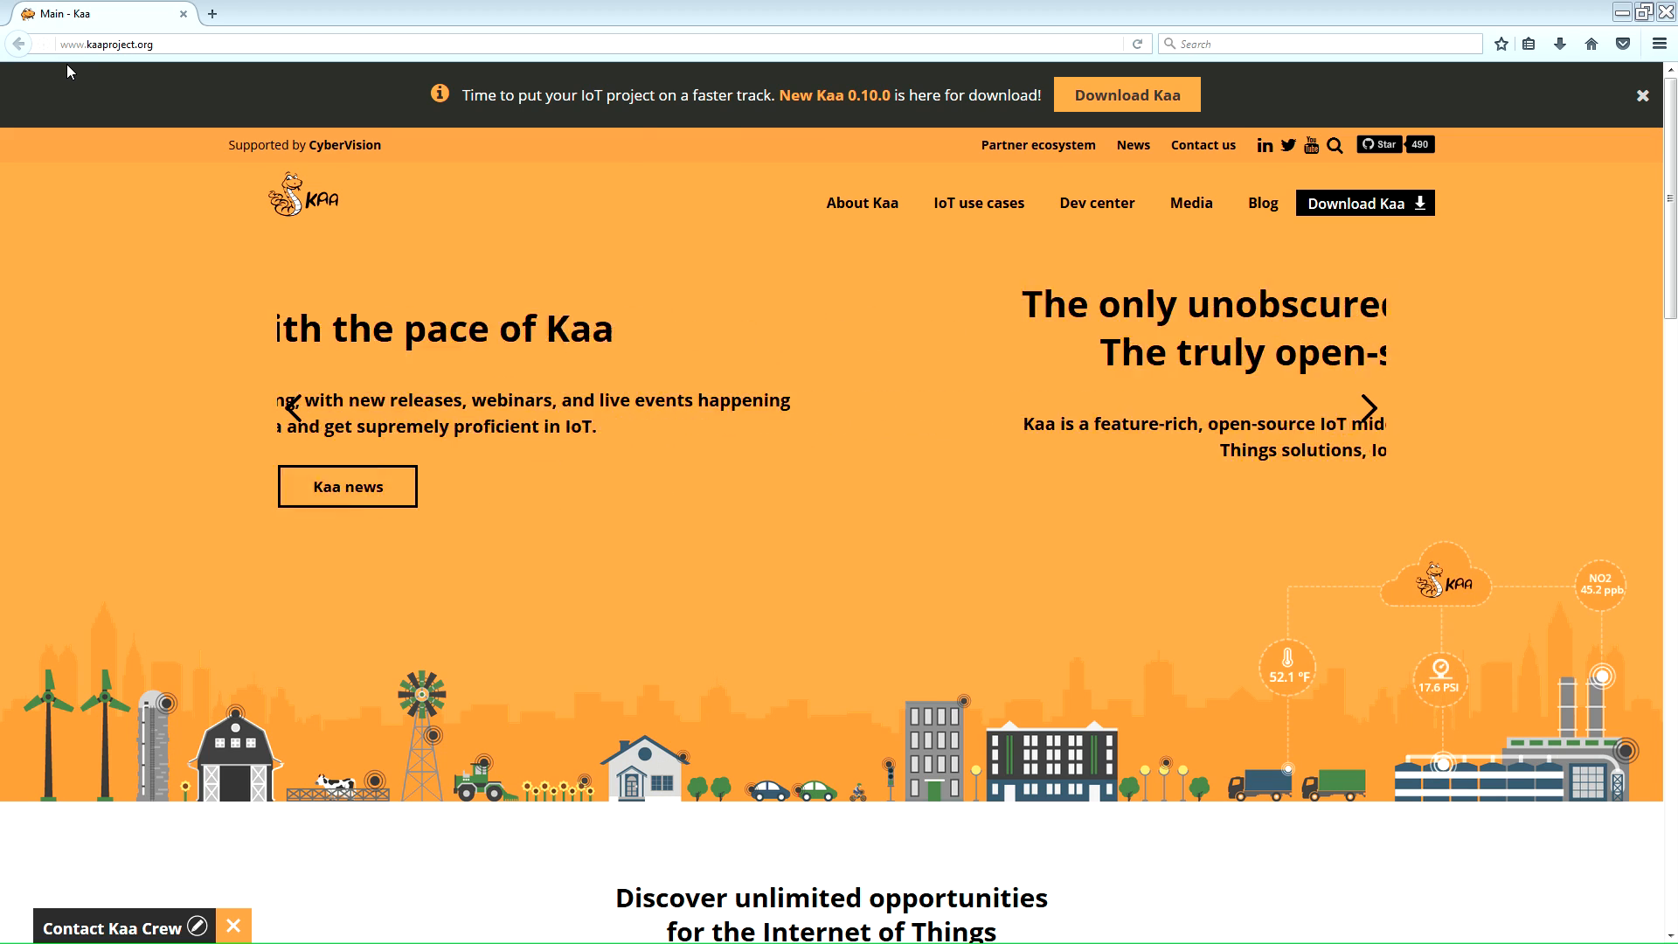
pyautogui.click(1367, 409)
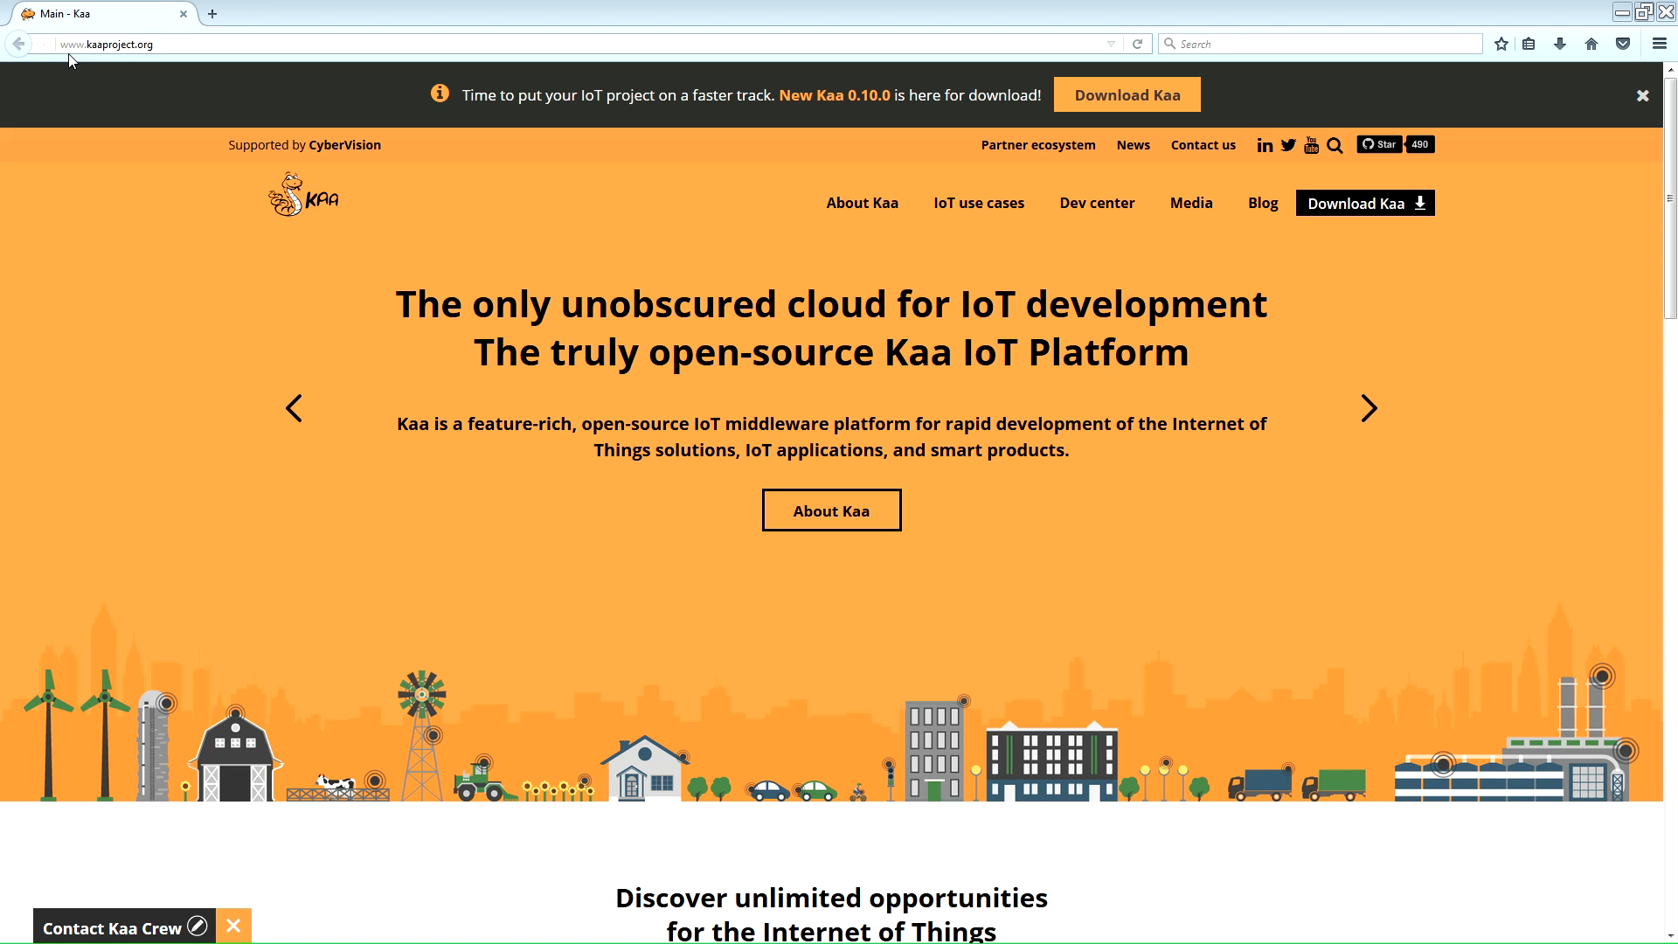
pyautogui.click(1367, 407)
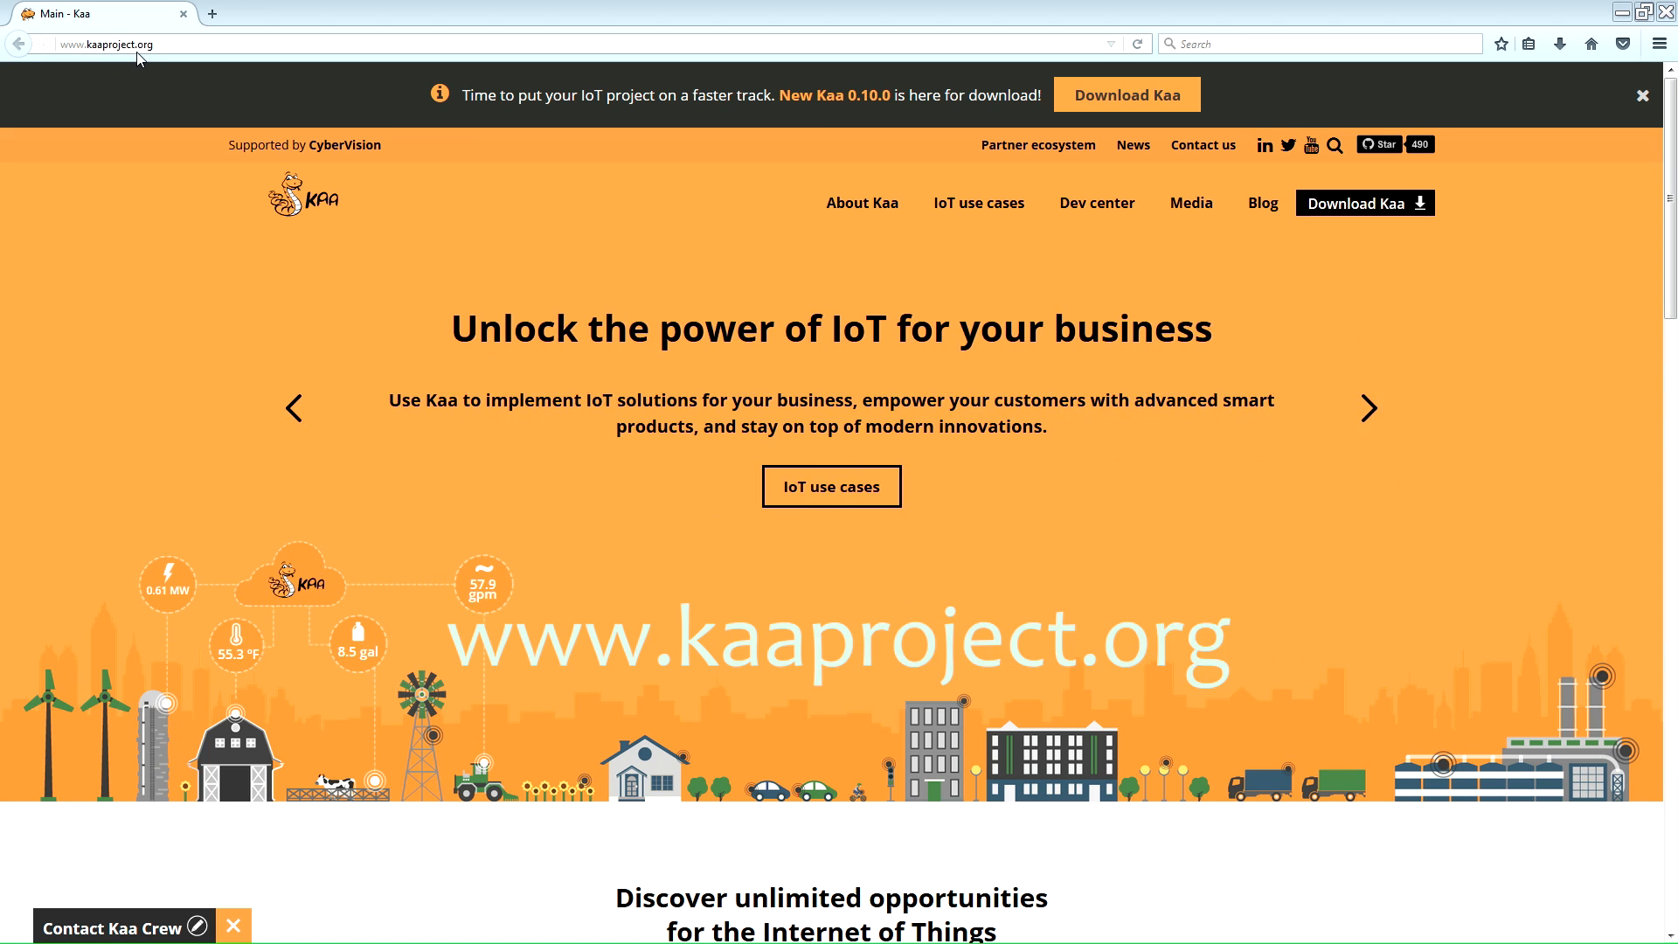
pyautogui.moveTo(1365, 214)
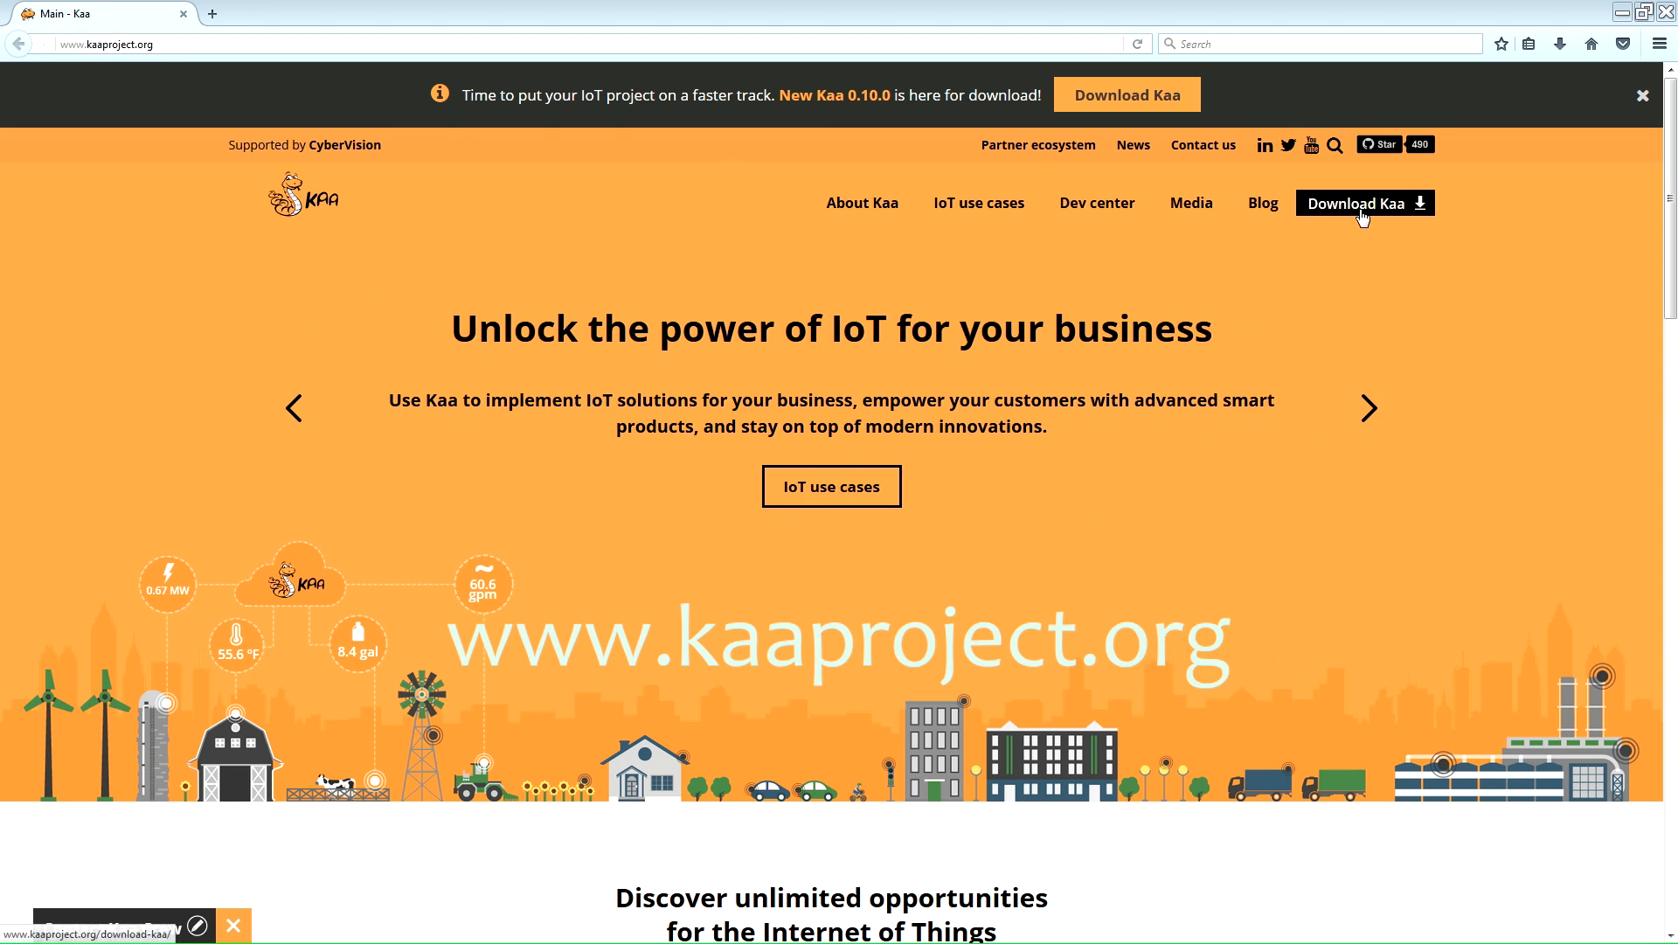
# Go to Download Kaa and start the Sandbox image .ova download
pyautogui.click(1362, 203)
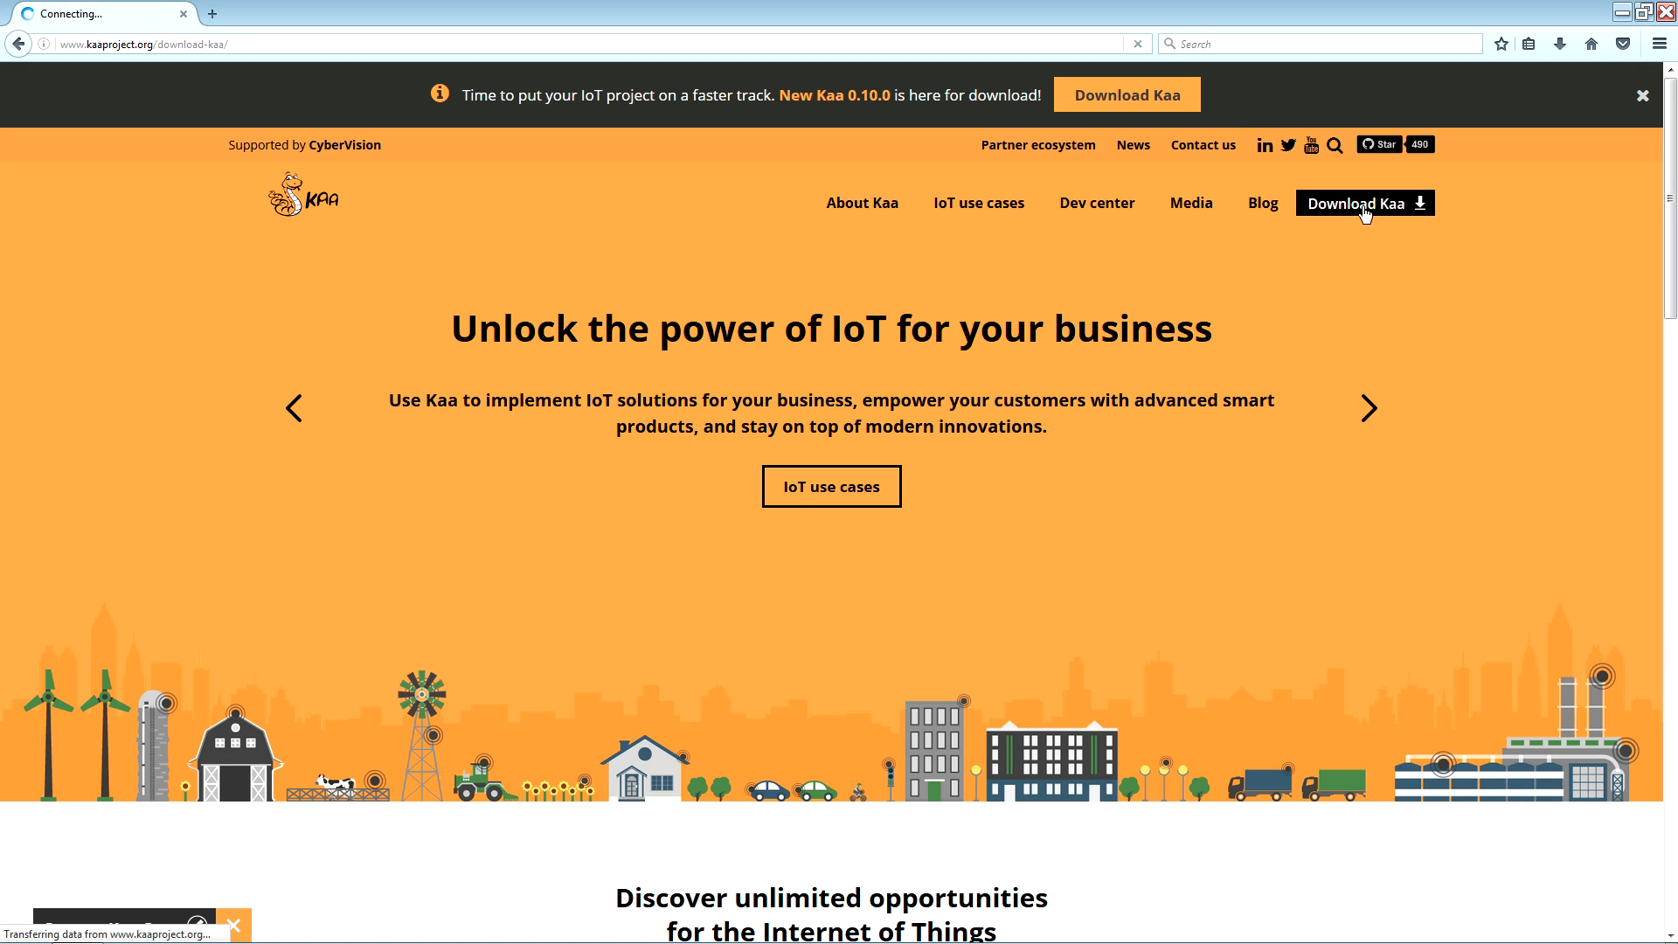
pyautogui.click(1363, 203)
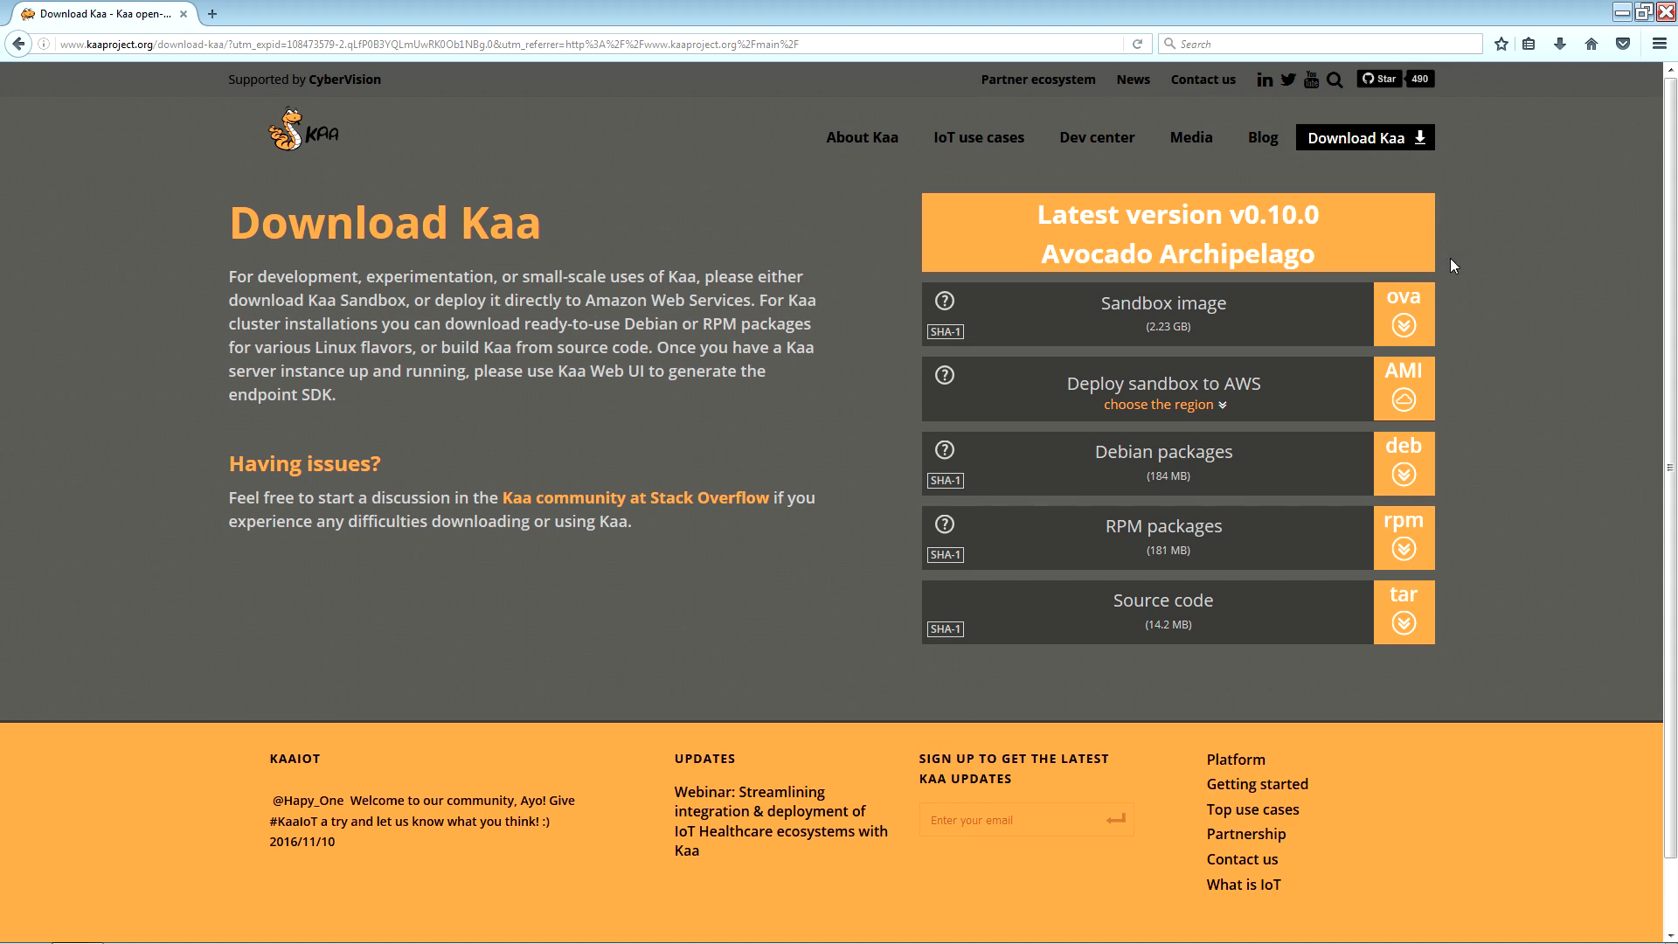
pyautogui.moveTo(1412, 549)
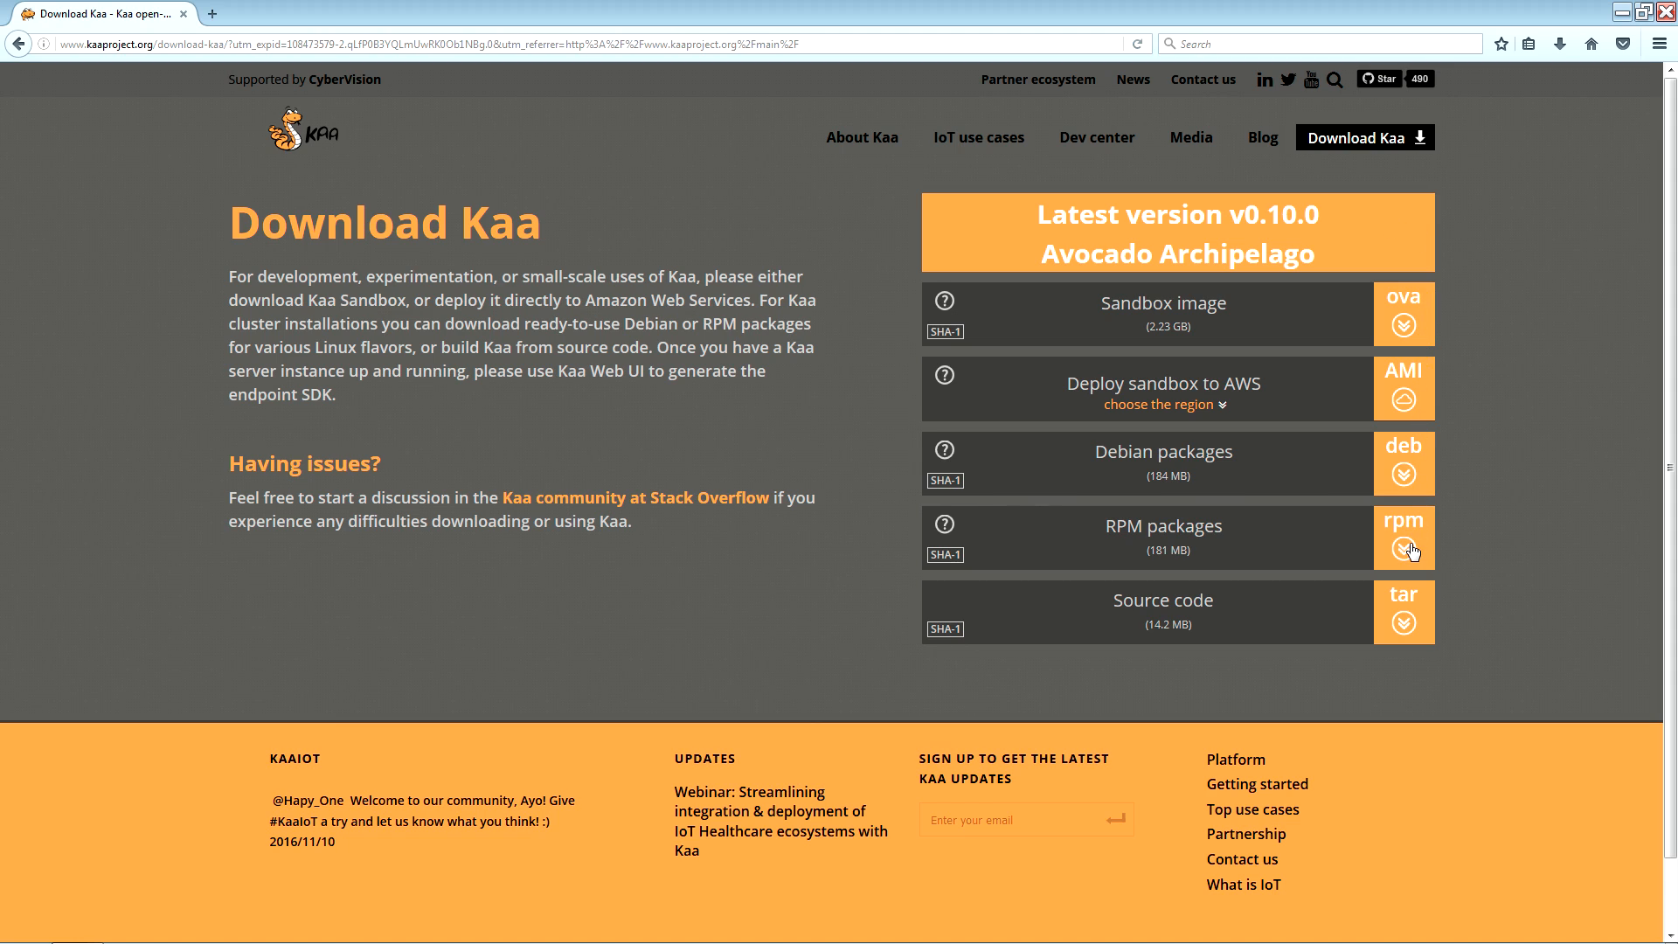
pyautogui.moveTo(1411, 350)
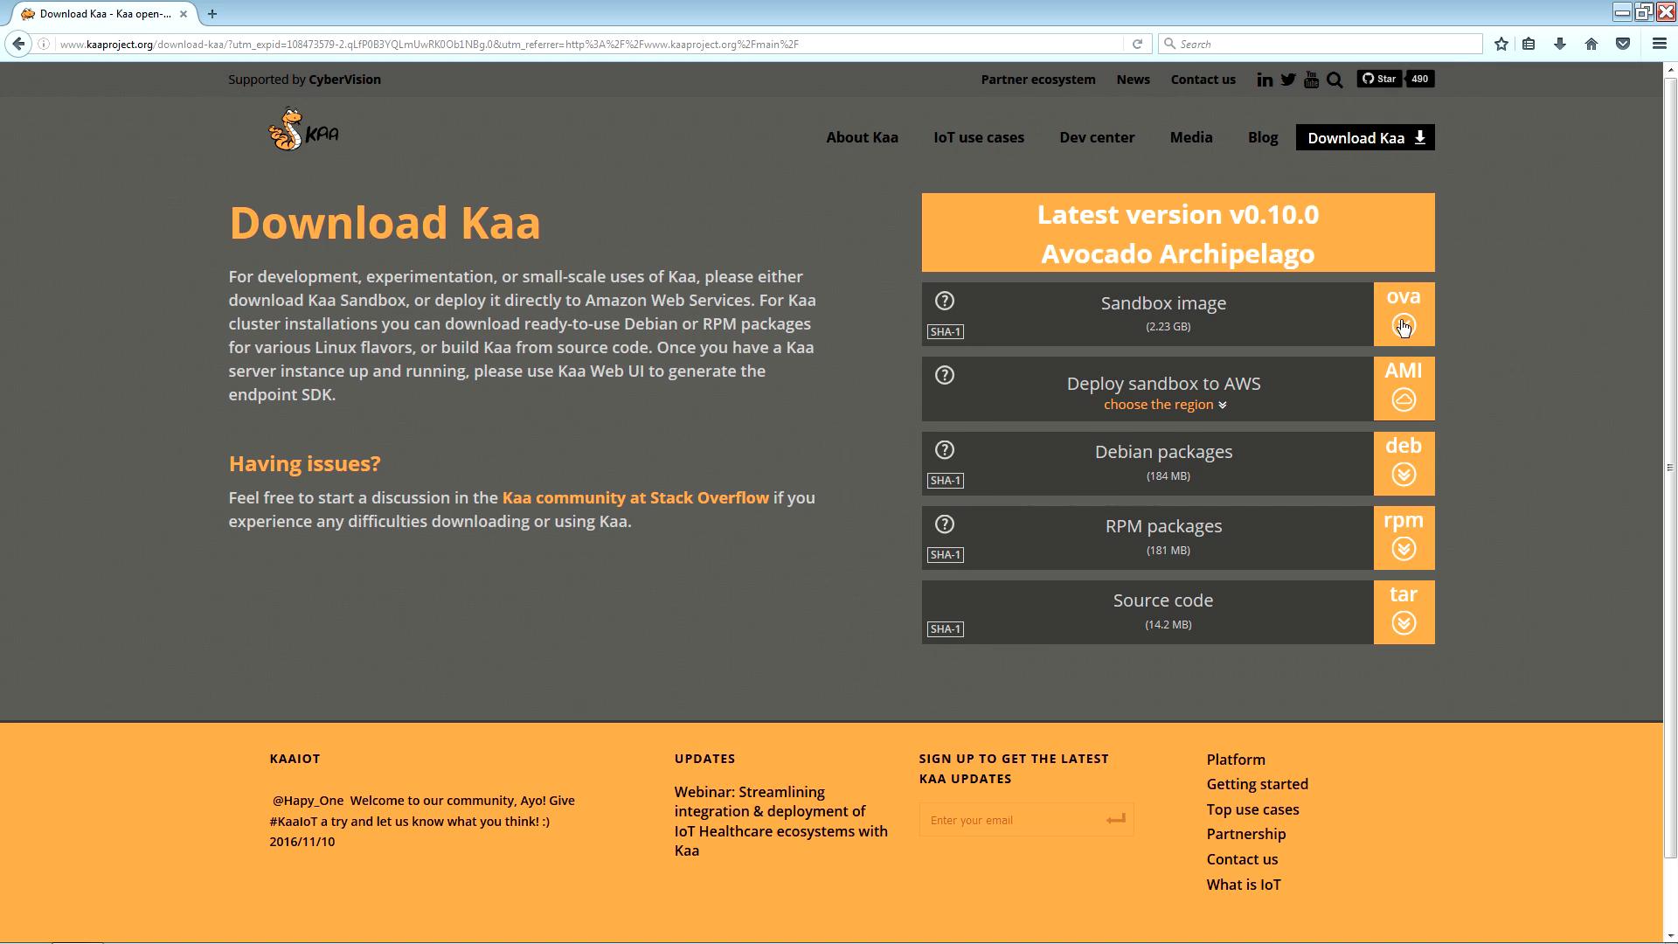
pyautogui.click(1403, 315)
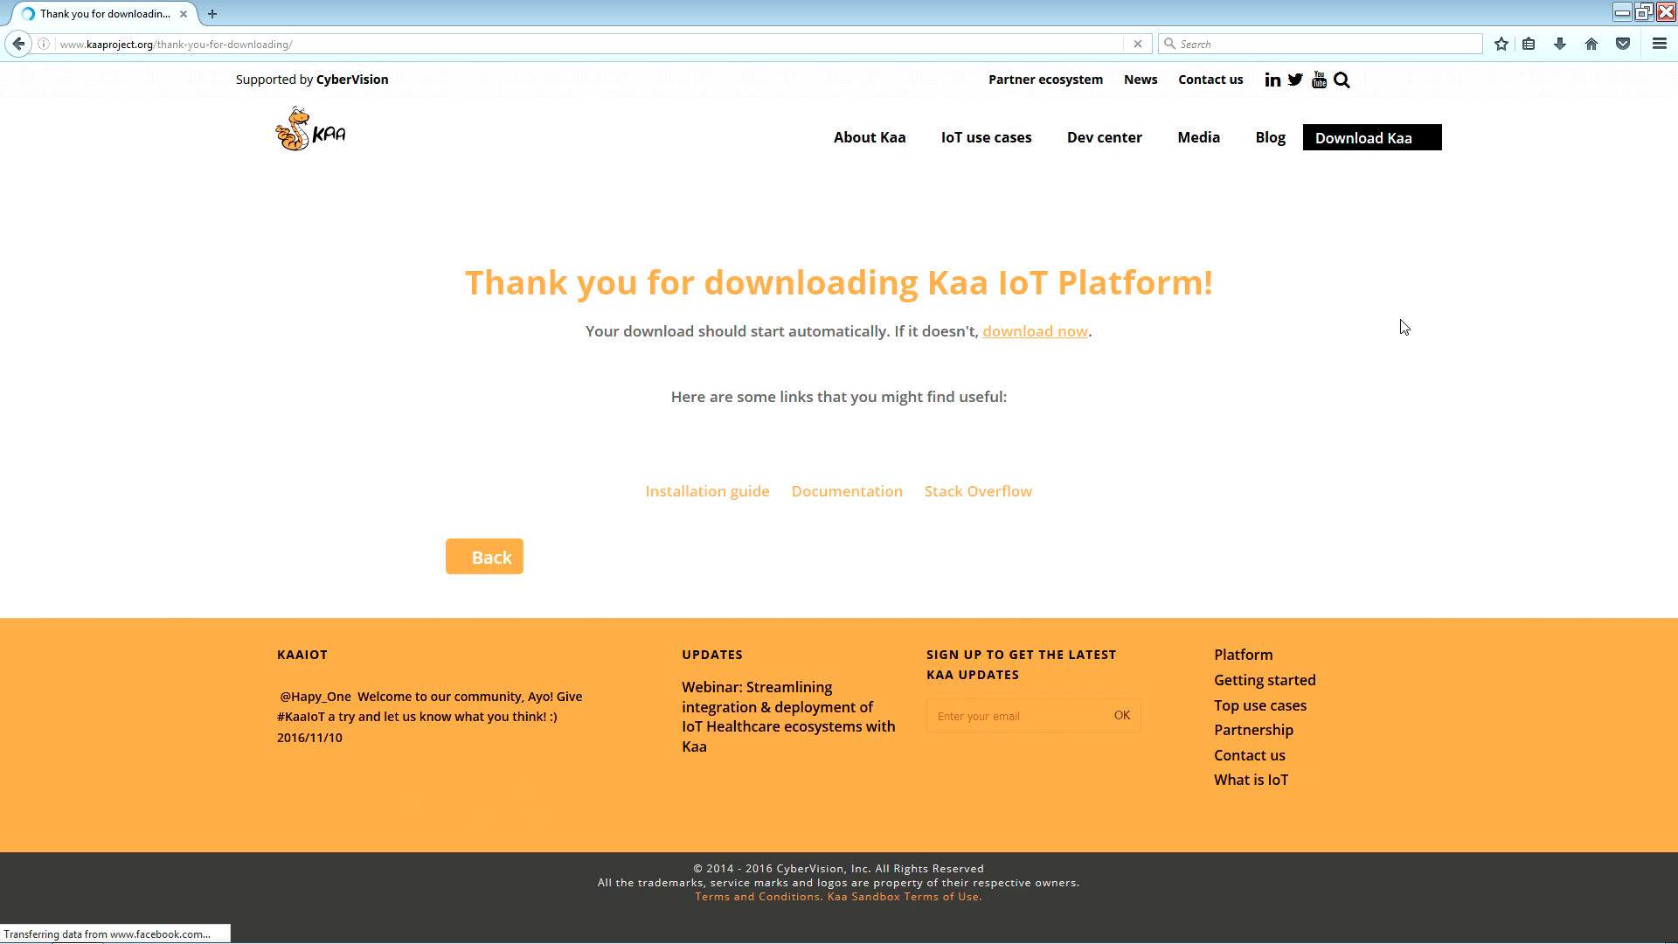
pyautogui.click(1033, 330)
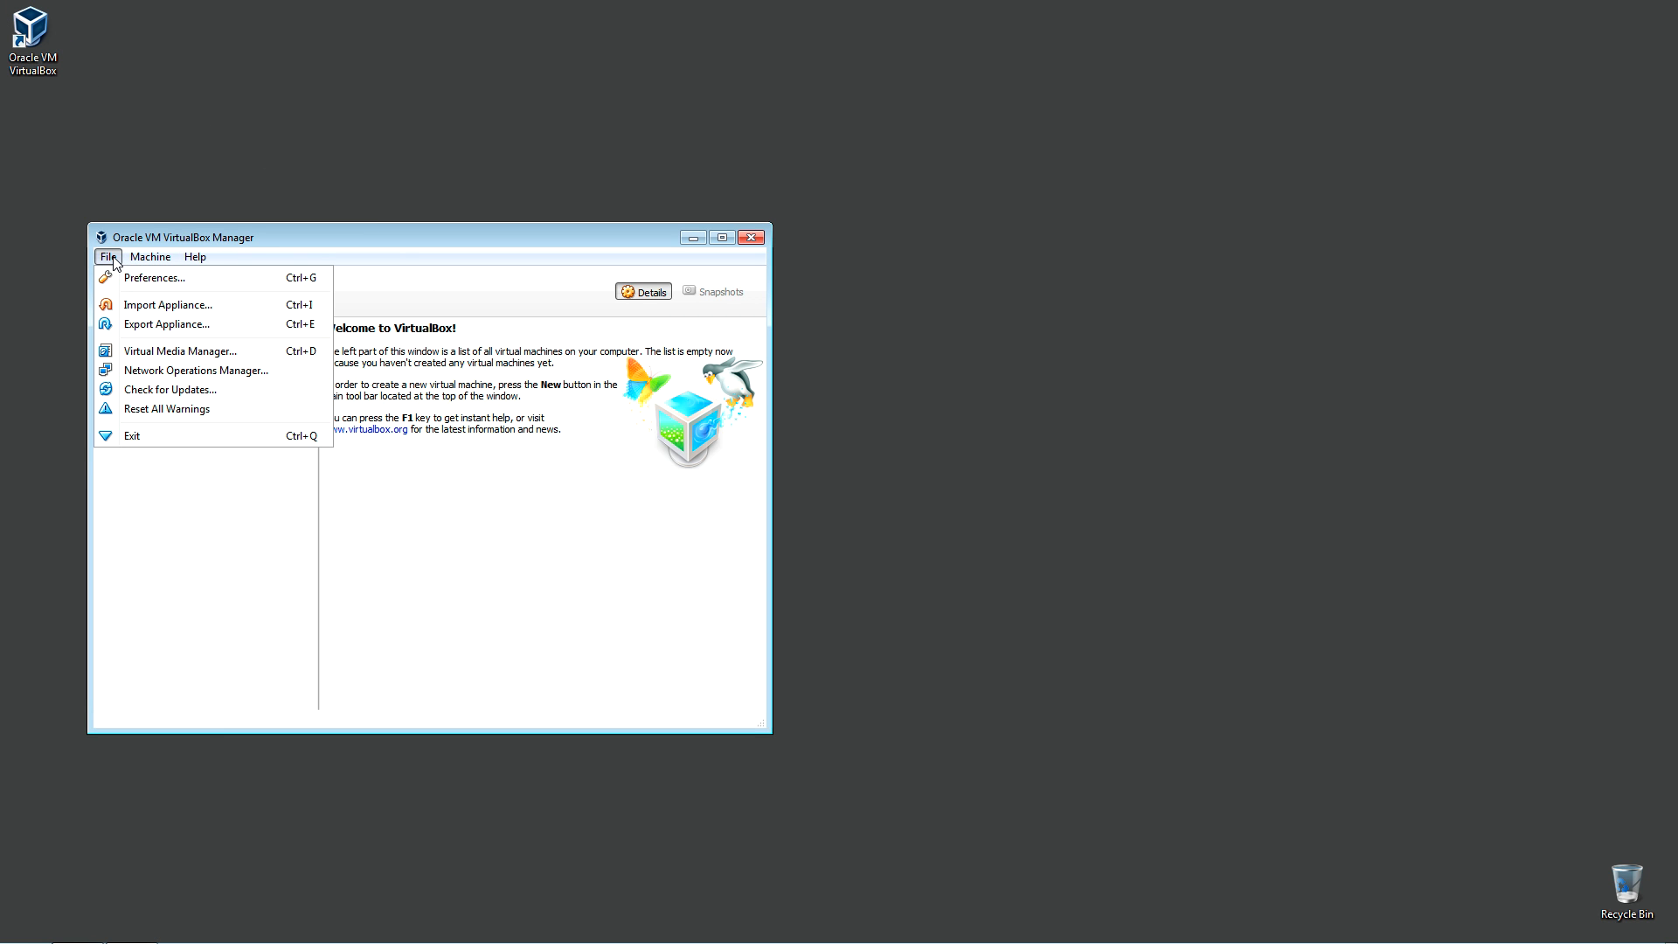
pyautogui.moveTo(170, 304)
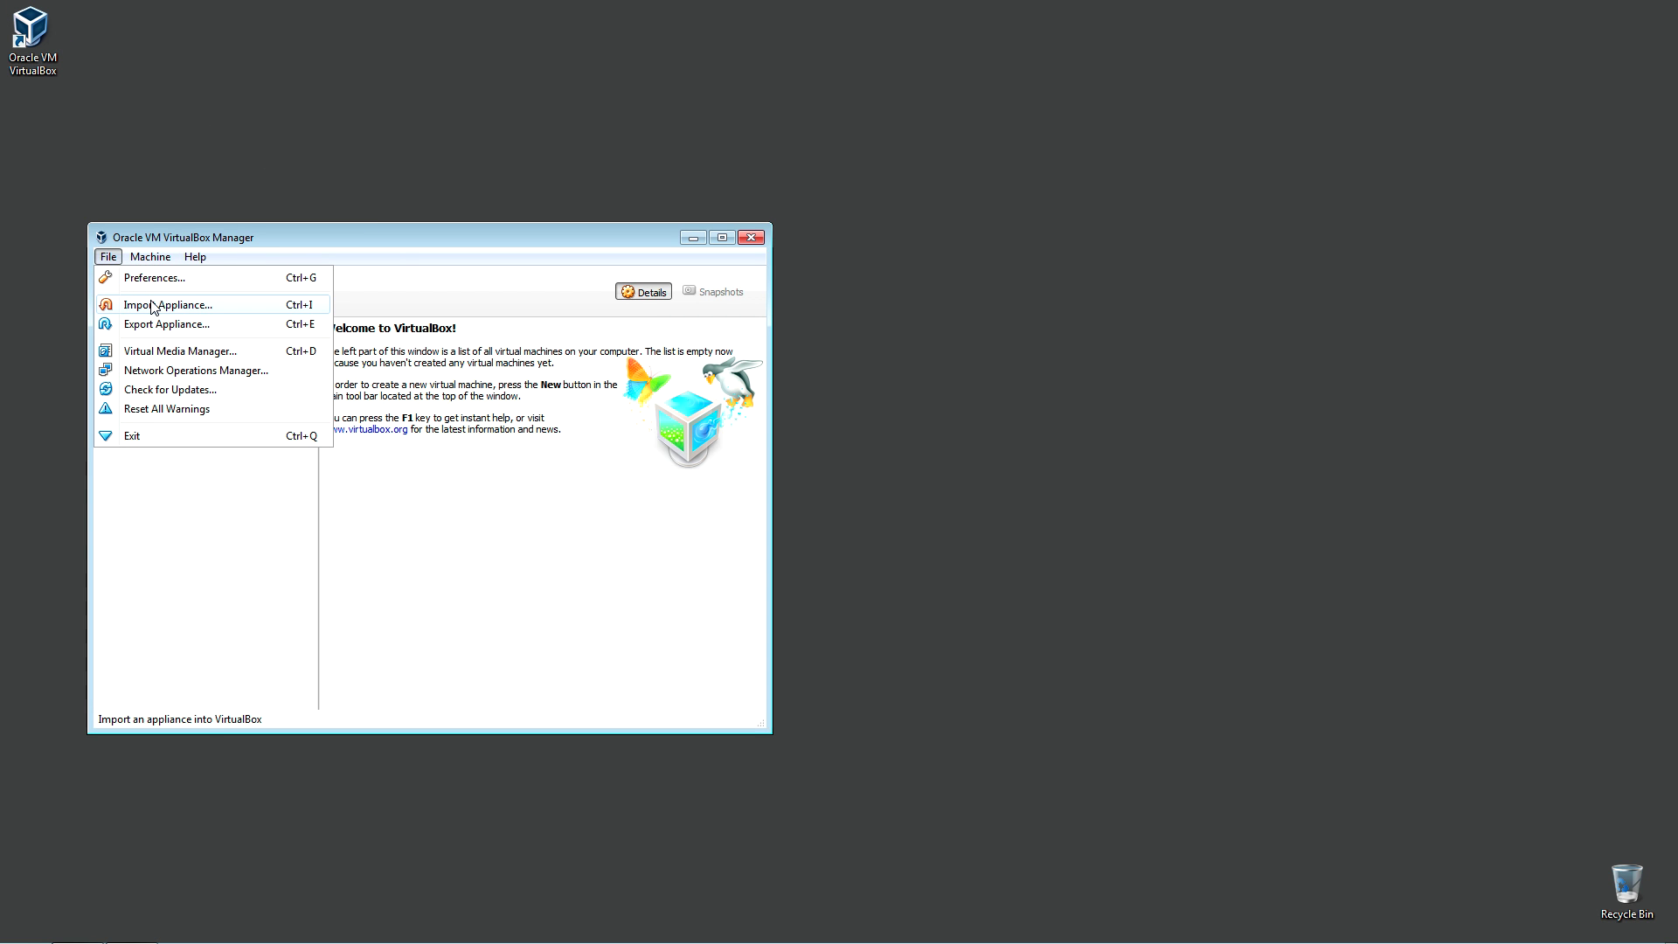
# Import Appliance with kaa-sandbox-0.10.0.1.ova selected, reaching the appliance settings page
pyautogui.click(169, 304)
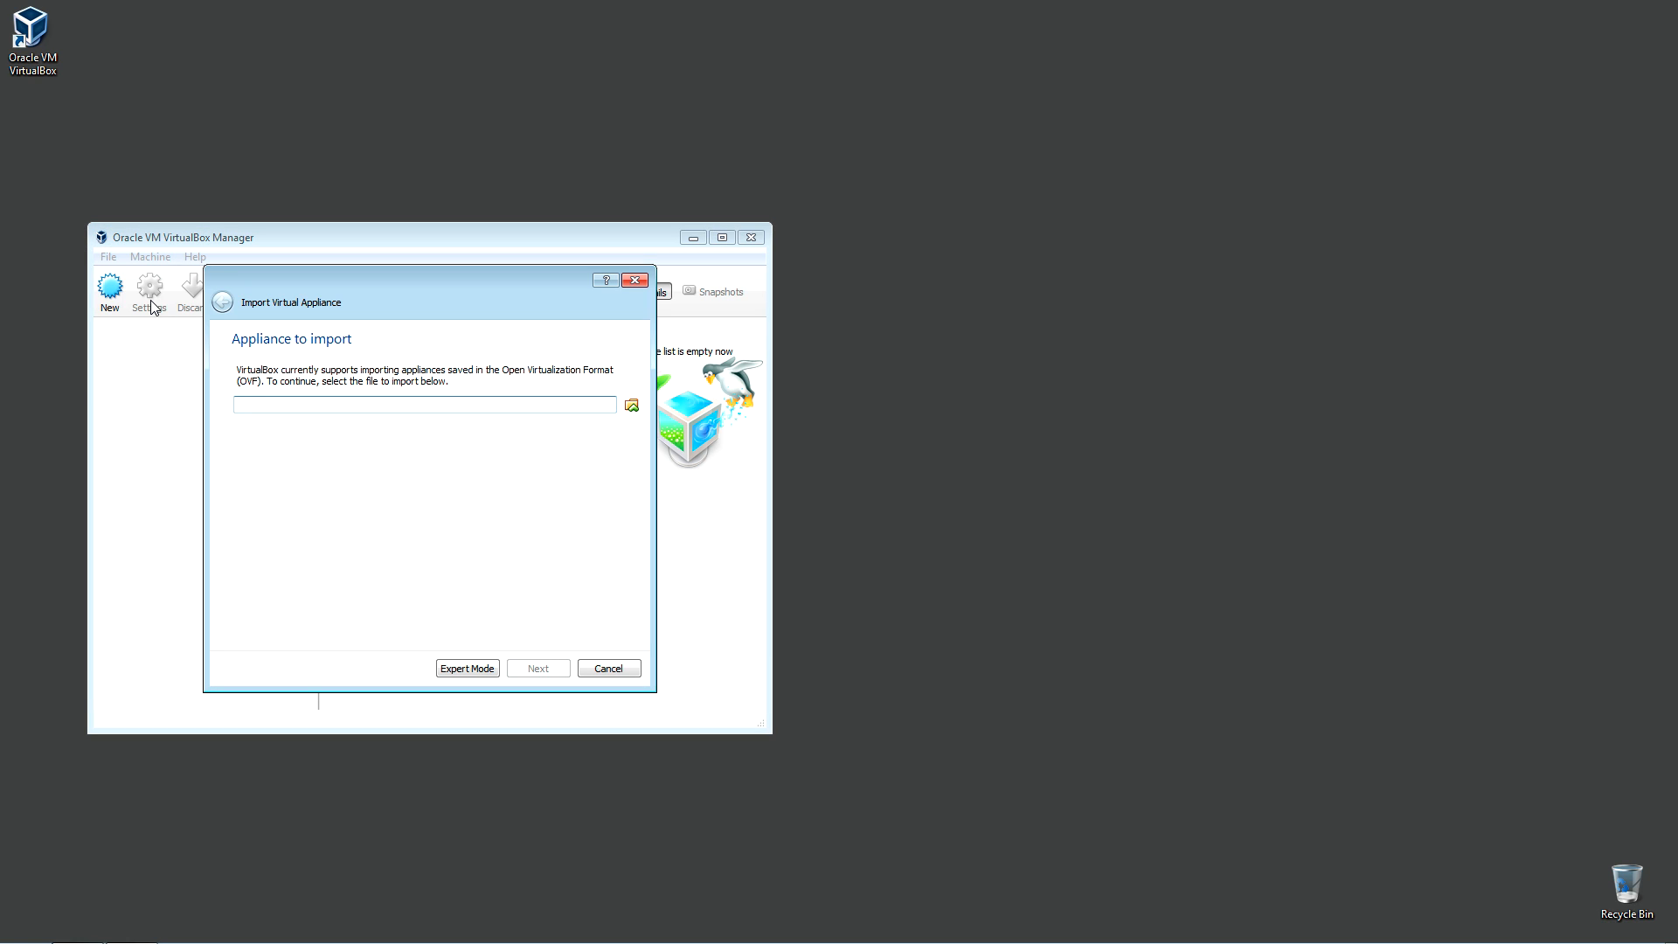
pyautogui.click(631, 404)
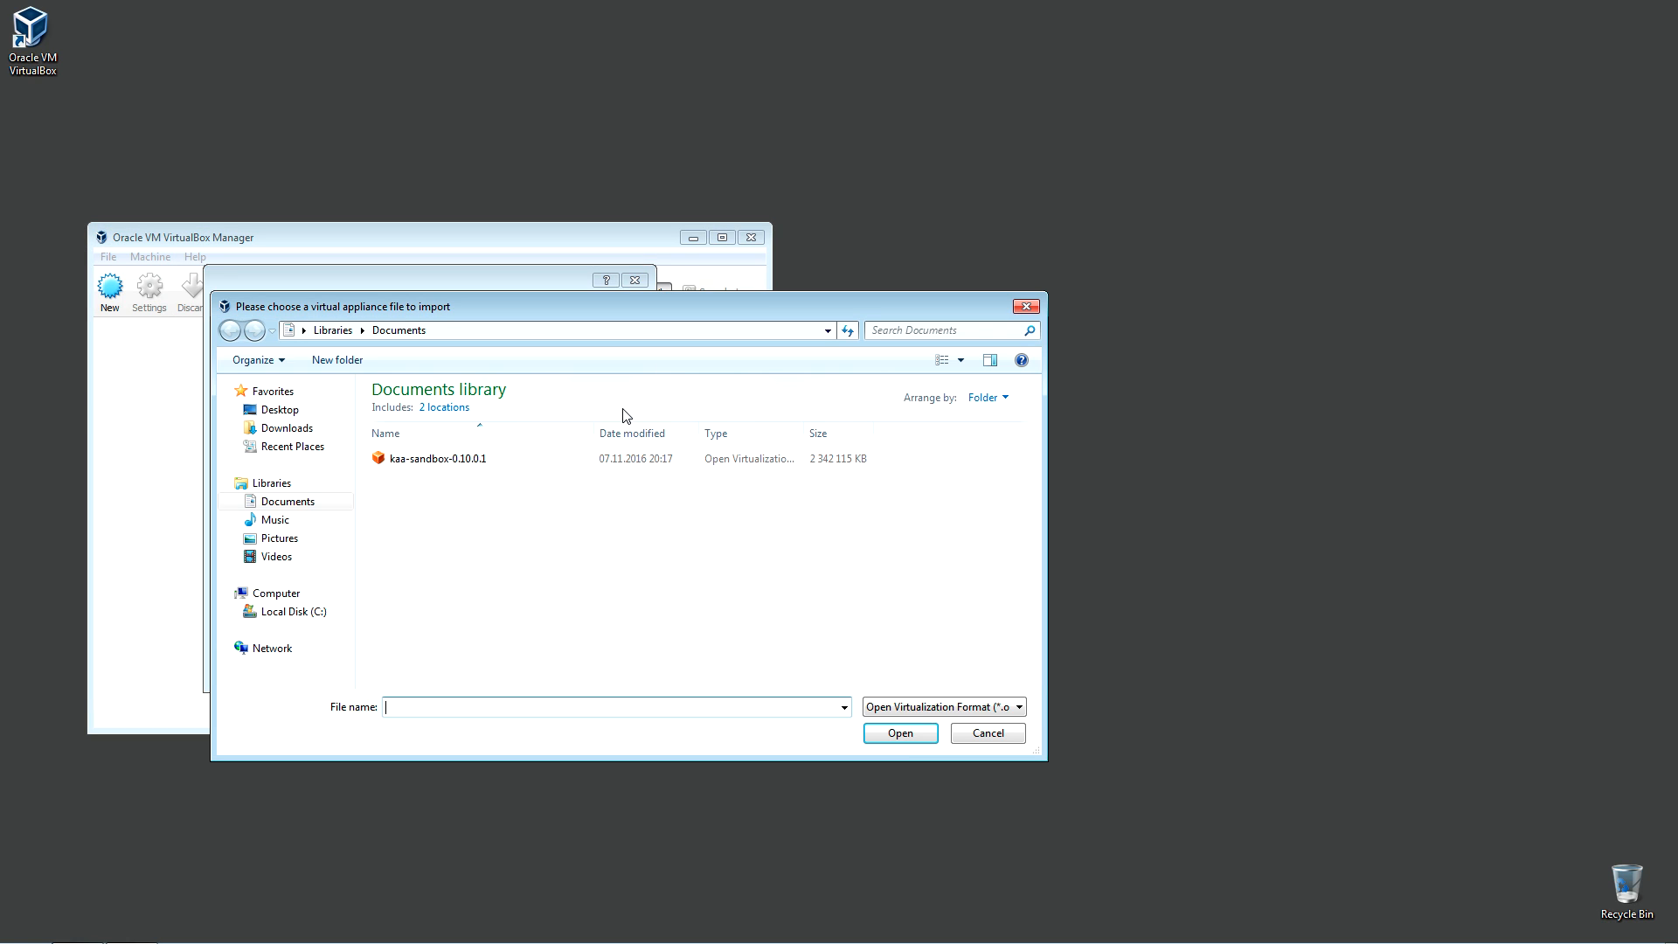
pyautogui.click(899, 732)
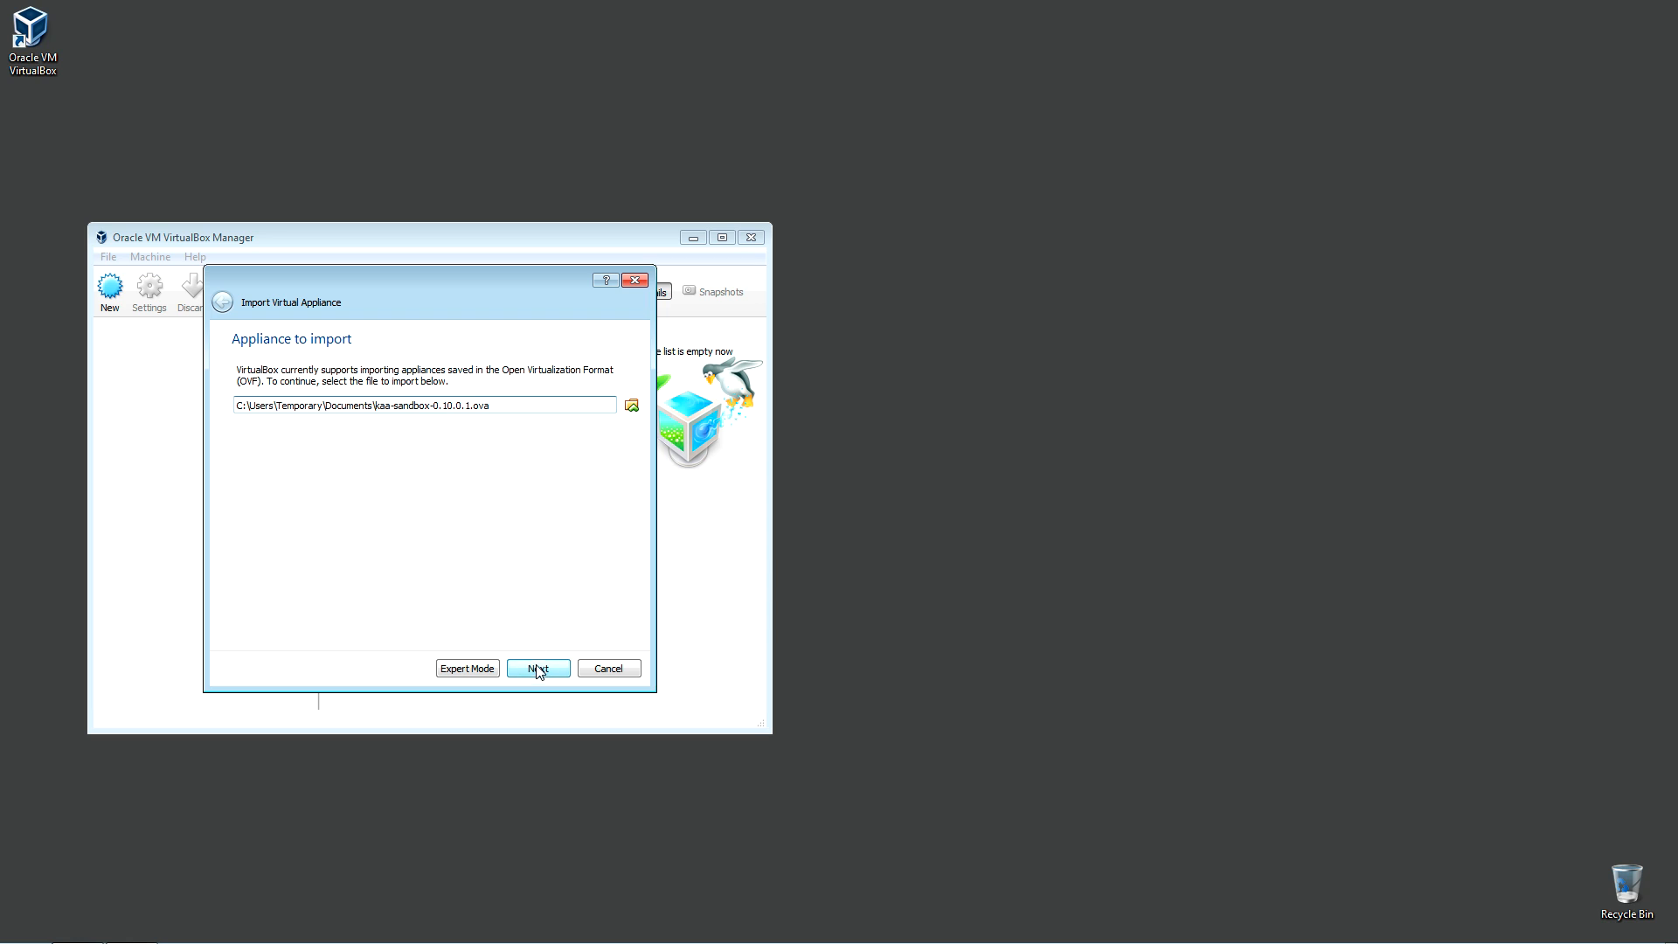
pyautogui.click(538, 668)
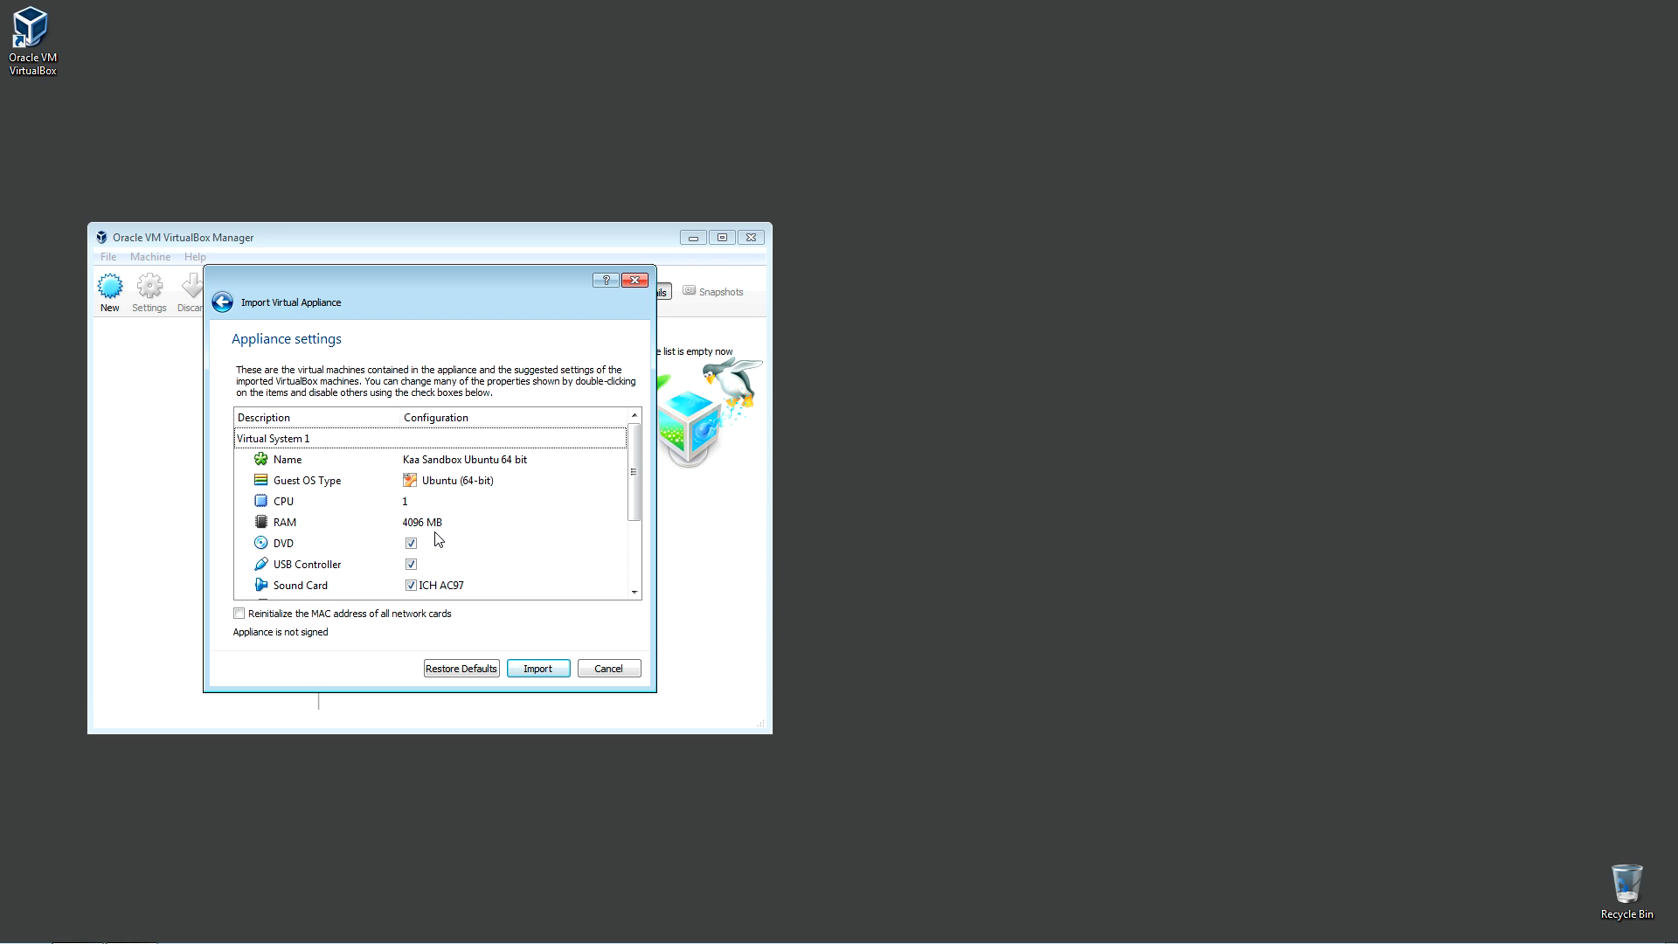
pyautogui.moveTo(432, 537)
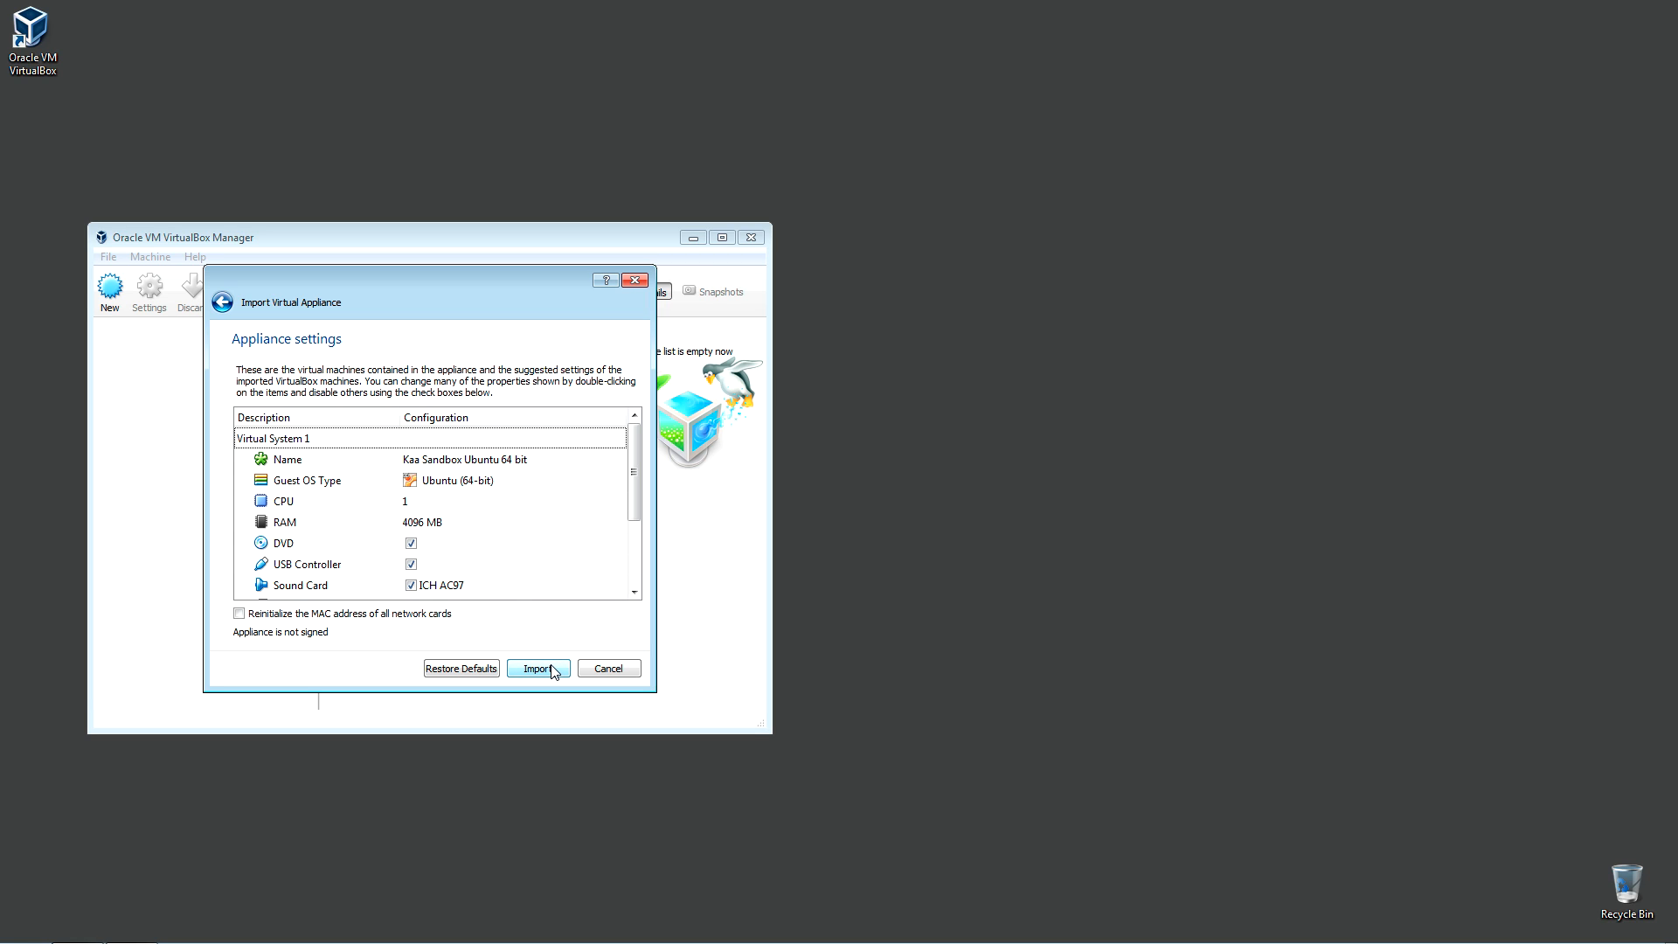
# Run the import so the Kaa Sandbox Ubuntu 64 bit machine appears powered off
pyautogui.click(537, 668)
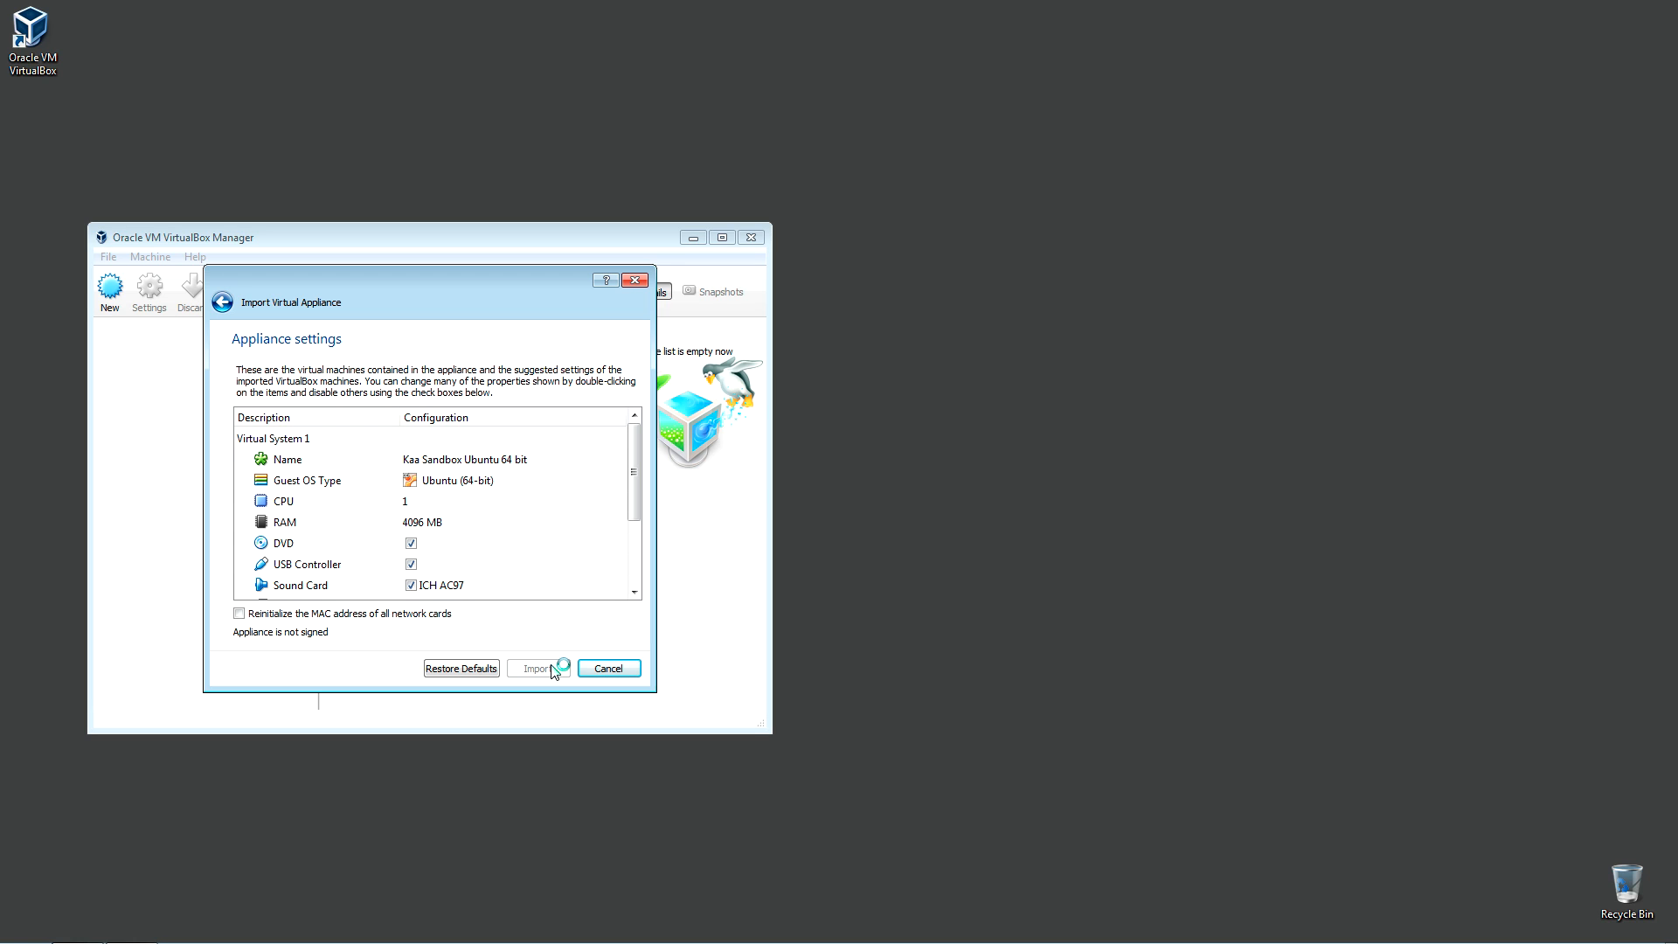
pyautogui.click(537, 666)
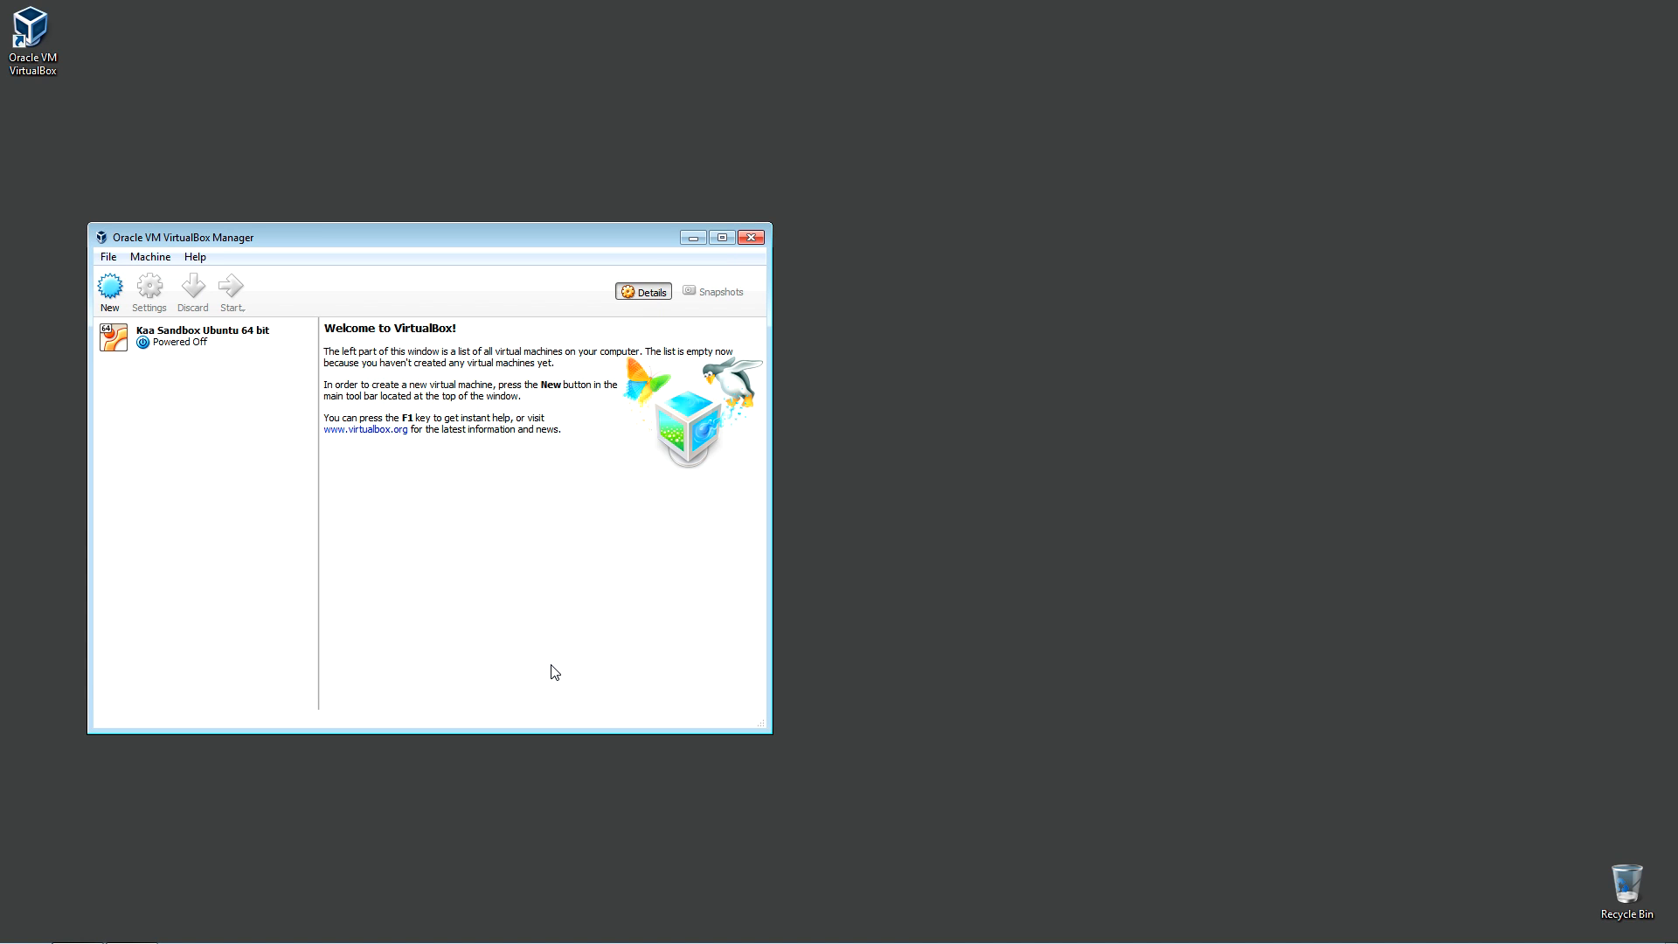
pyautogui.moveTo(331, 465)
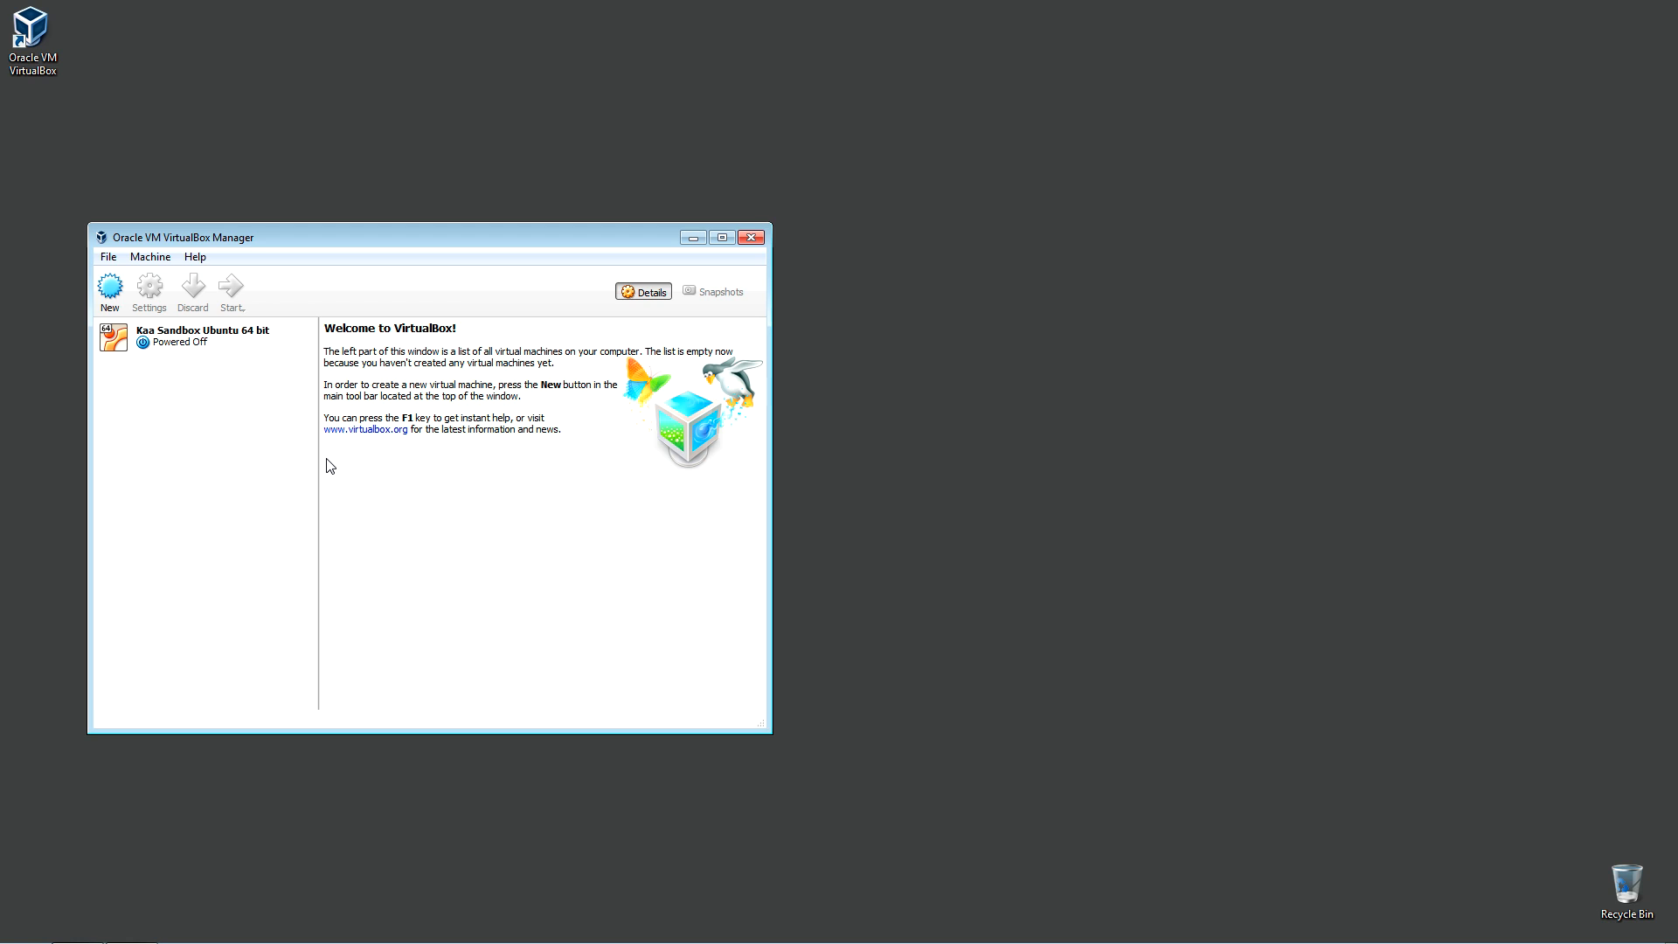
# Set the Kaa Sandbox Ubuntu 64 bit machine to 4 processors in System settings and save
pyautogui.click(203, 336)
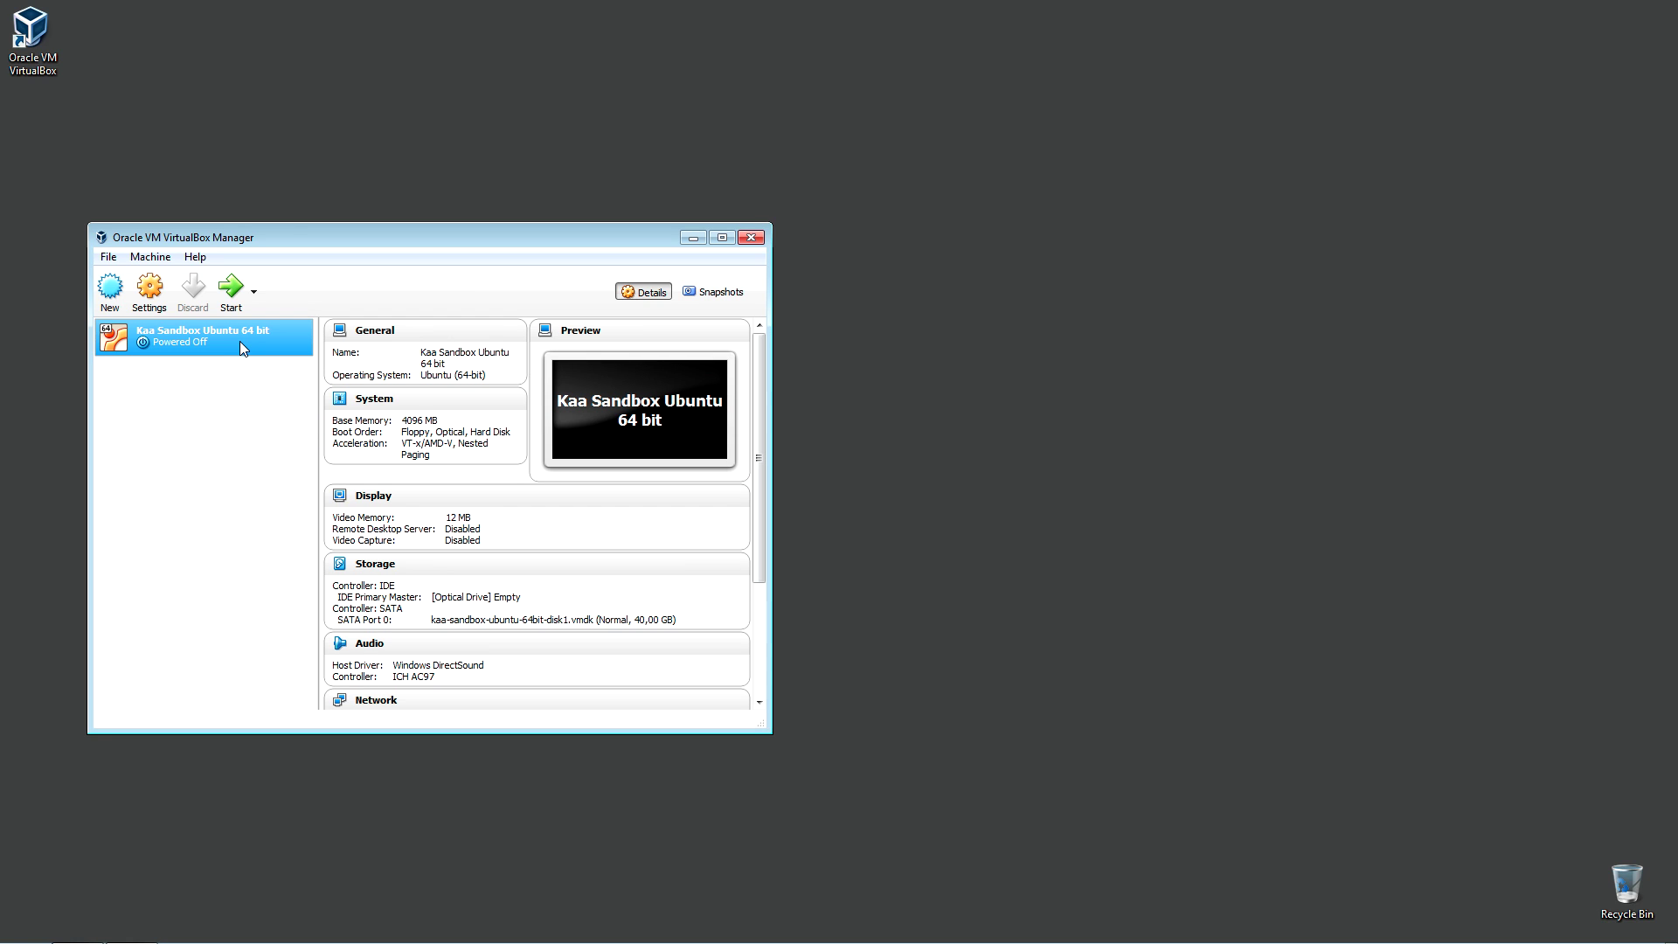
pyautogui.moveTo(148, 288)
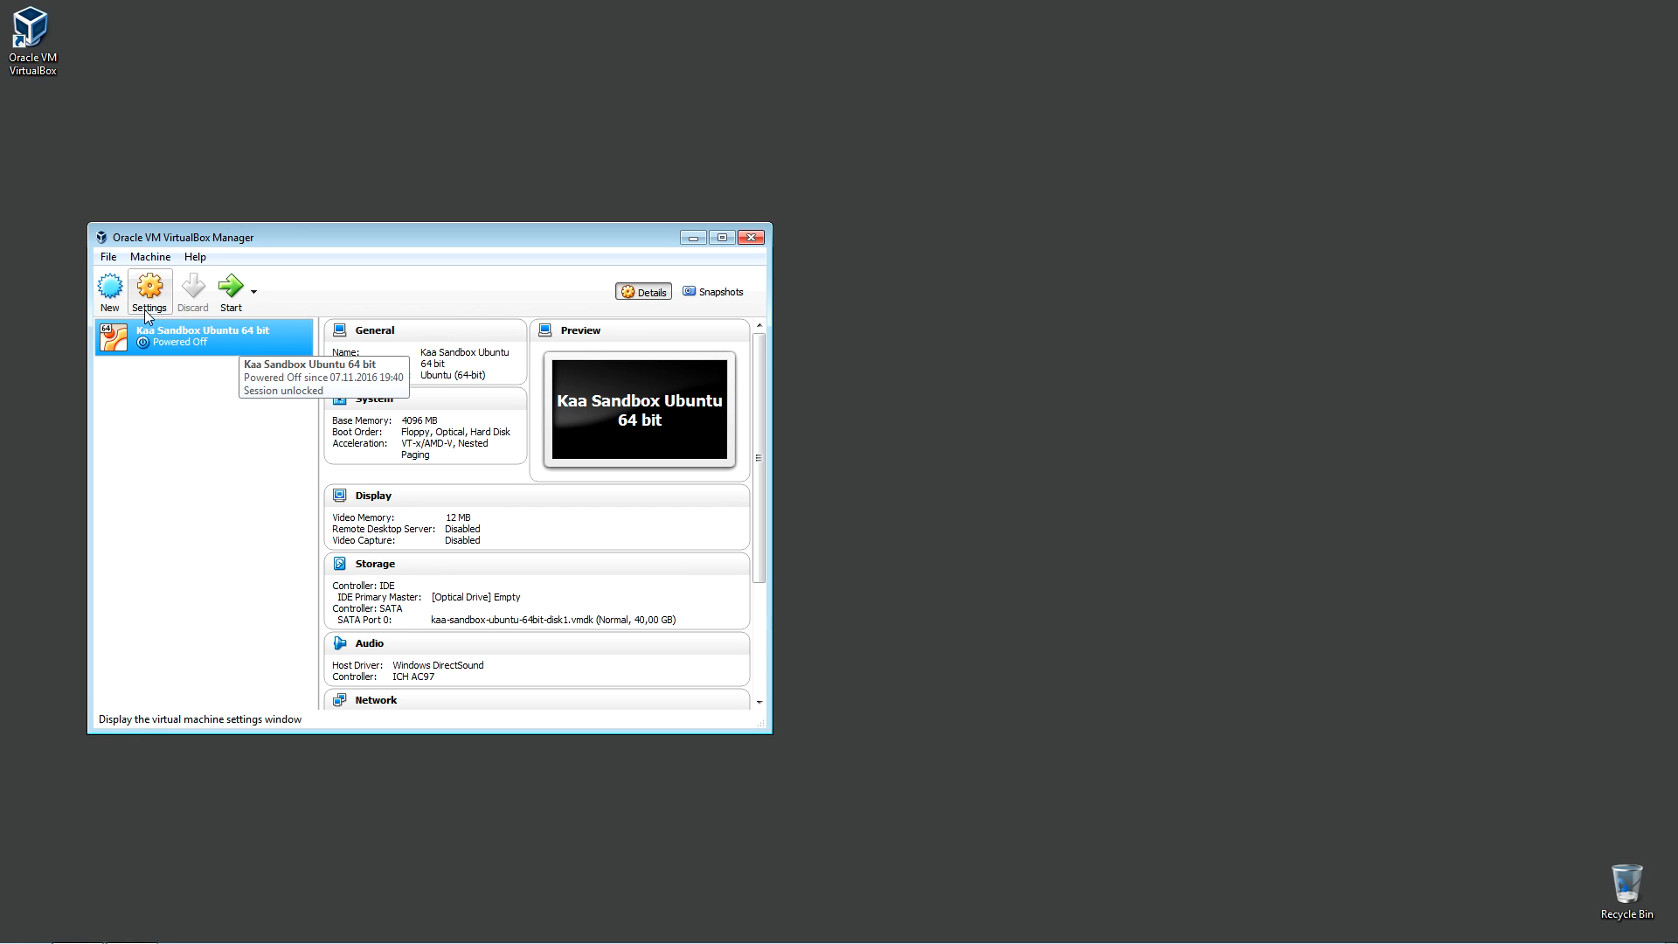
pyautogui.click(148, 285)
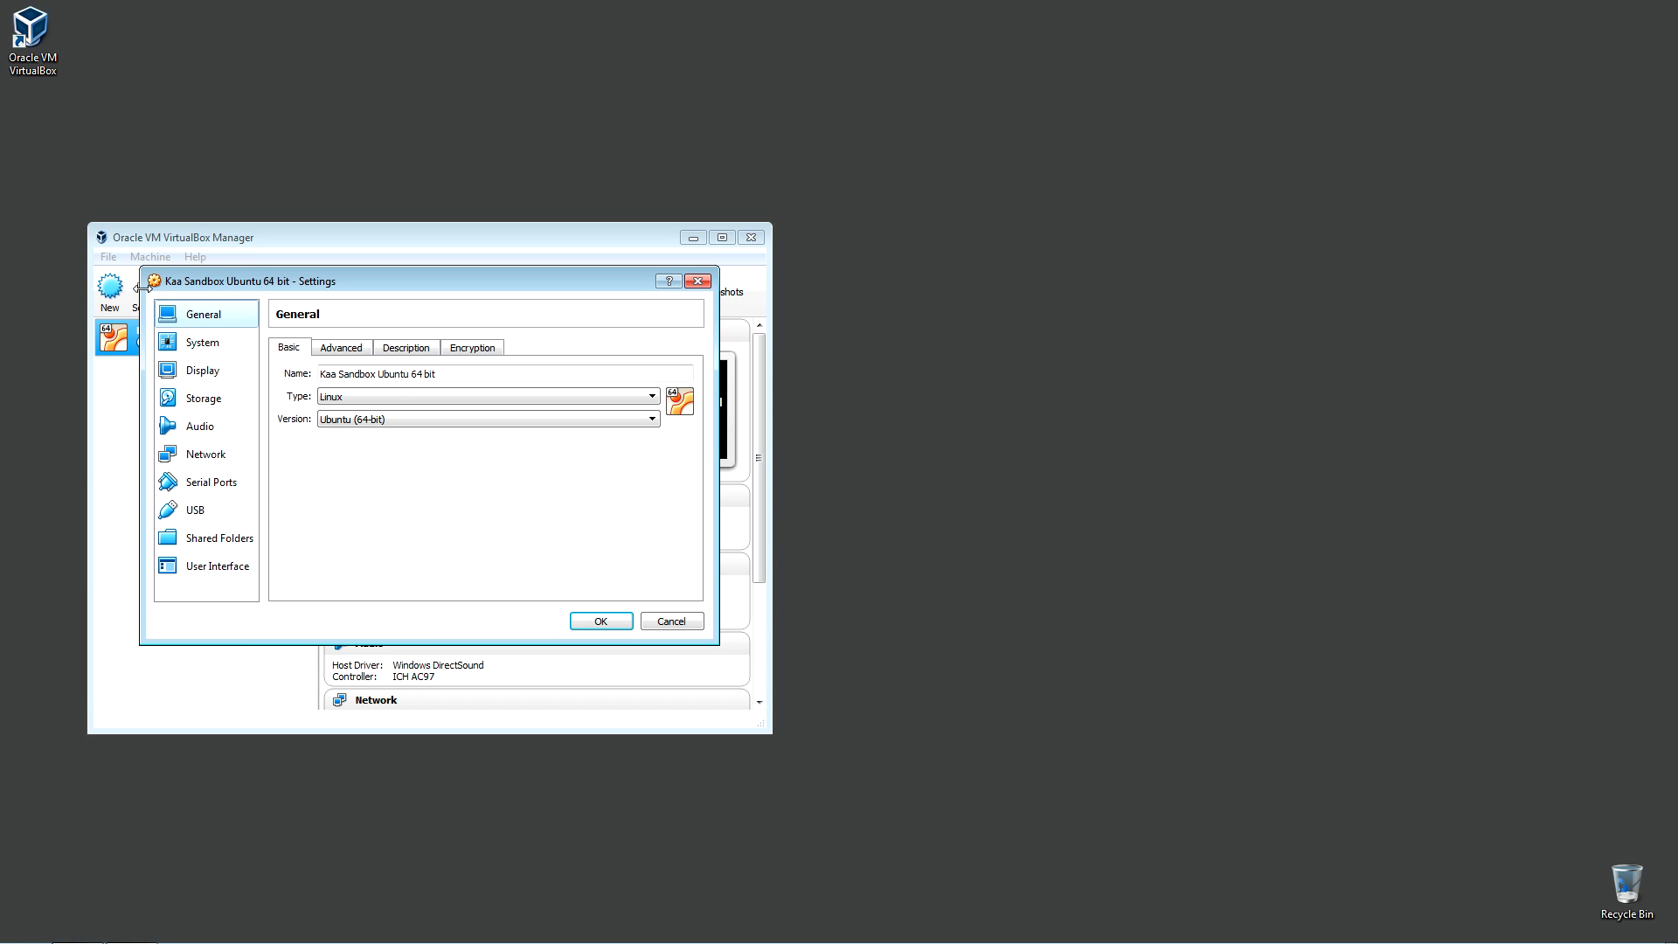
pyautogui.click(203, 341)
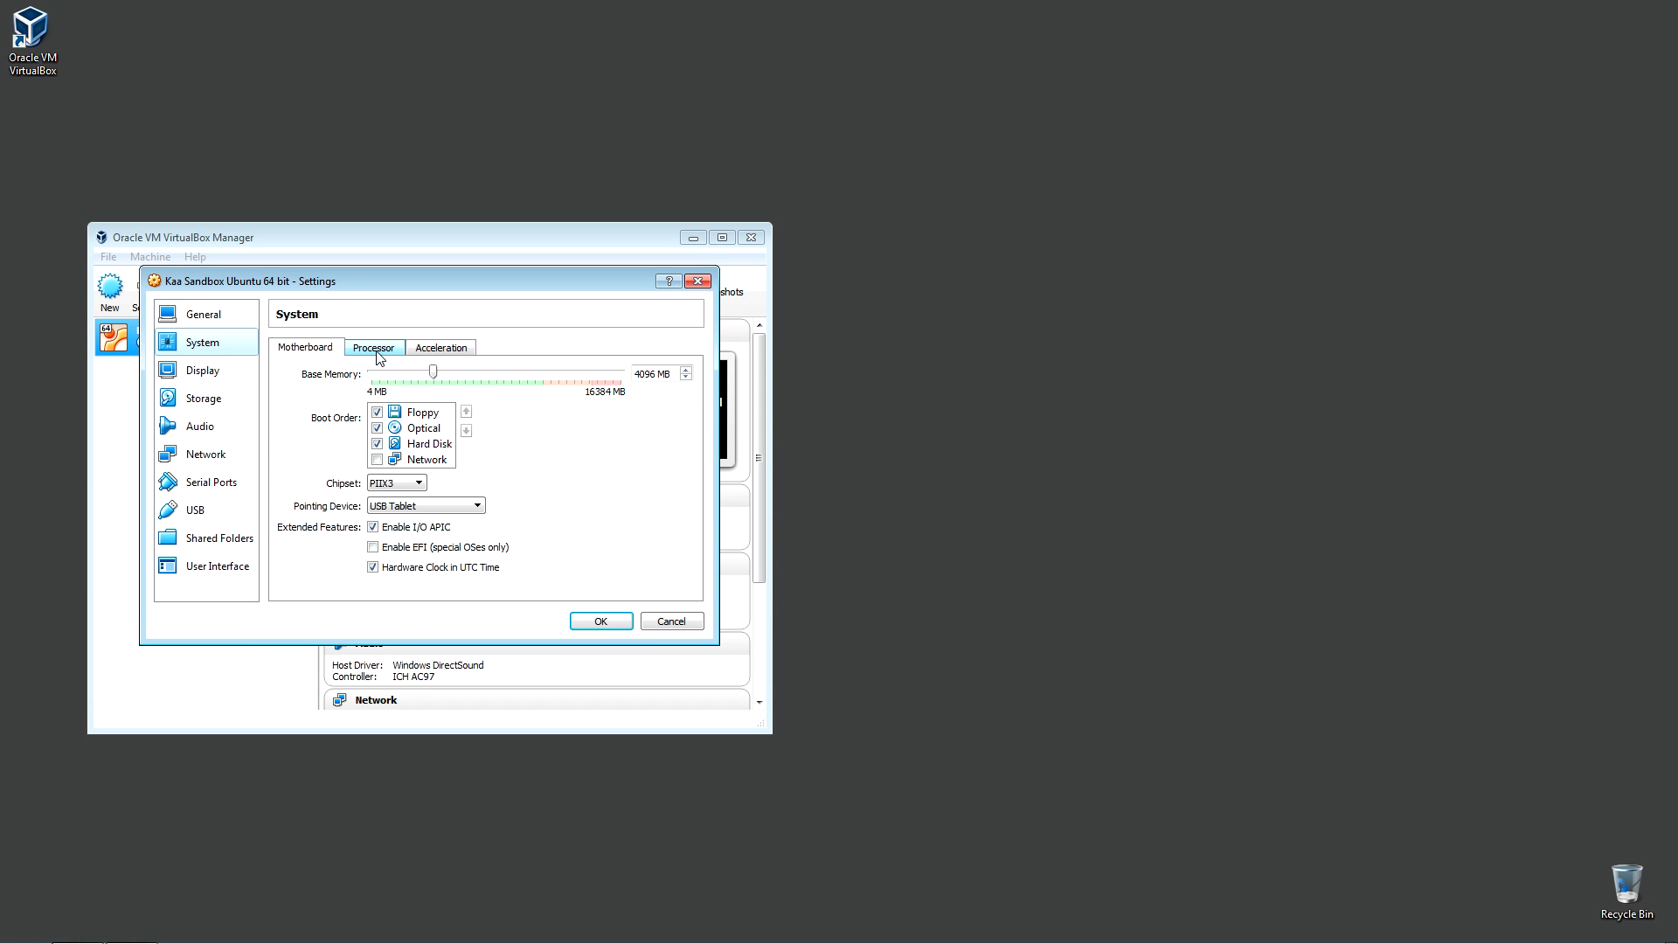
pyautogui.click(375, 347)
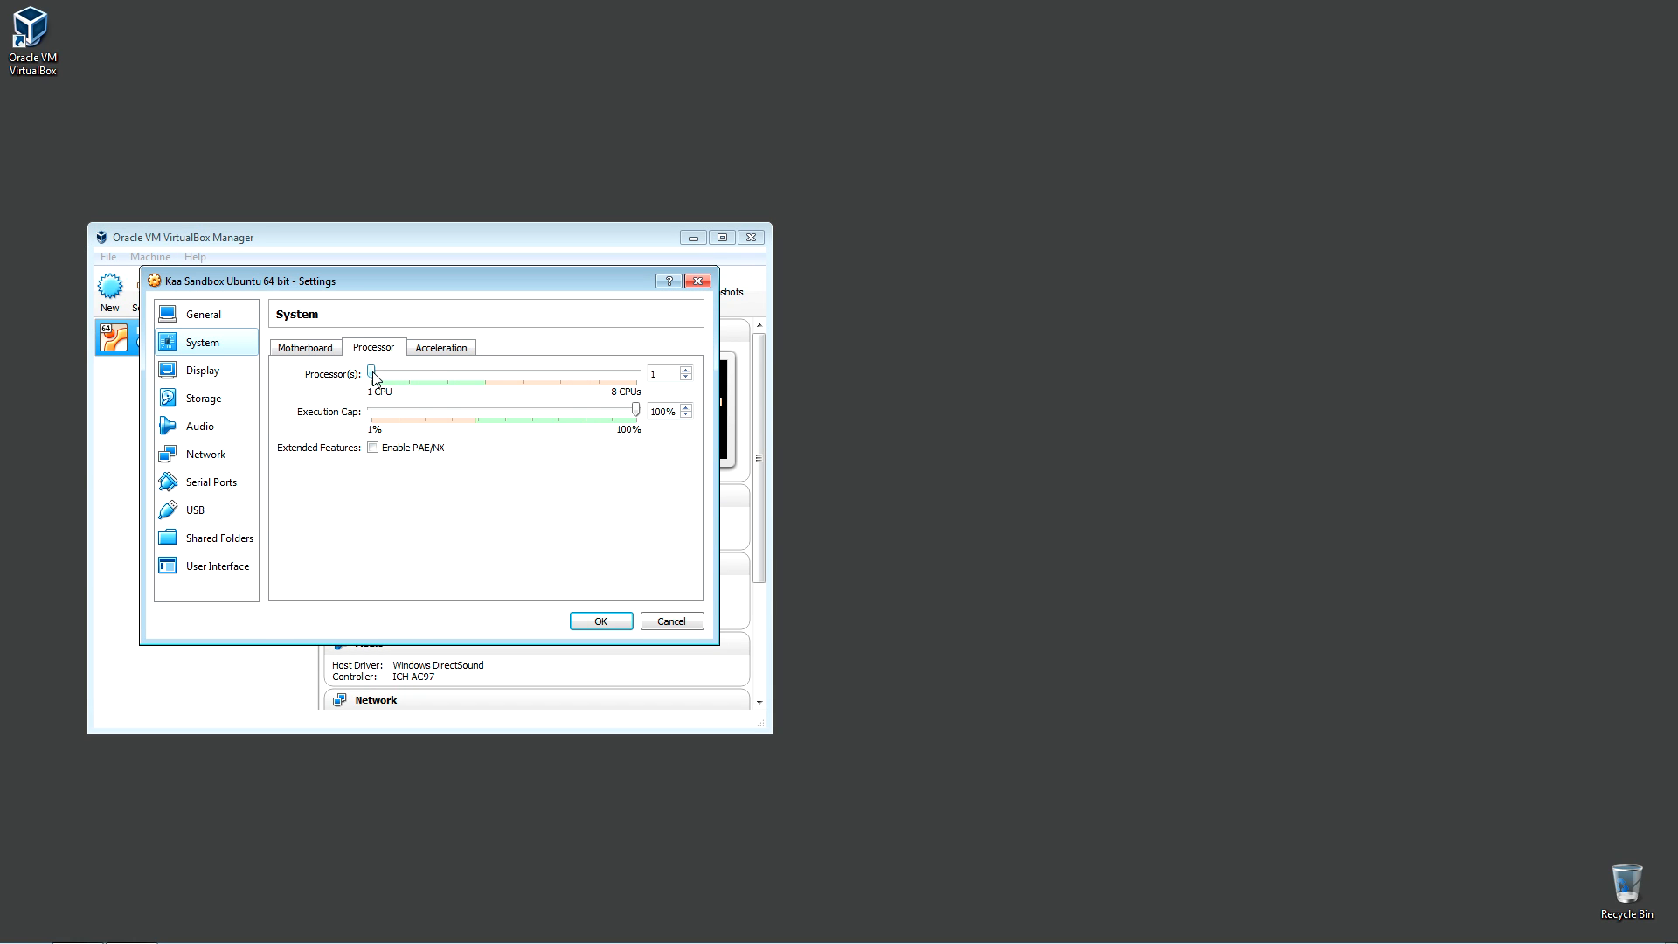
pyautogui.moveTo(374, 374)
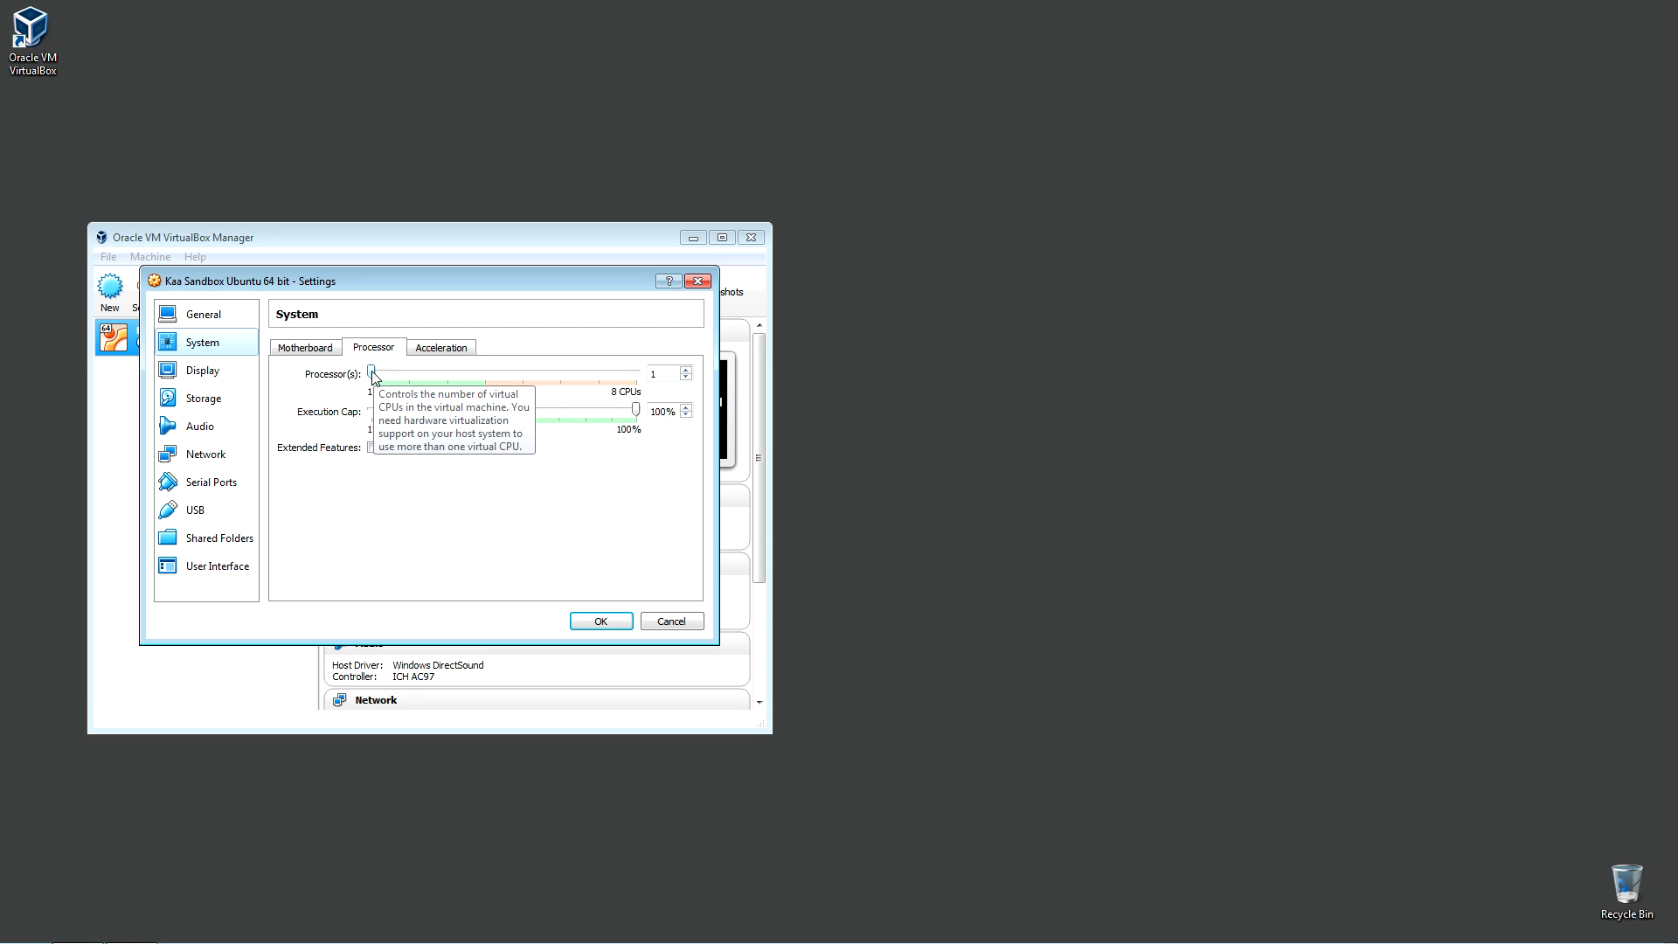
pyautogui.moveTo(374, 371); pyautogui.dragTo(482, 370)
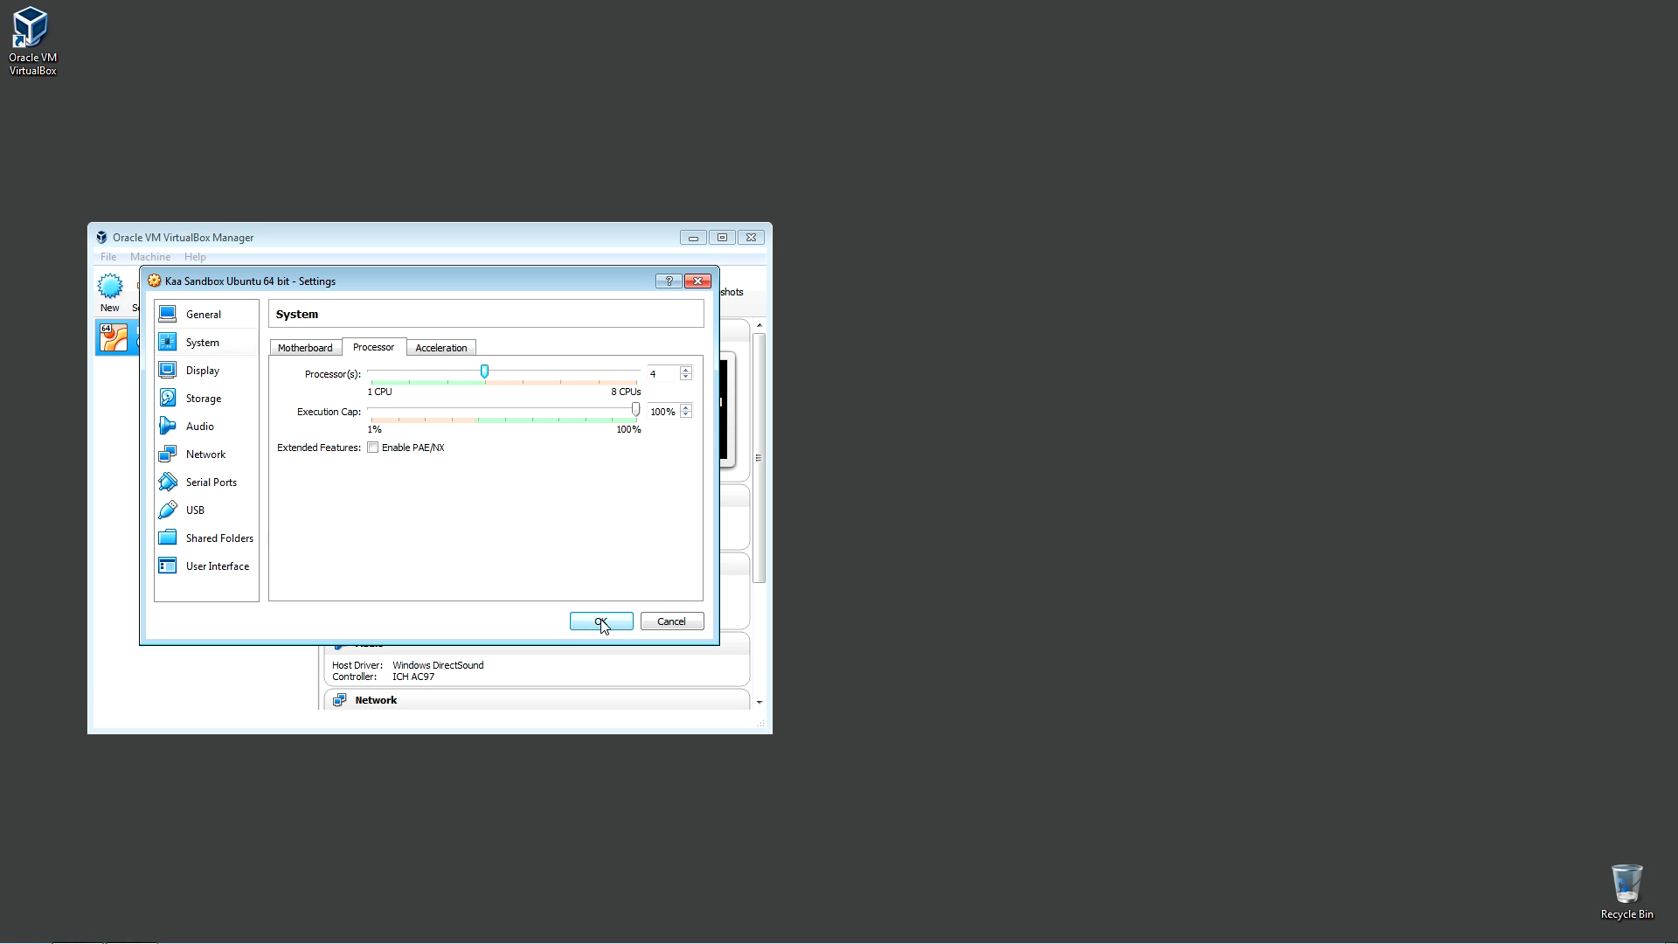
pyautogui.click(600, 621)
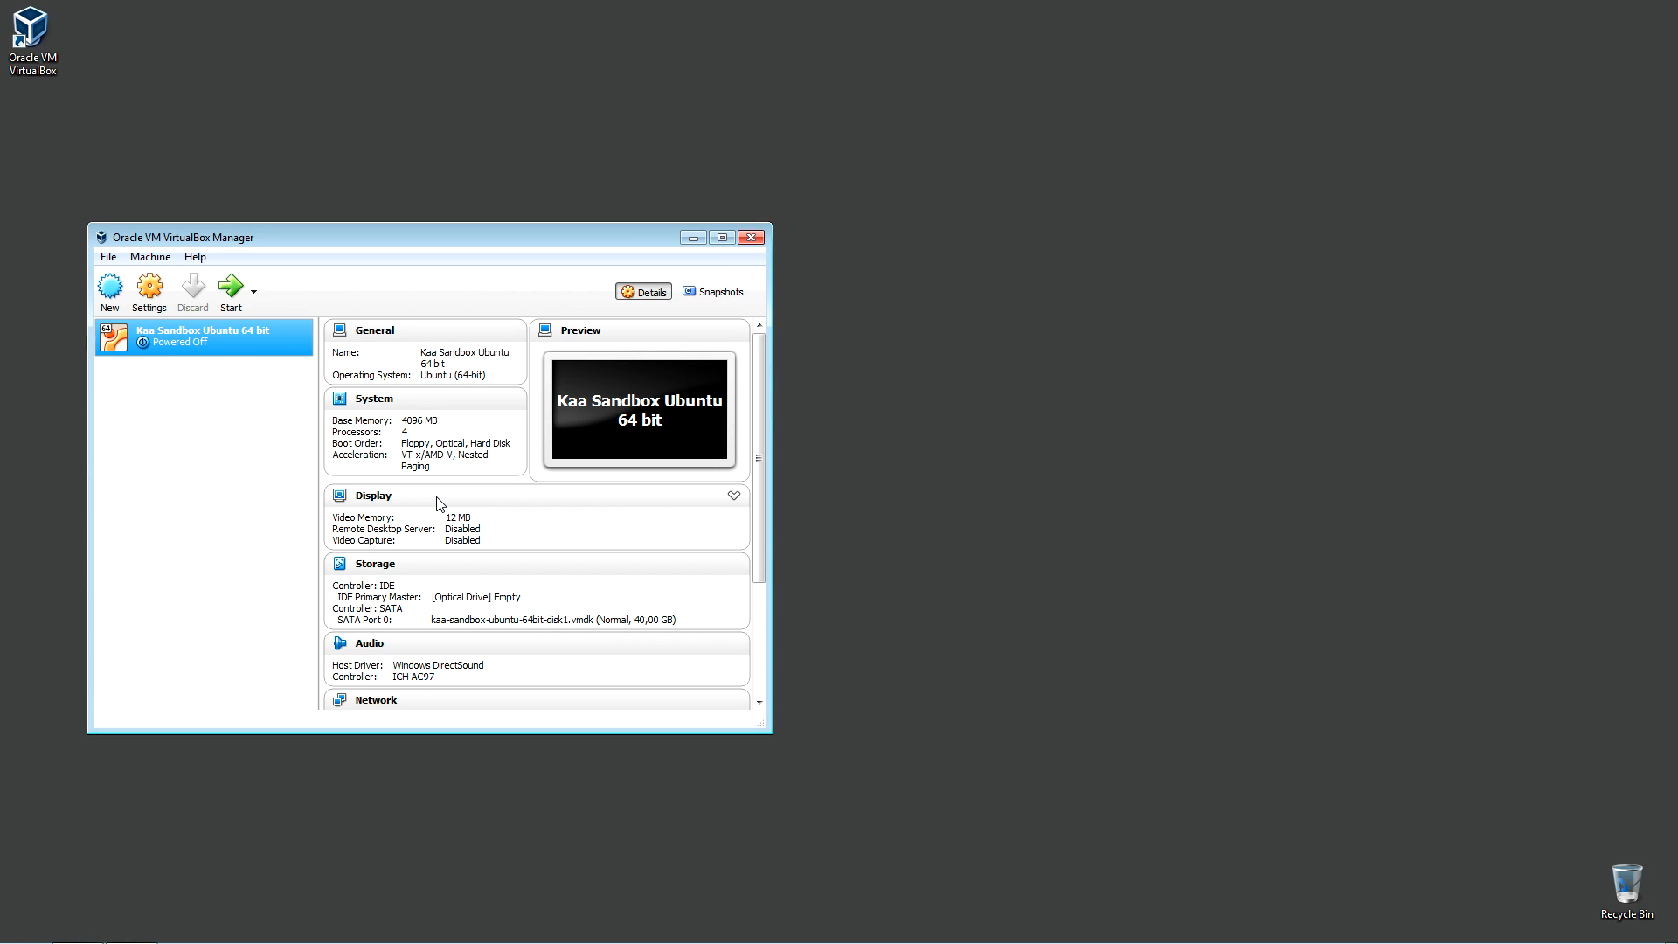
pyautogui.moveTo(318, 343)
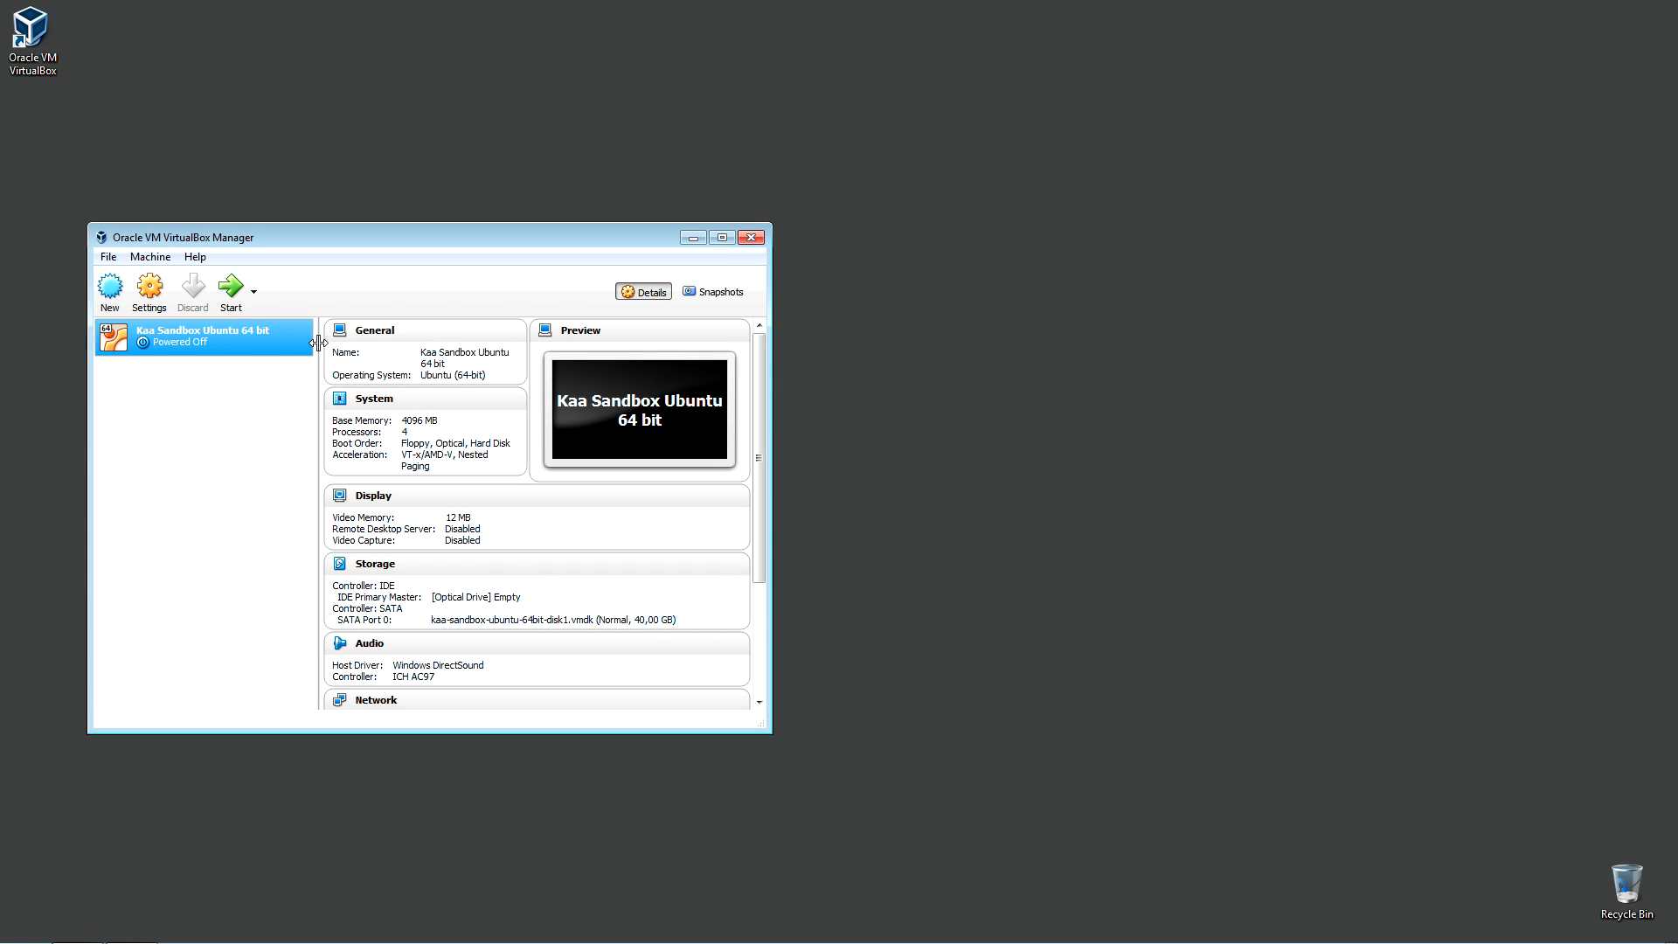
pyautogui.moveTo(229, 287)
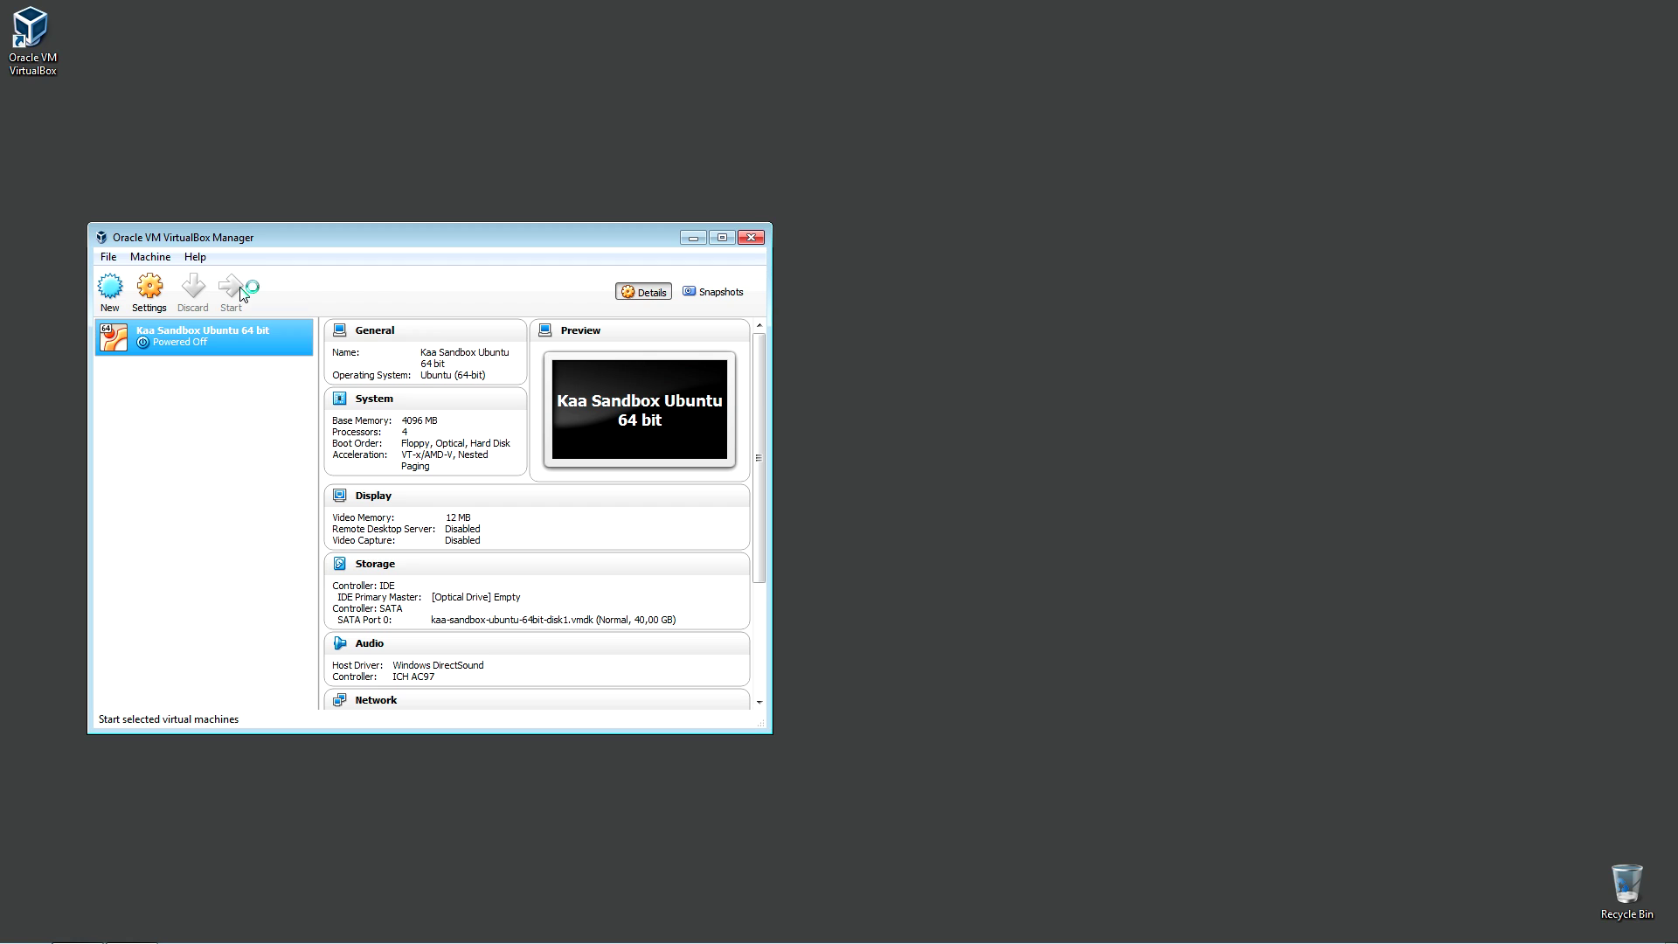
# Start the Kaa Sandbox machine and let it boot to its welcome console
pyautogui.click(229, 289)
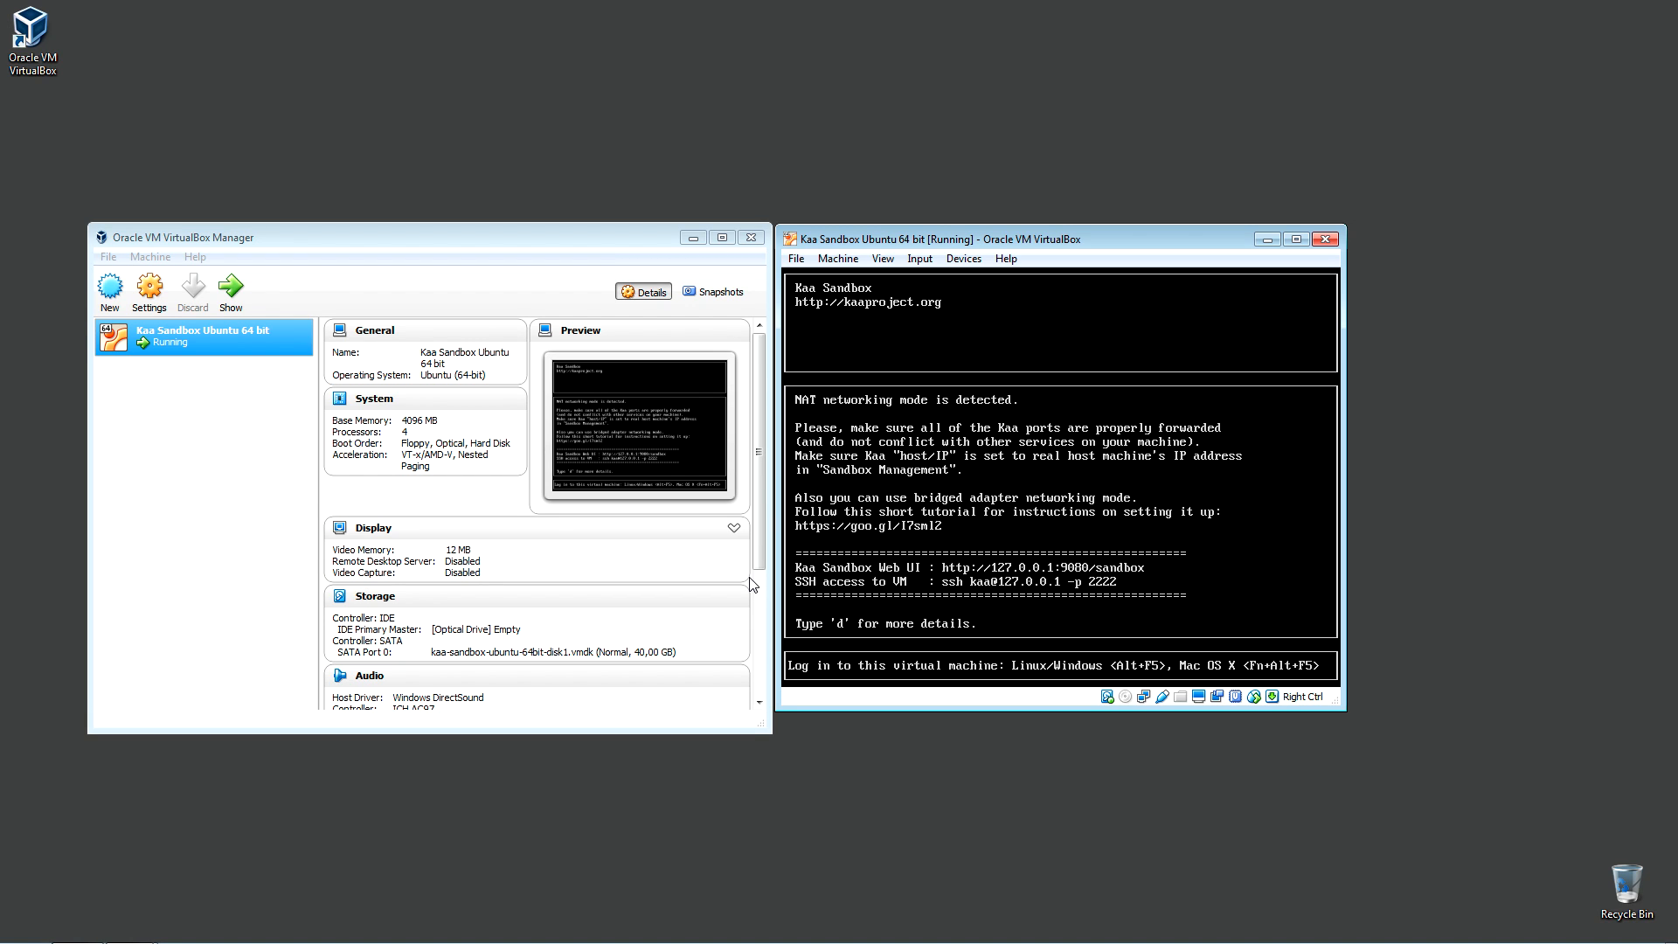
pyautogui.moveTo(779, 568)
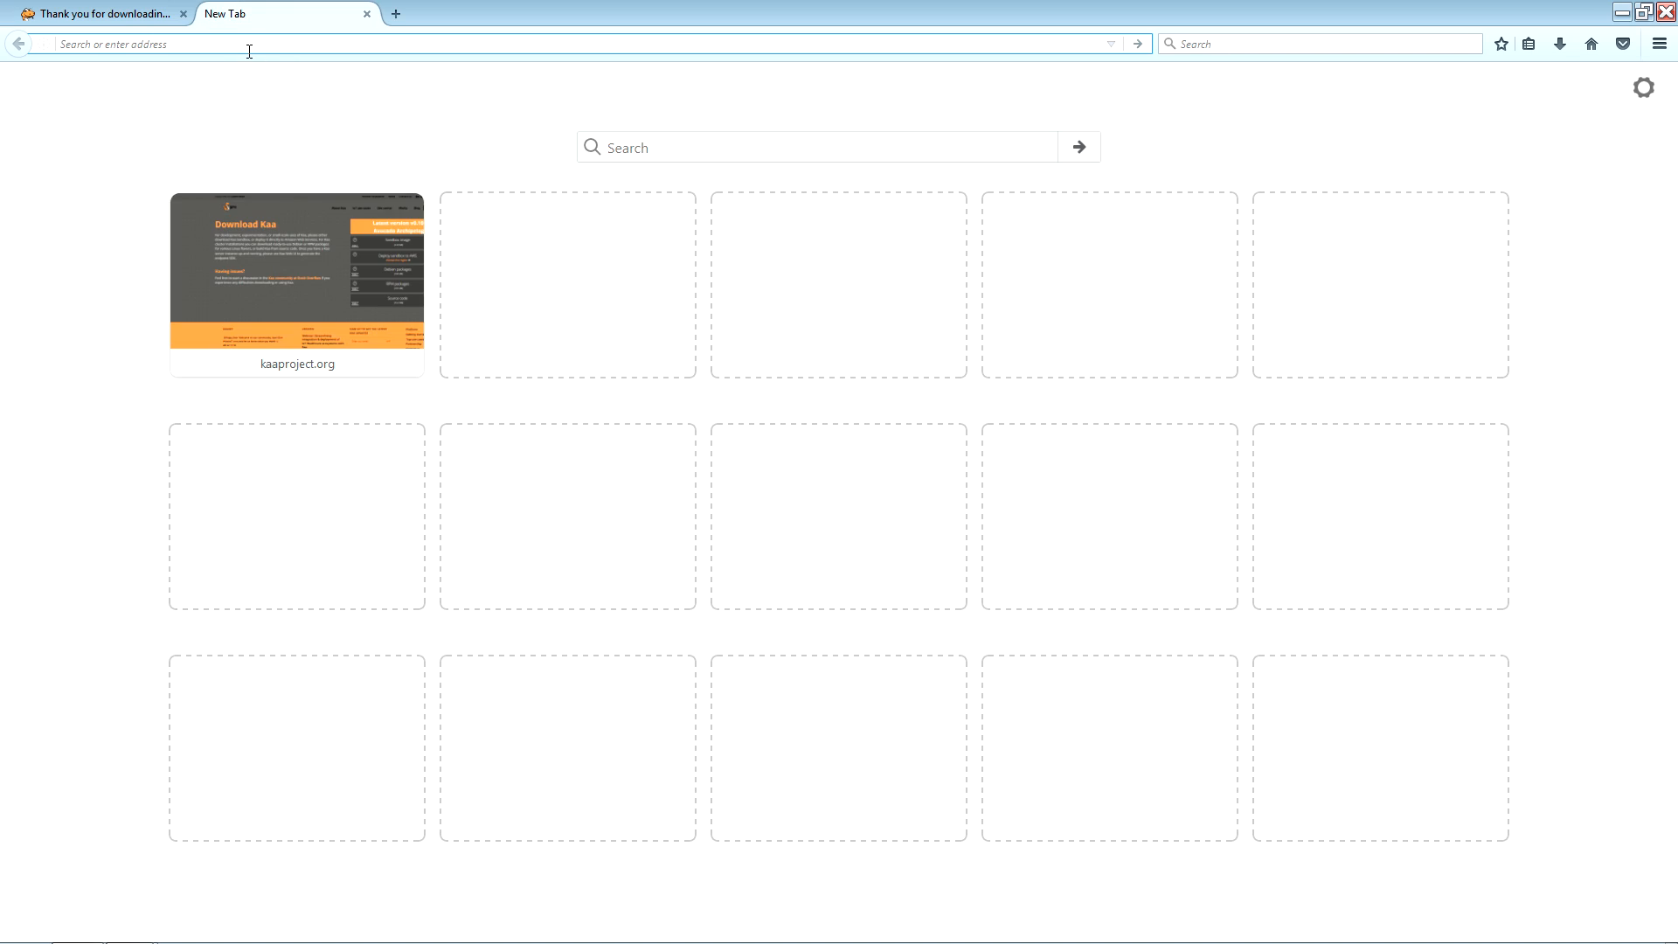
# Load 127.0.0.1:9080 in Firefox and go to Change Kaa host/IP
pyautogui.write('127.0.0.1:9080/sandbox/')
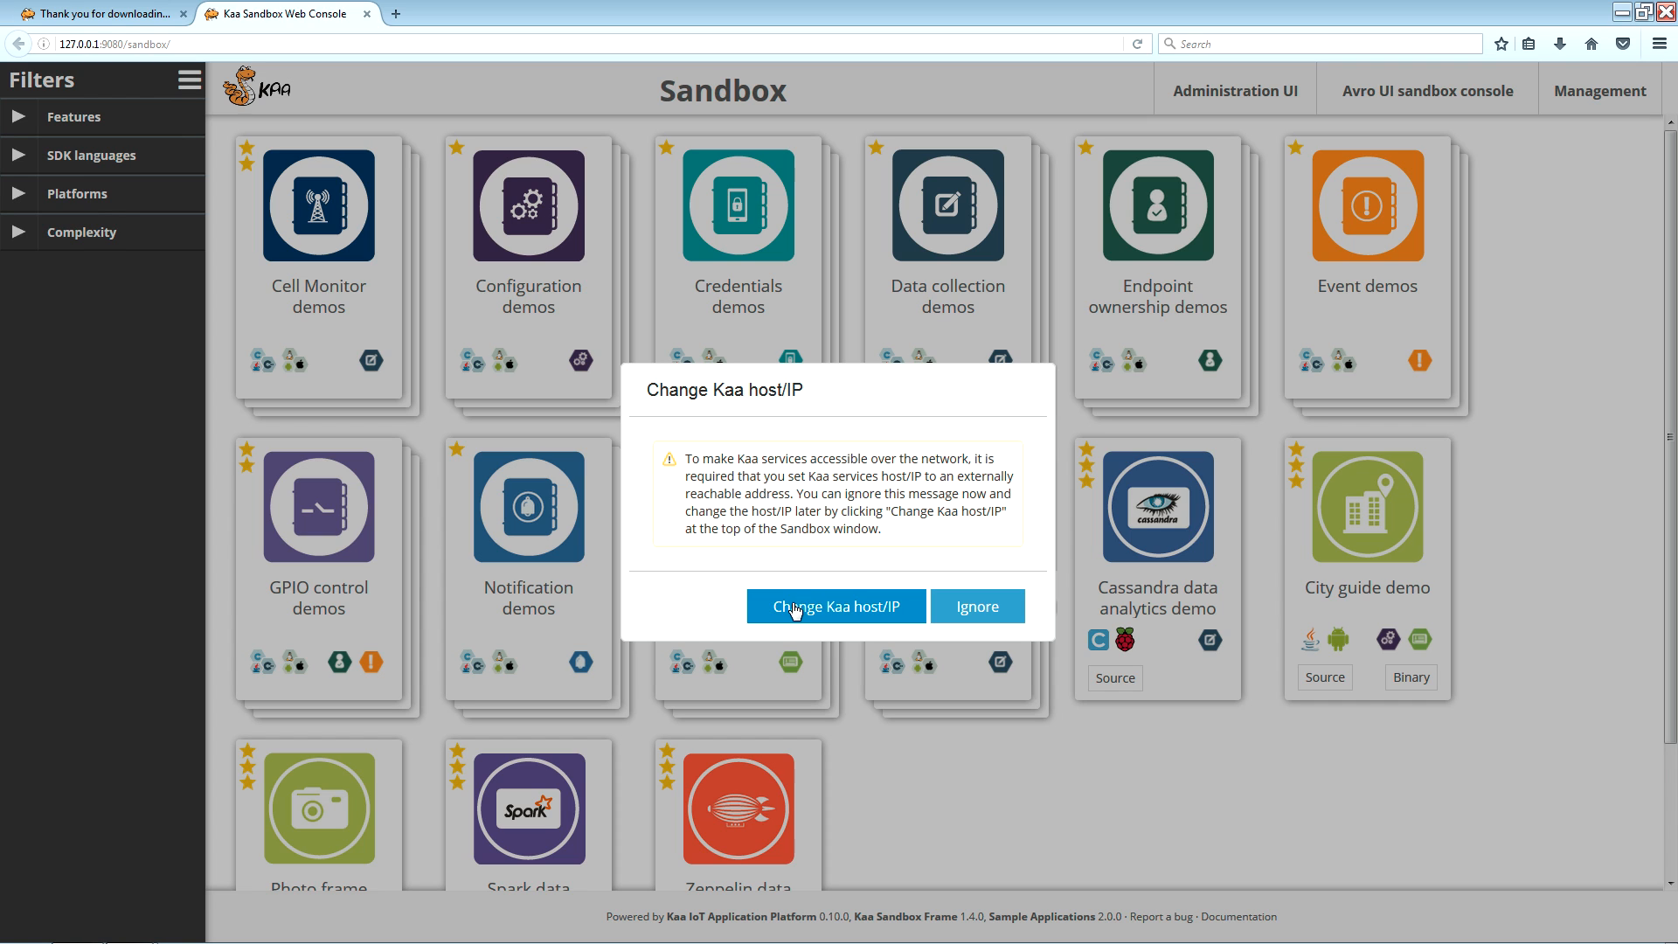
pyautogui.click(836, 606)
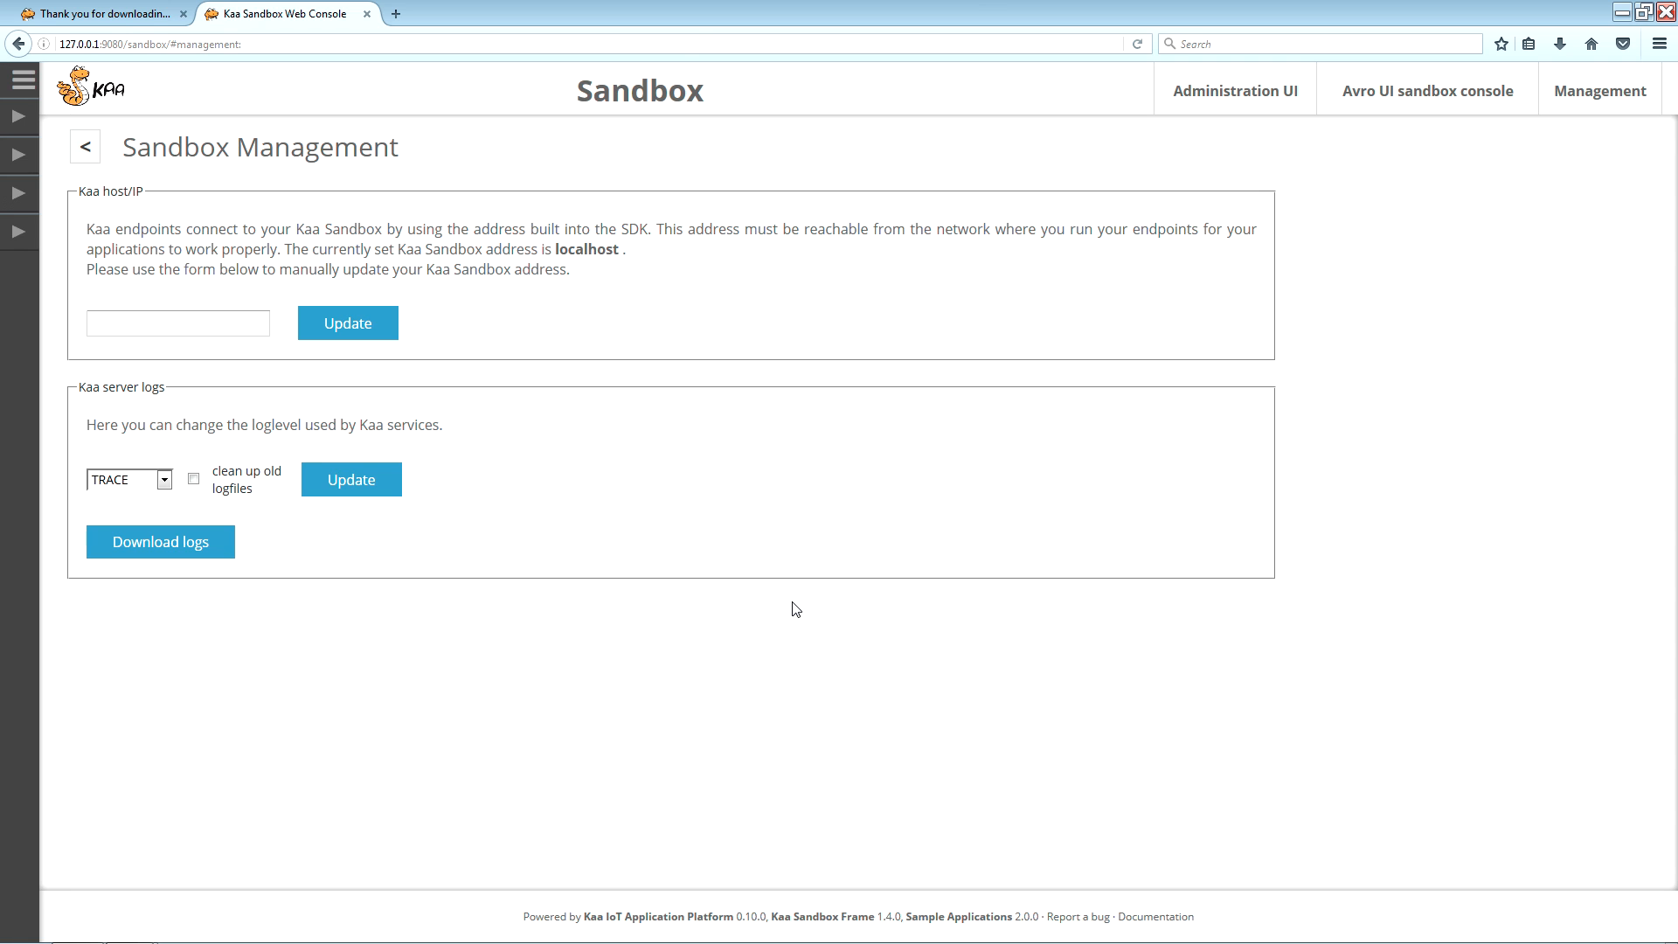
# Submit the Kaa host address update and download the Kaa server logs archive
pyautogui.click(178, 321)
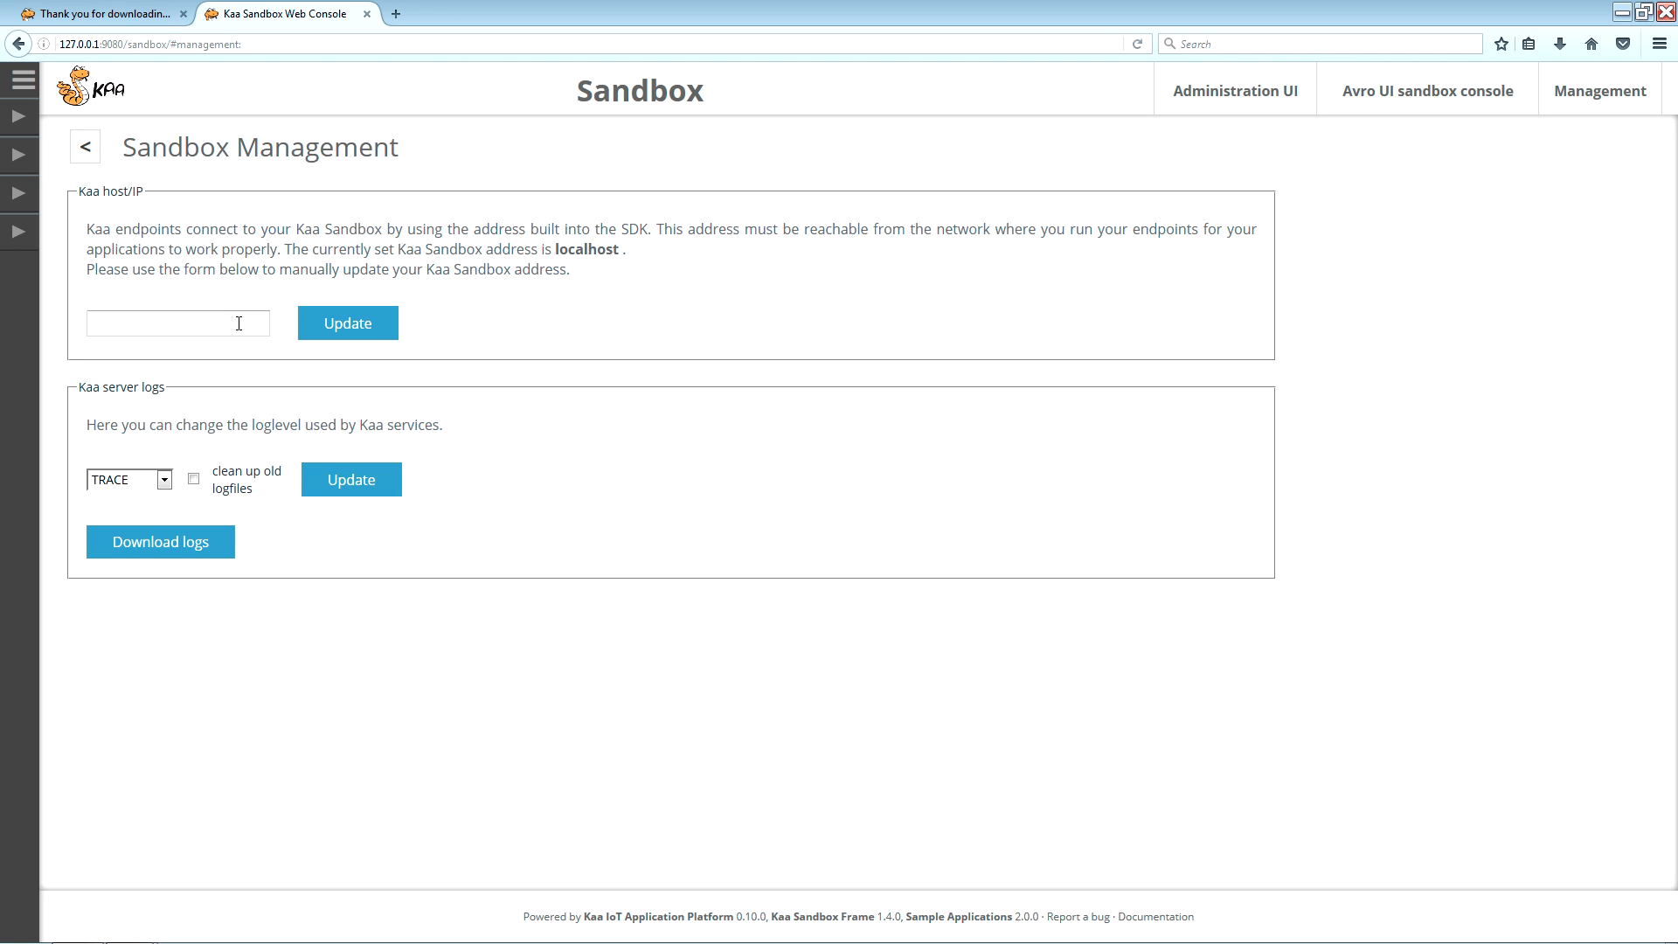
pyautogui.moveTo(346, 323)
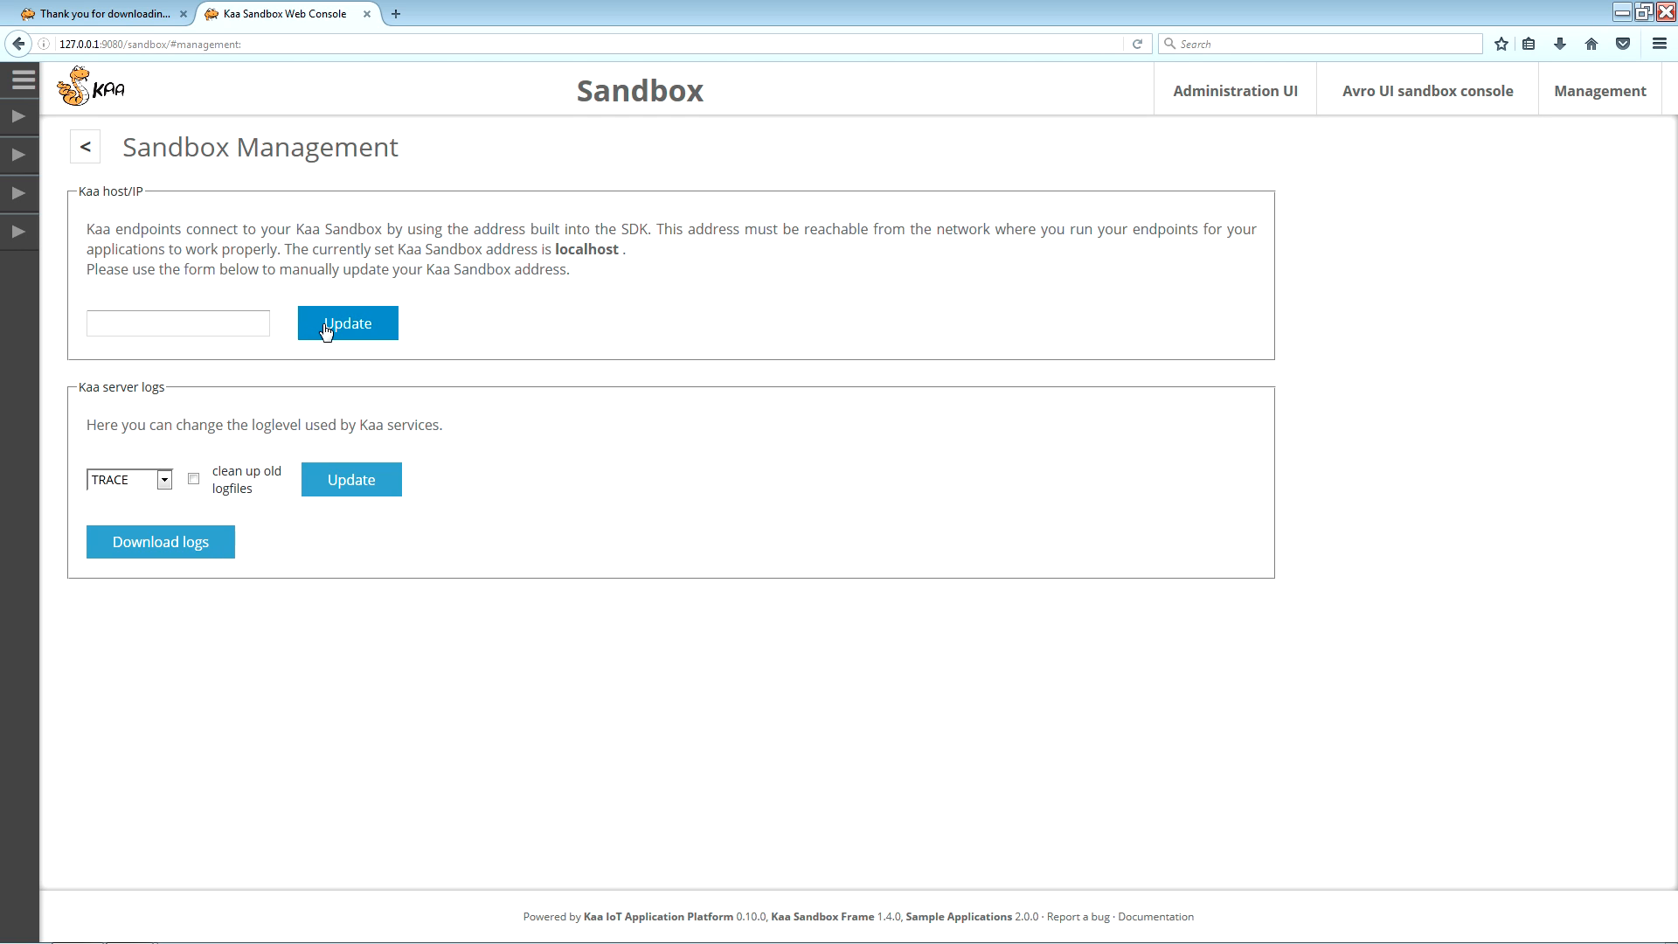
pyautogui.click(178, 323)
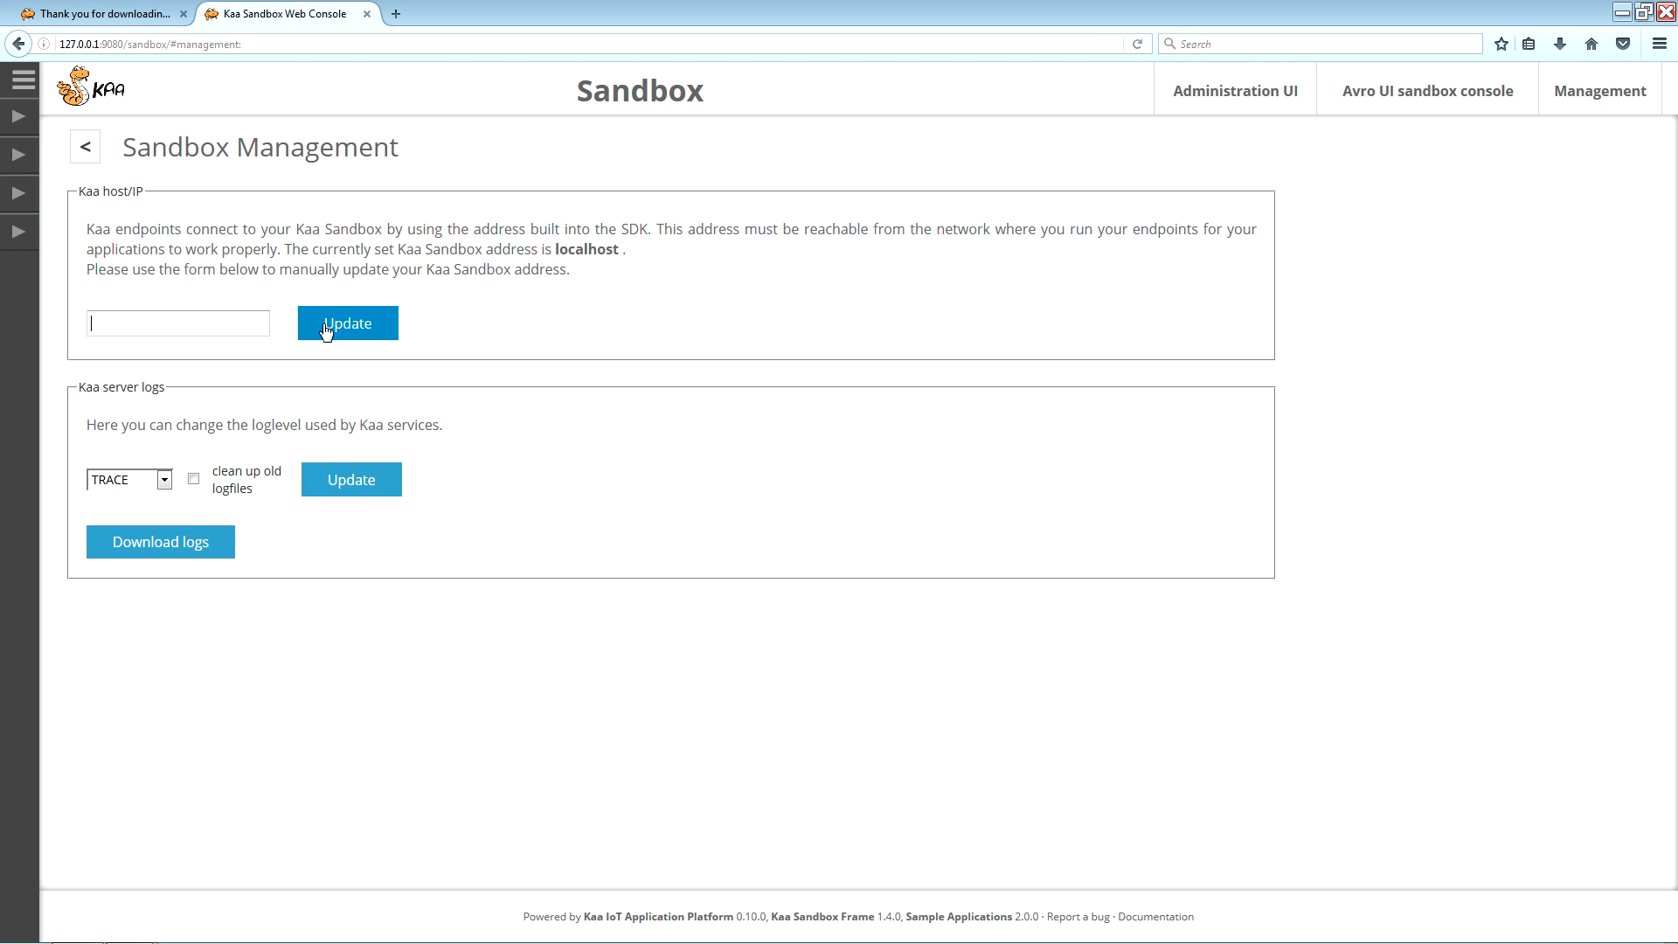
pyautogui.moveTo(159, 541)
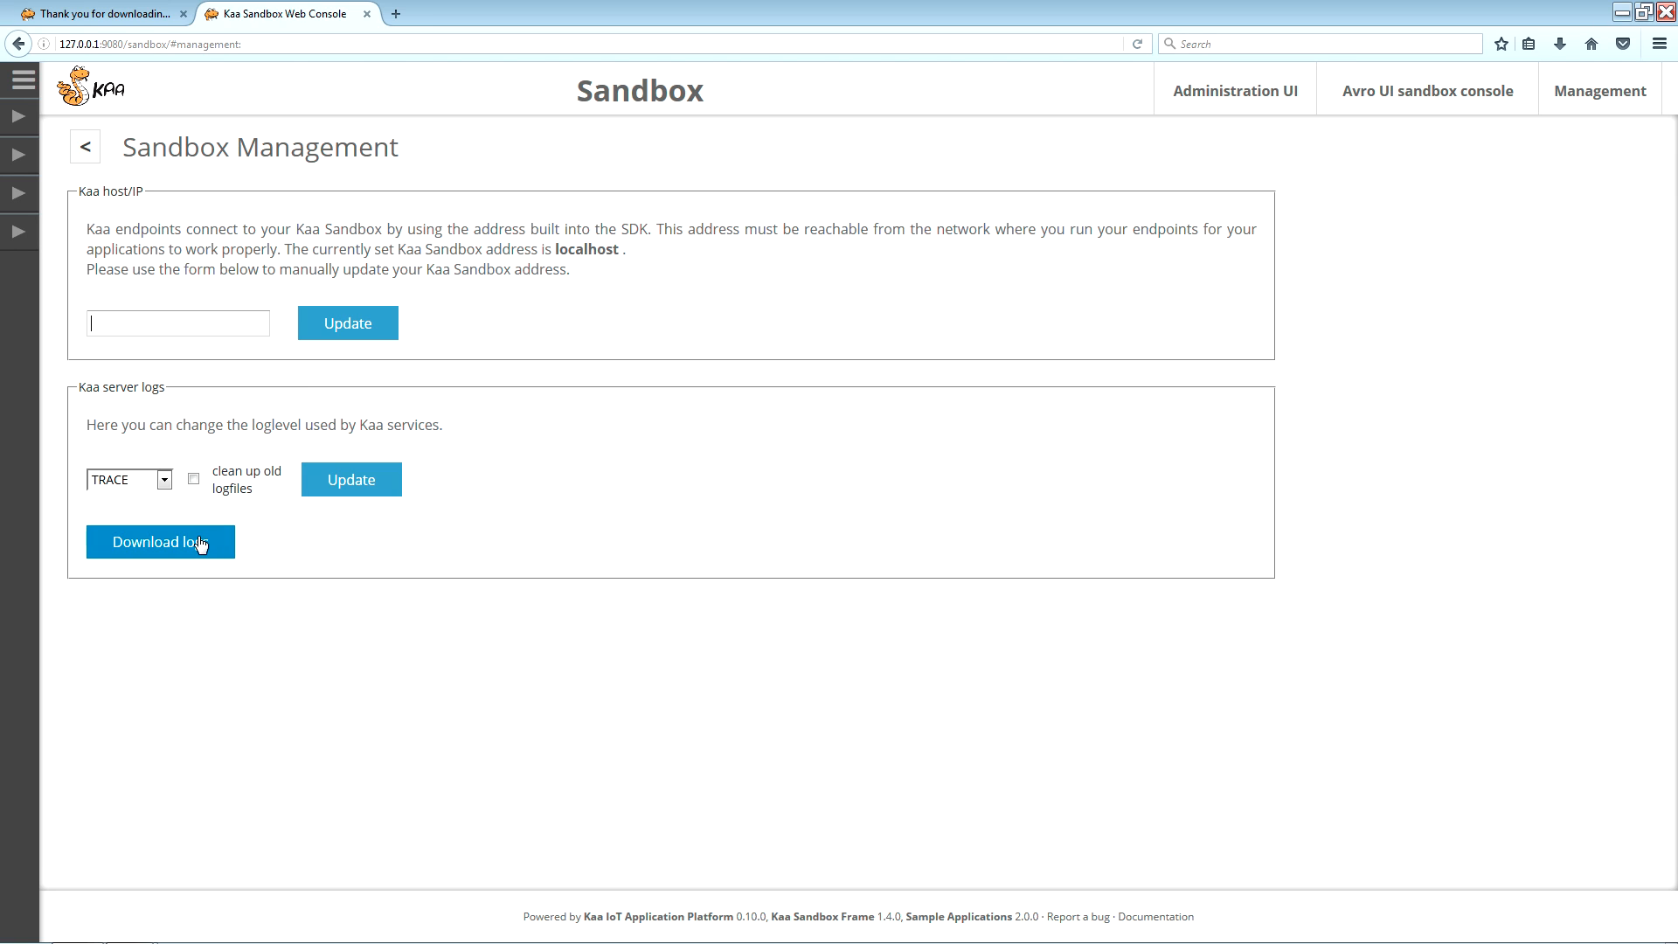
pyautogui.click(160, 540)
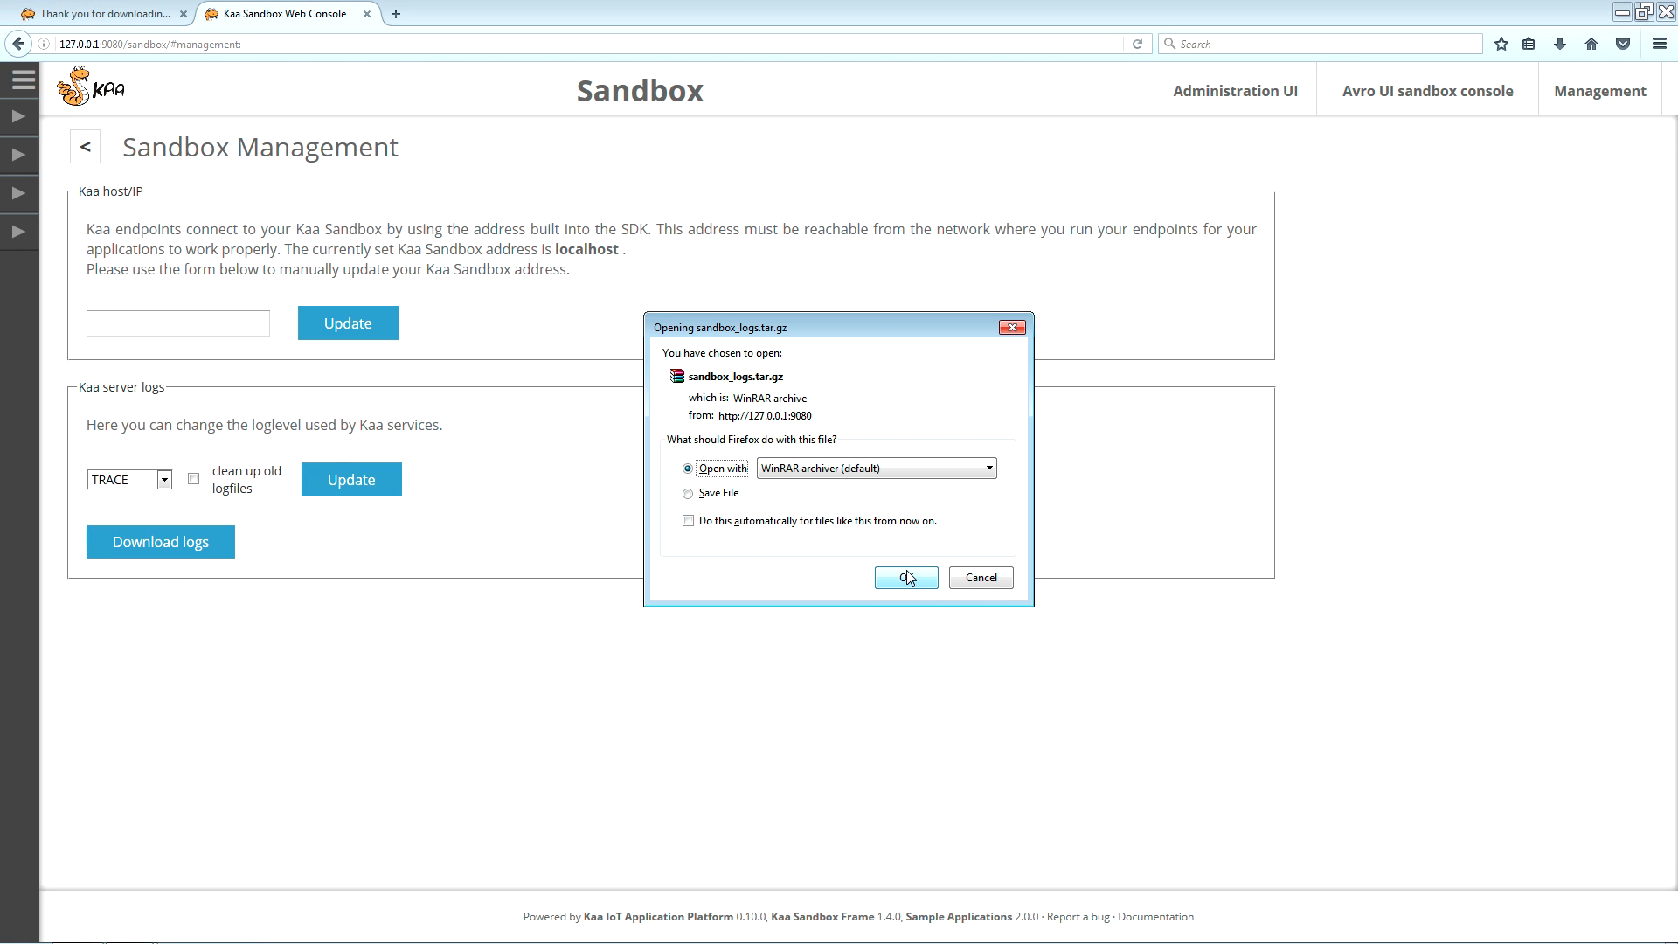
pyautogui.click(904, 577)
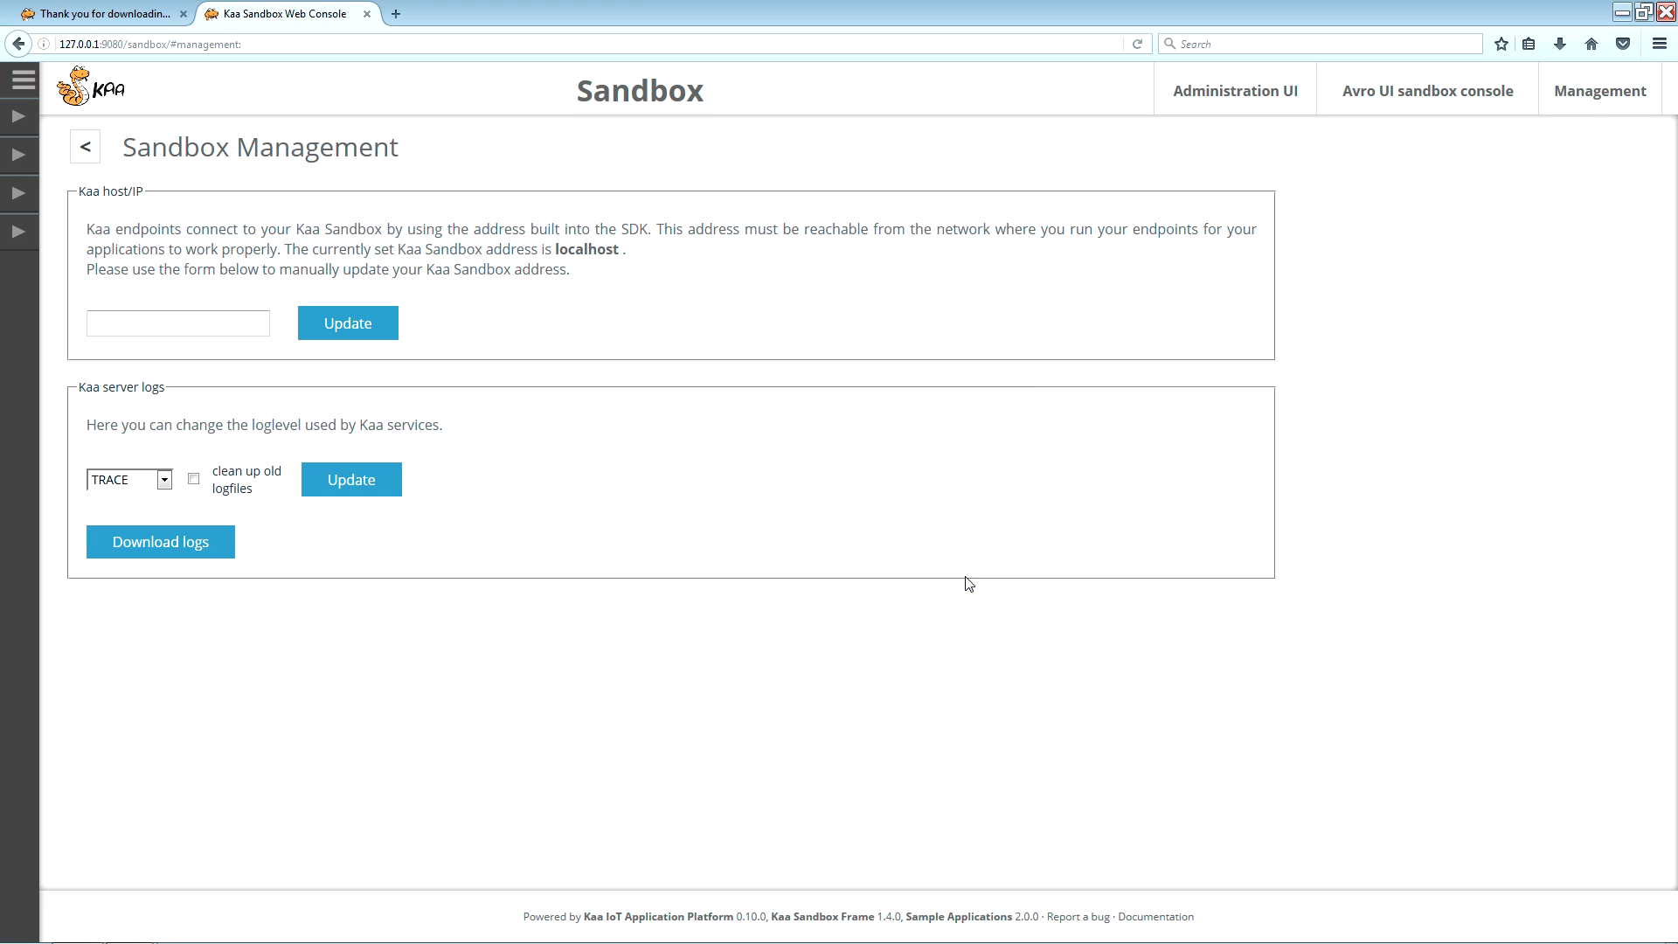
pyautogui.moveTo(325, 500)
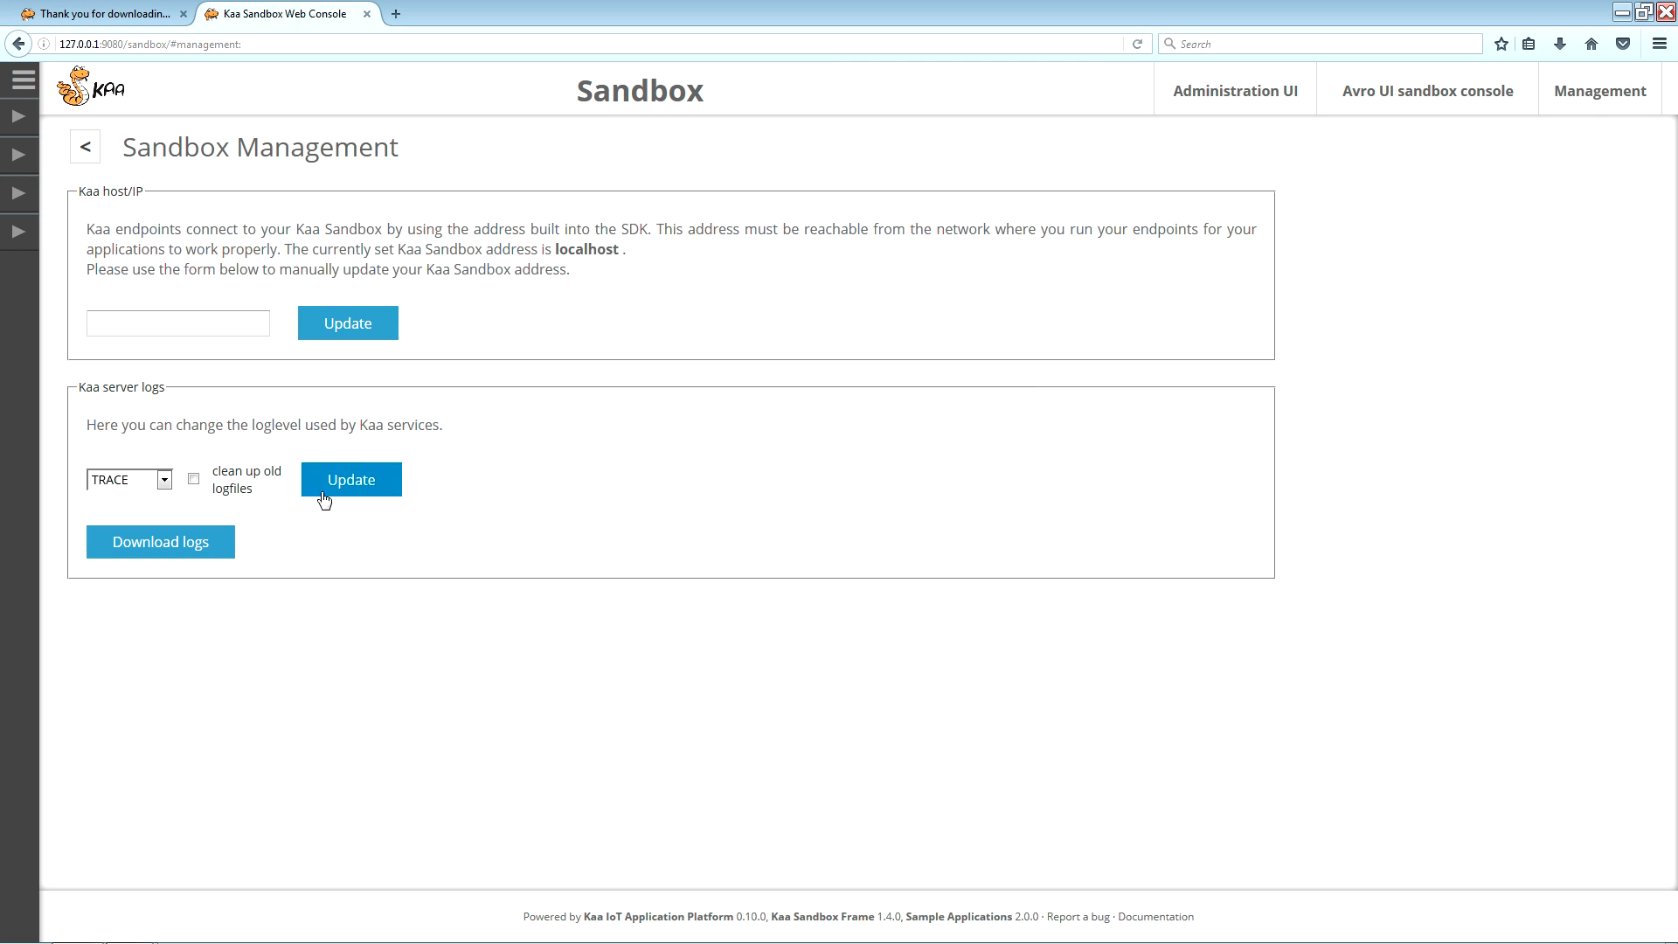
# Change the Kaa services log level to WARN and dismiss the restart output
pyautogui.click(162, 479)
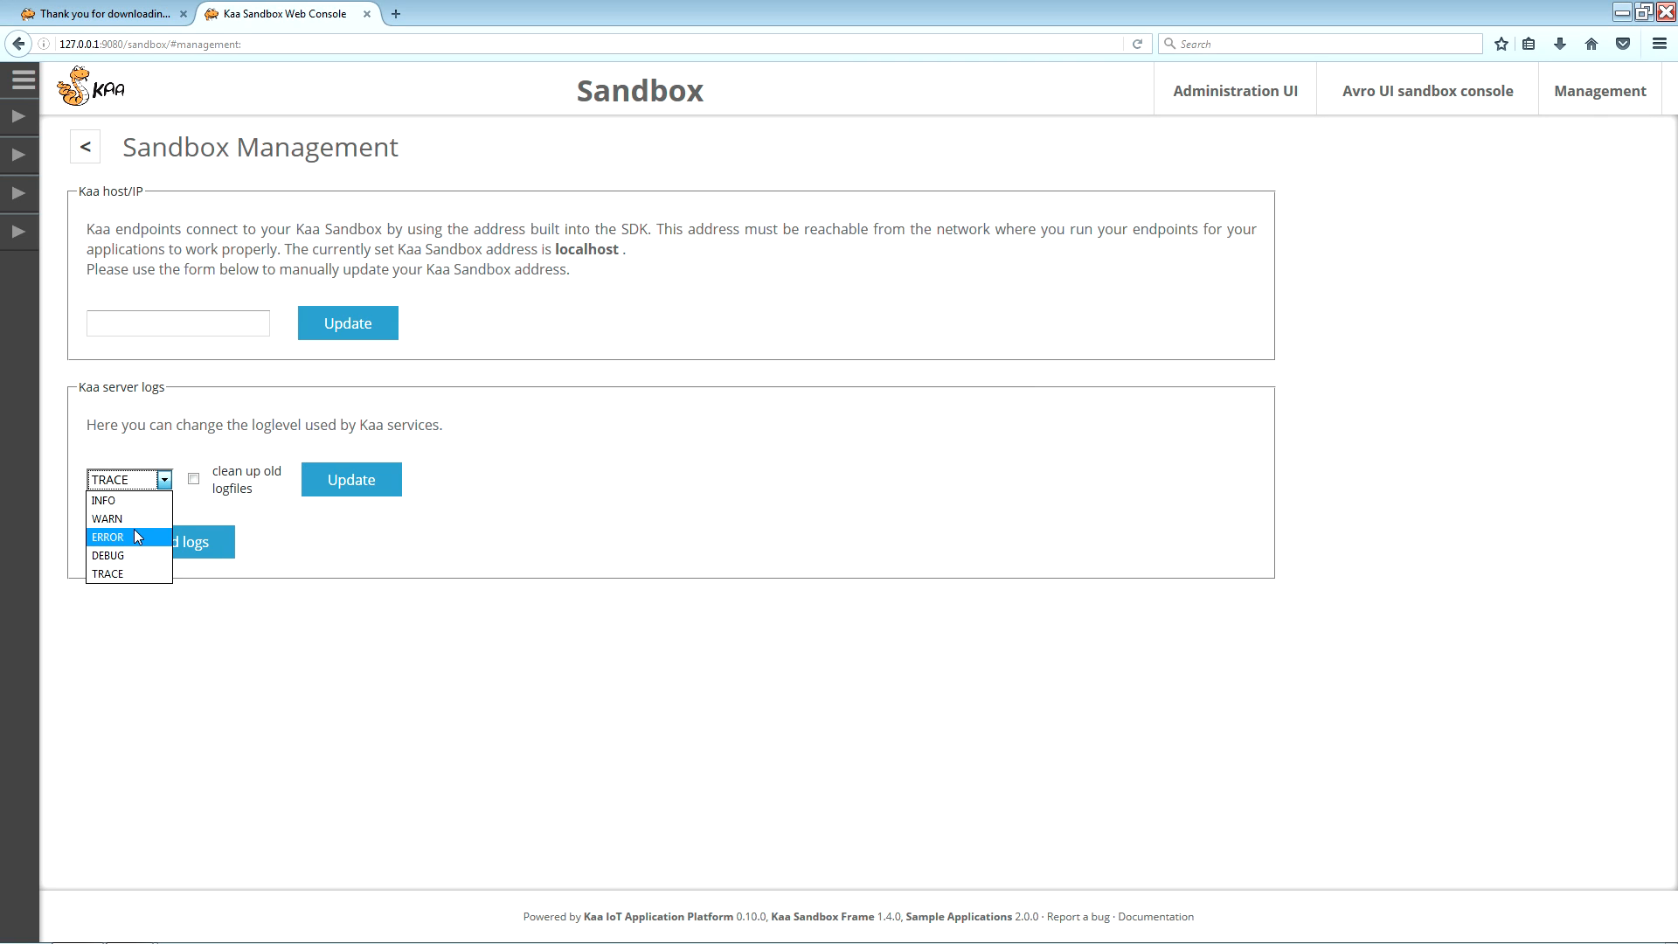
pyautogui.click(106, 518)
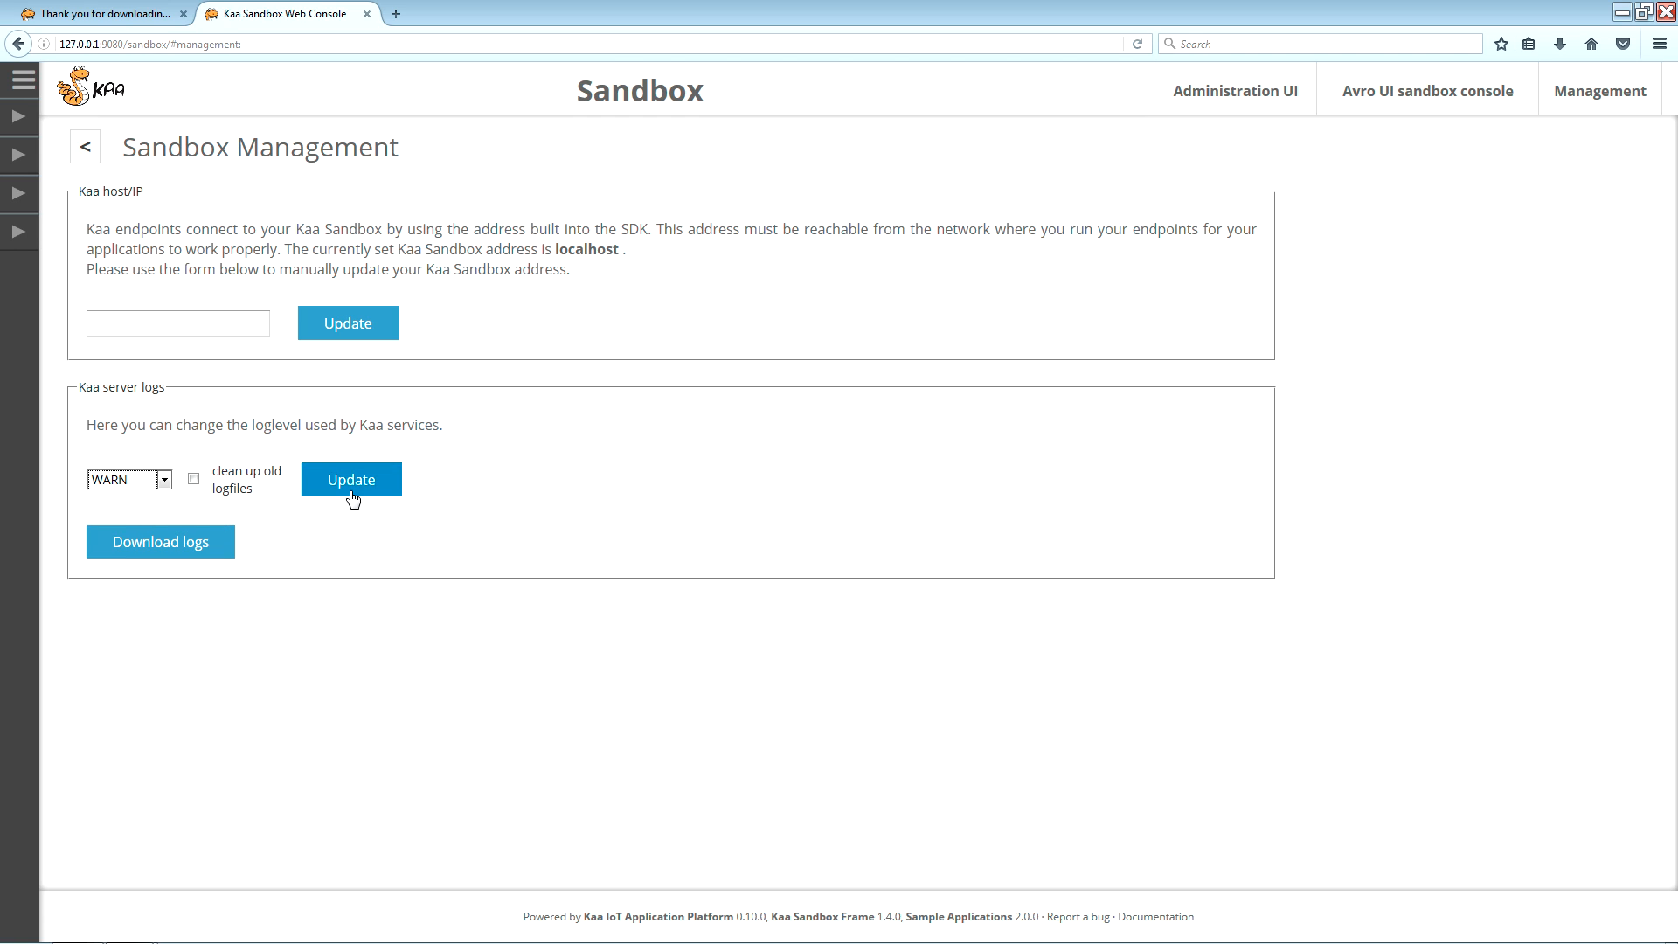
pyautogui.click(350, 479)
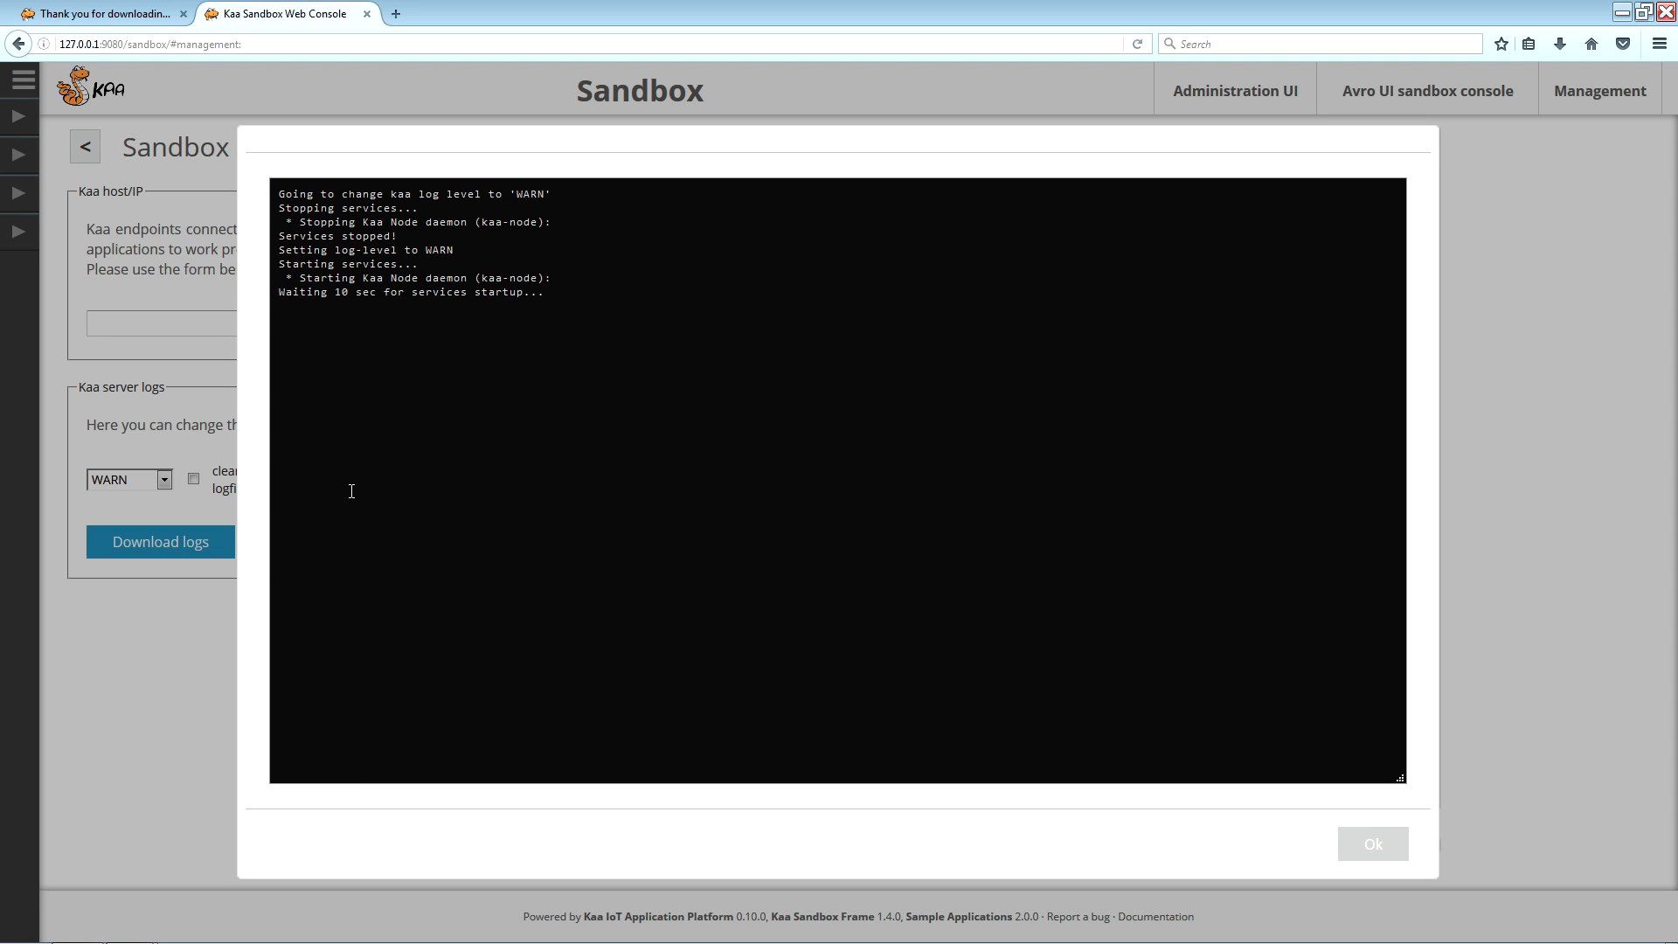
pyautogui.click(1374, 842)
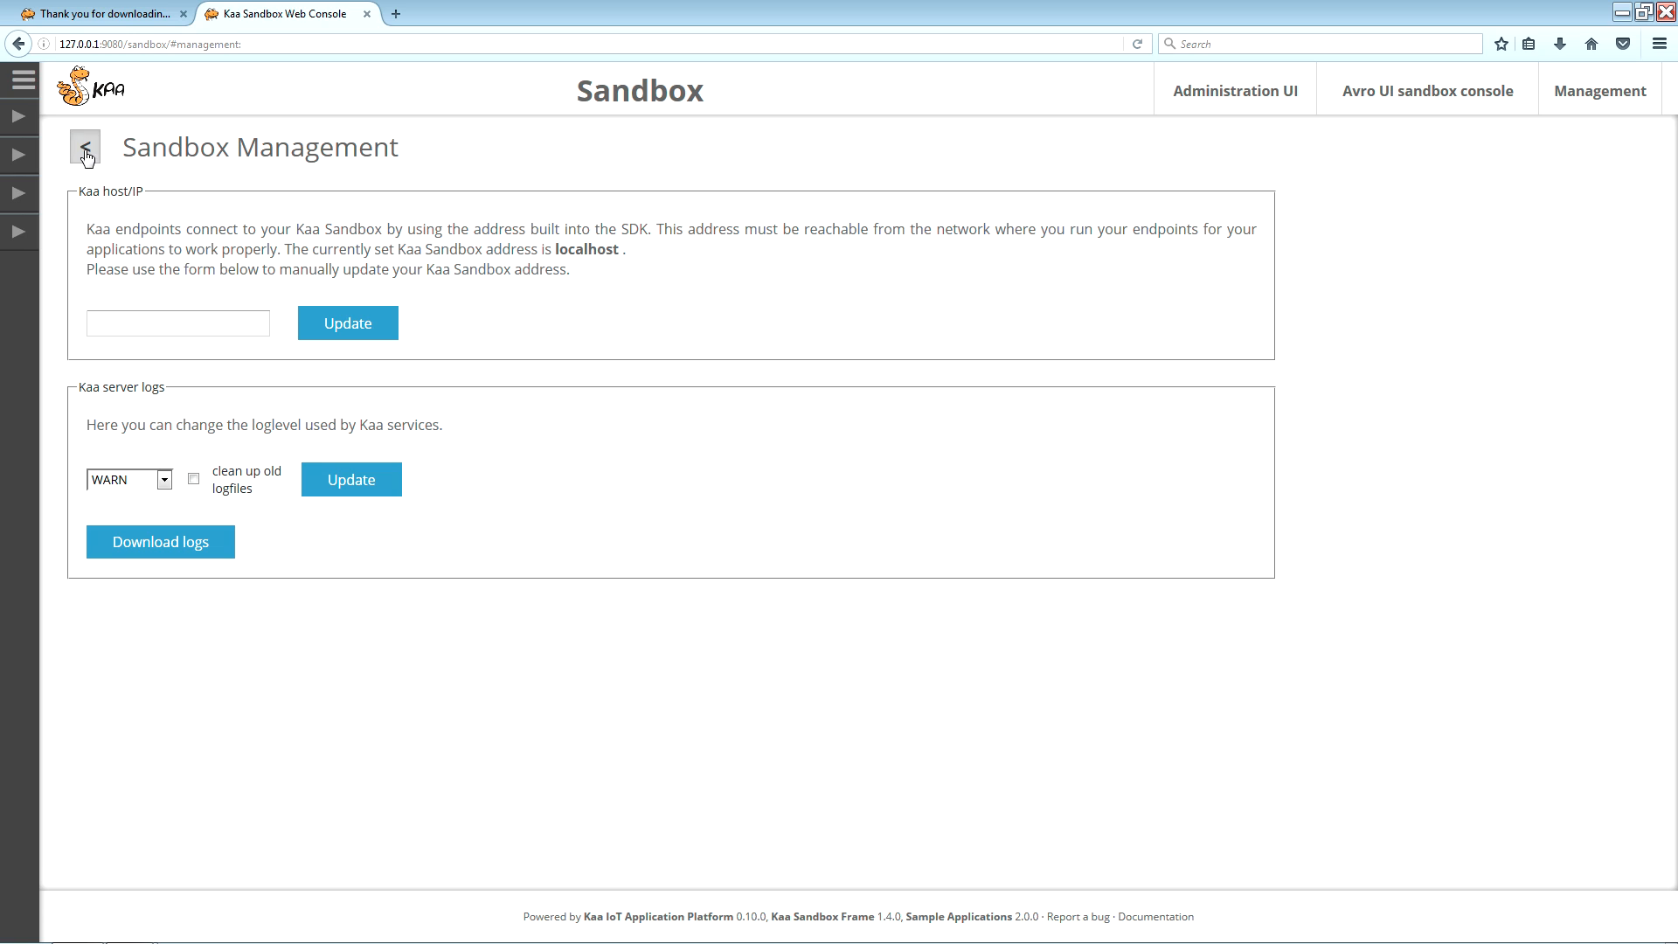
# Back in the demo catalogue, expand Platforms and Complexity filters and show only Basic demos
pyautogui.click(84, 147)
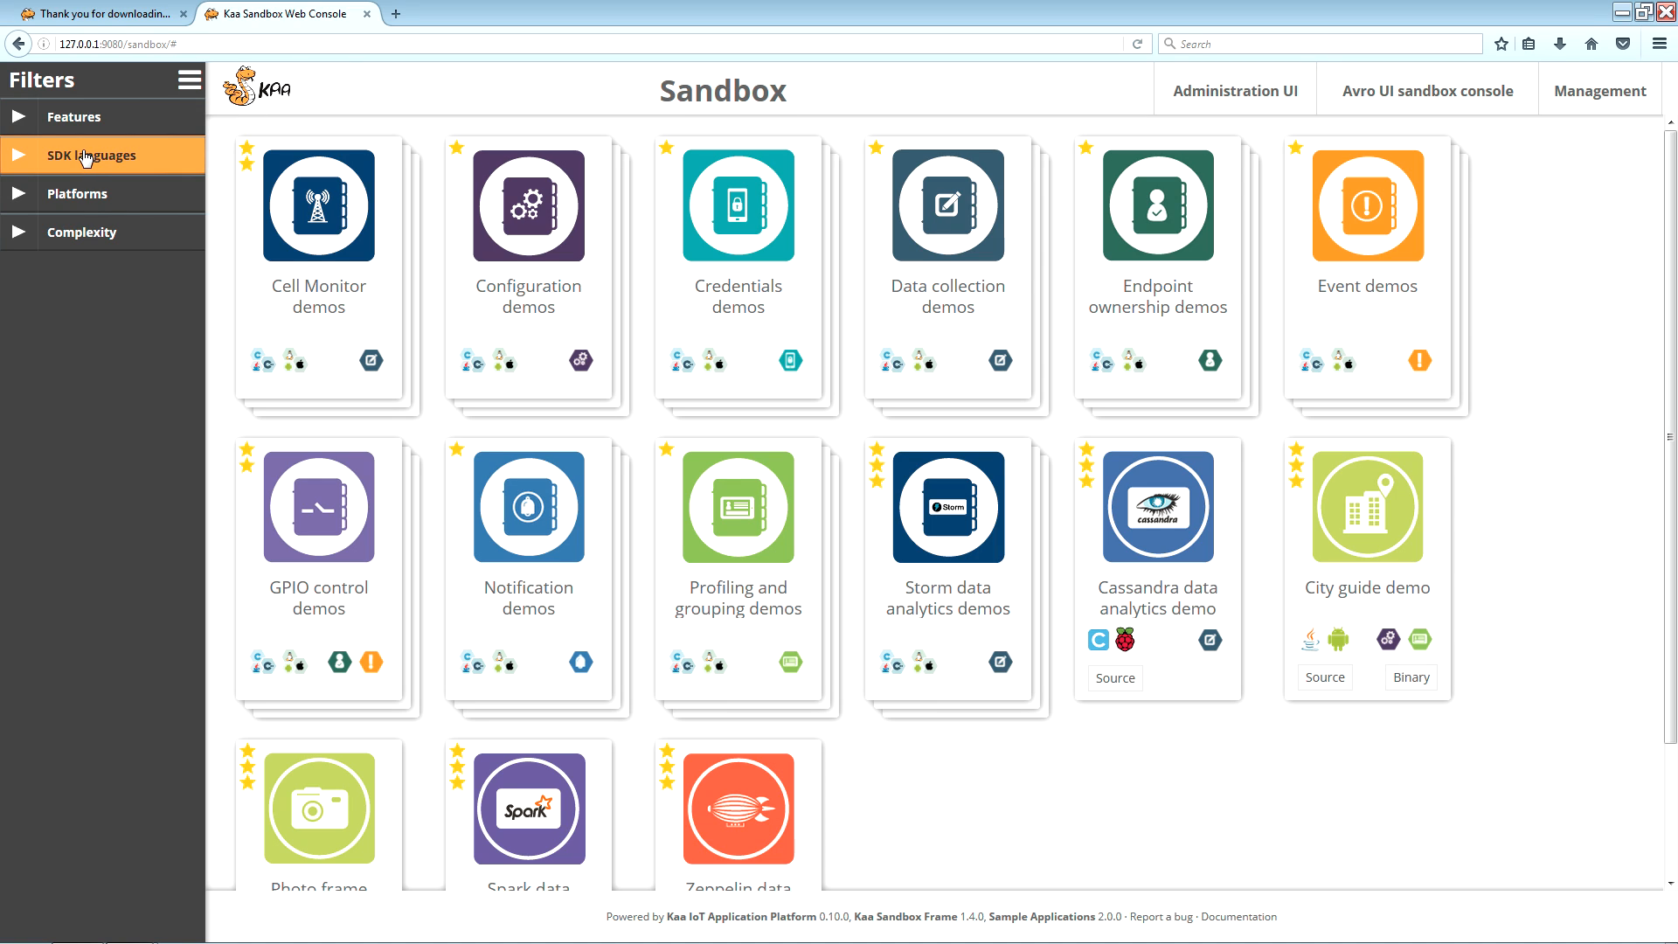
pyautogui.click(74, 117)
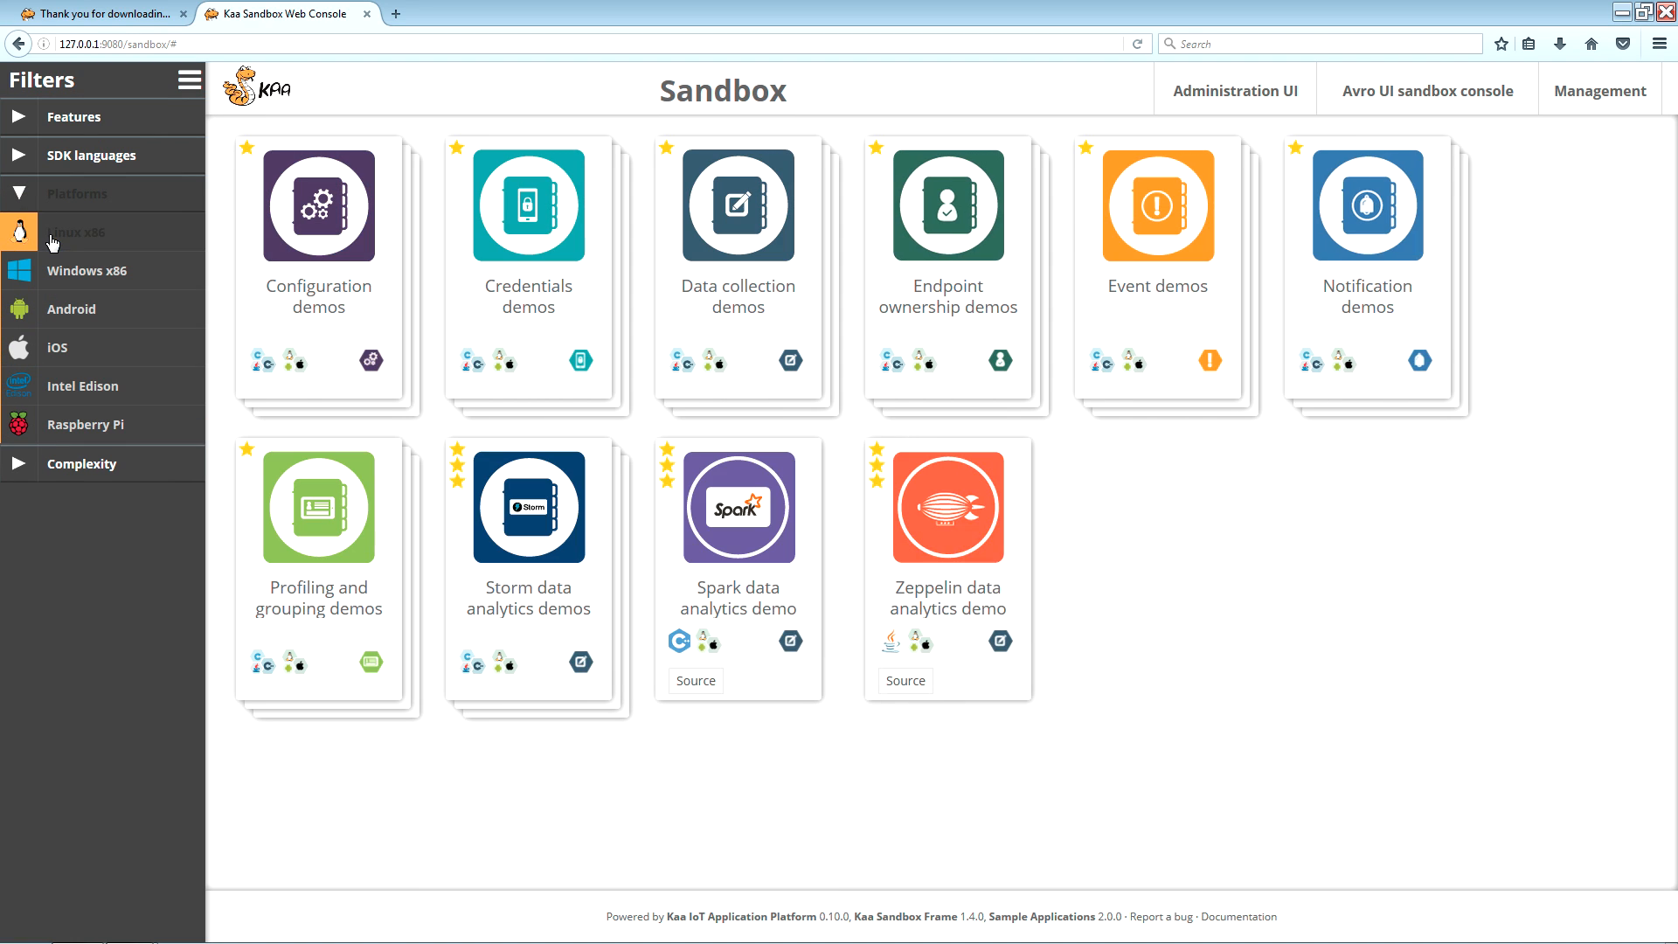
pyautogui.click(17, 194)
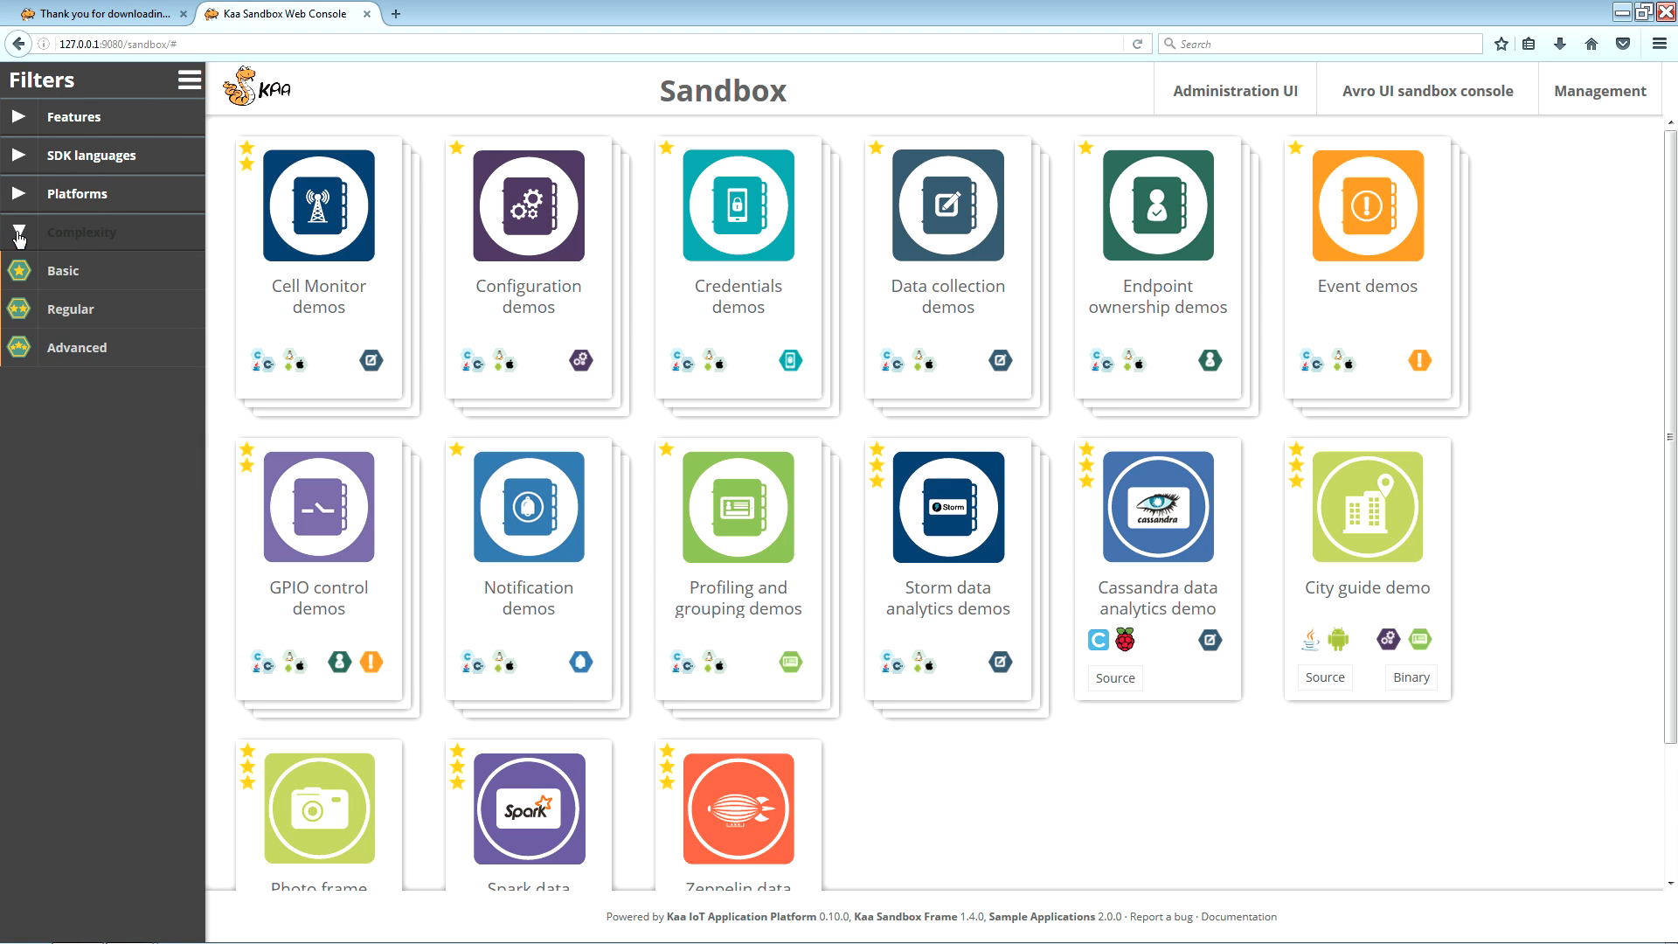
pyautogui.click(63, 269)
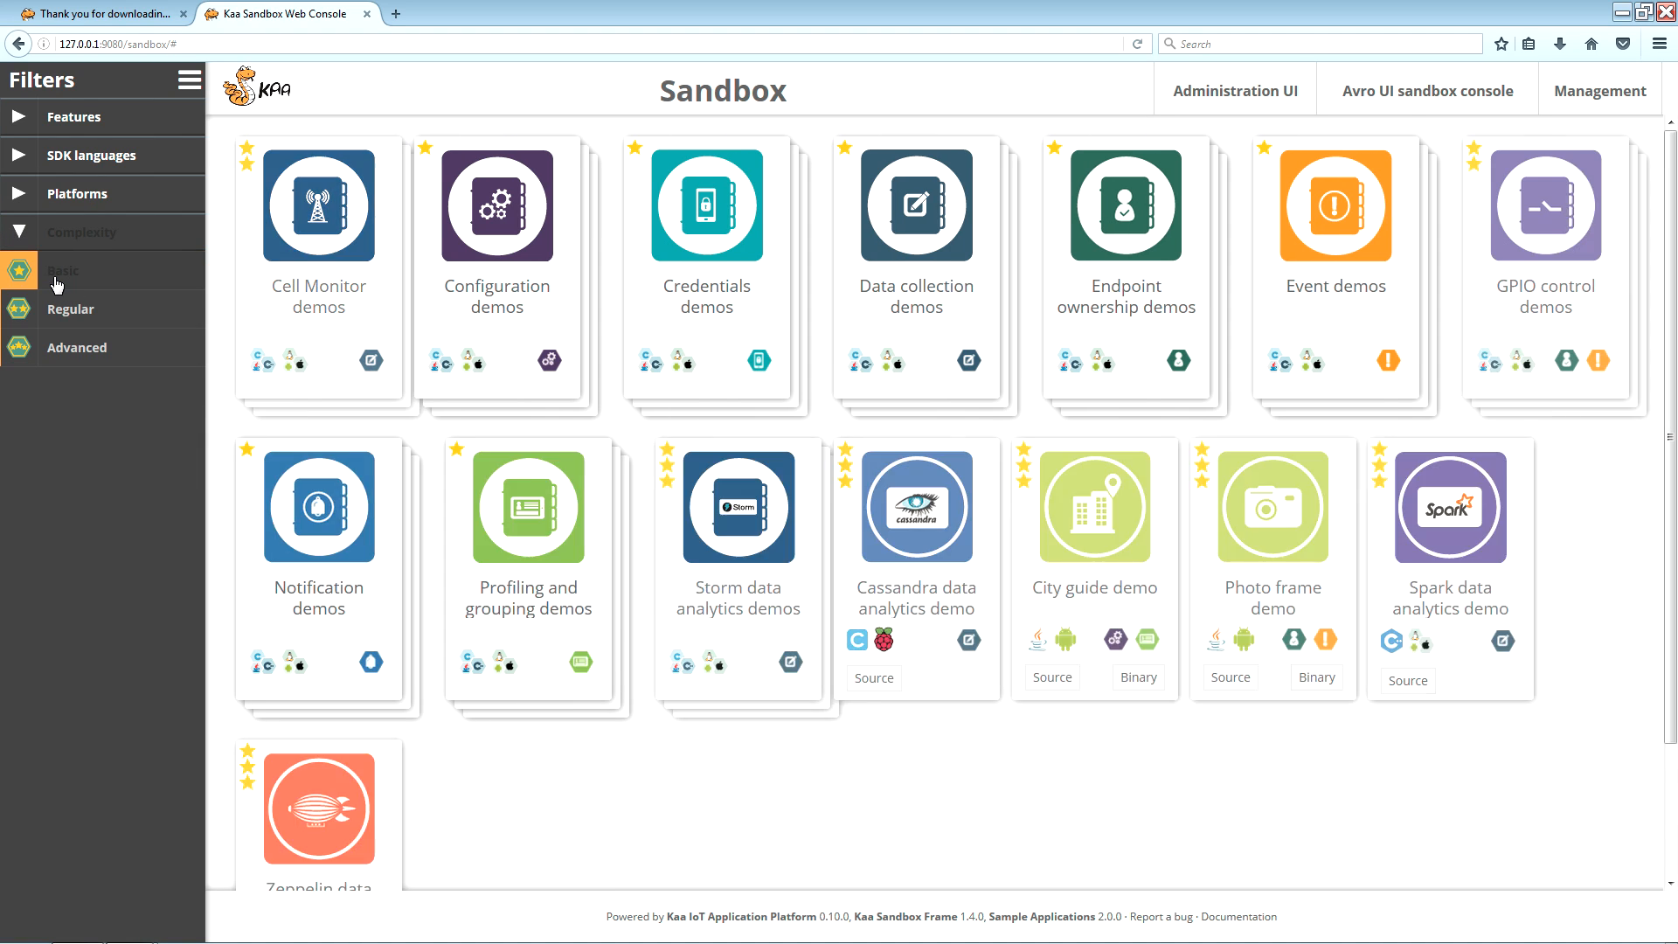
pyautogui.click(63, 269)
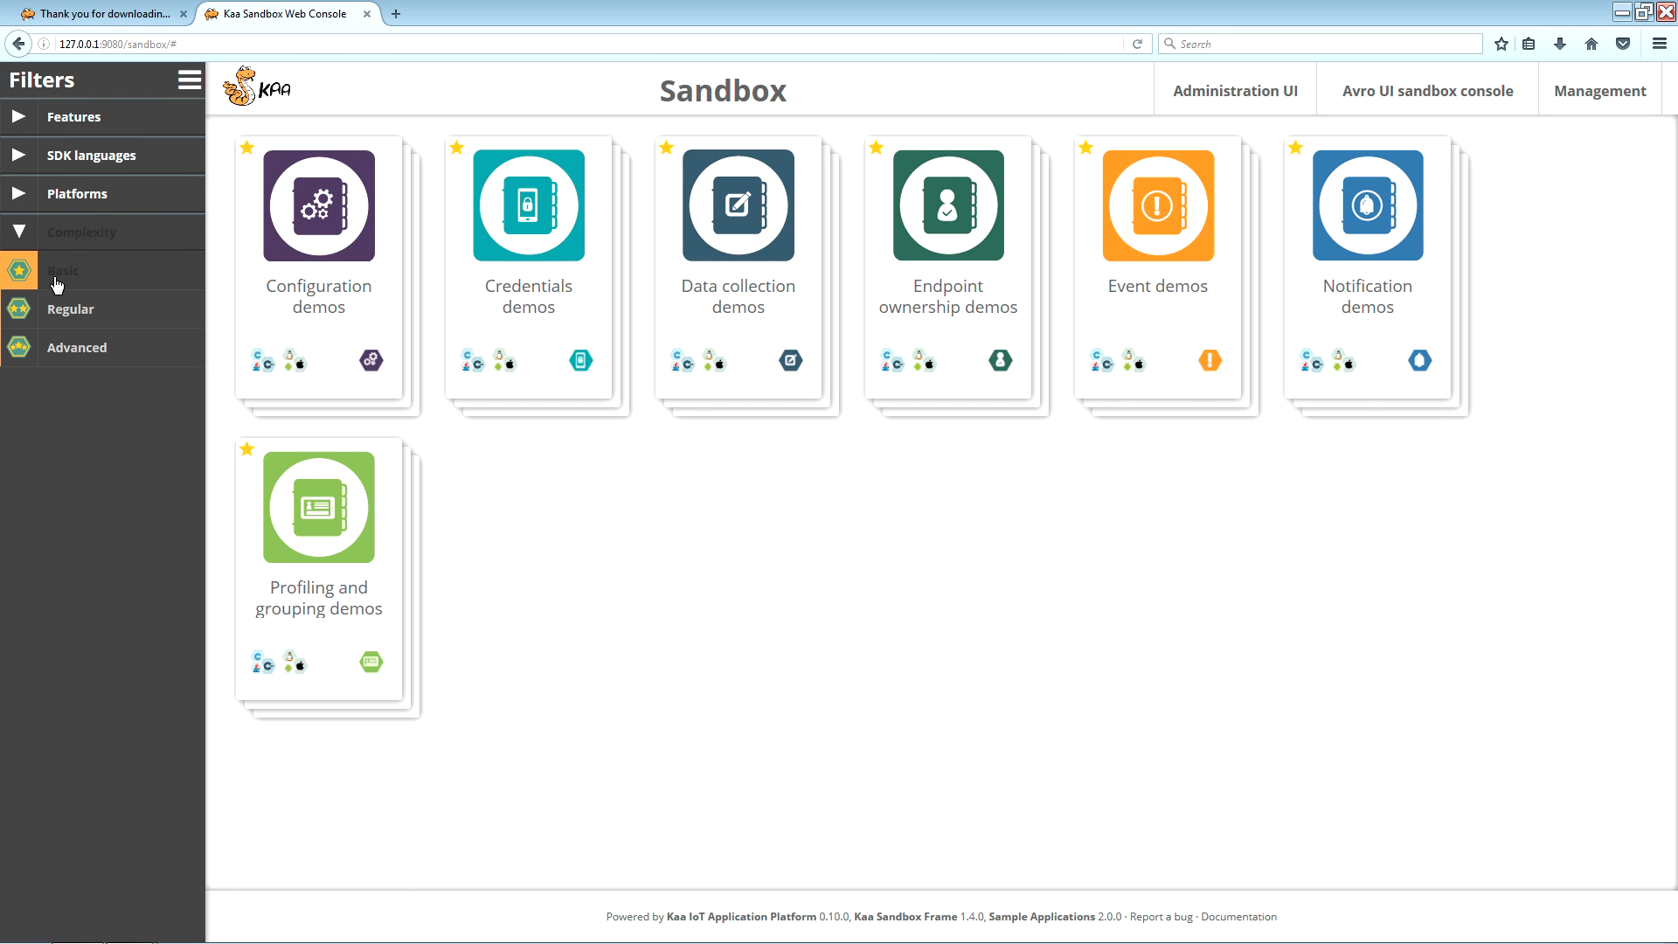
# Filter the demo catalogue to Regular complexity, then to Advanced only
pyautogui.click(70, 308)
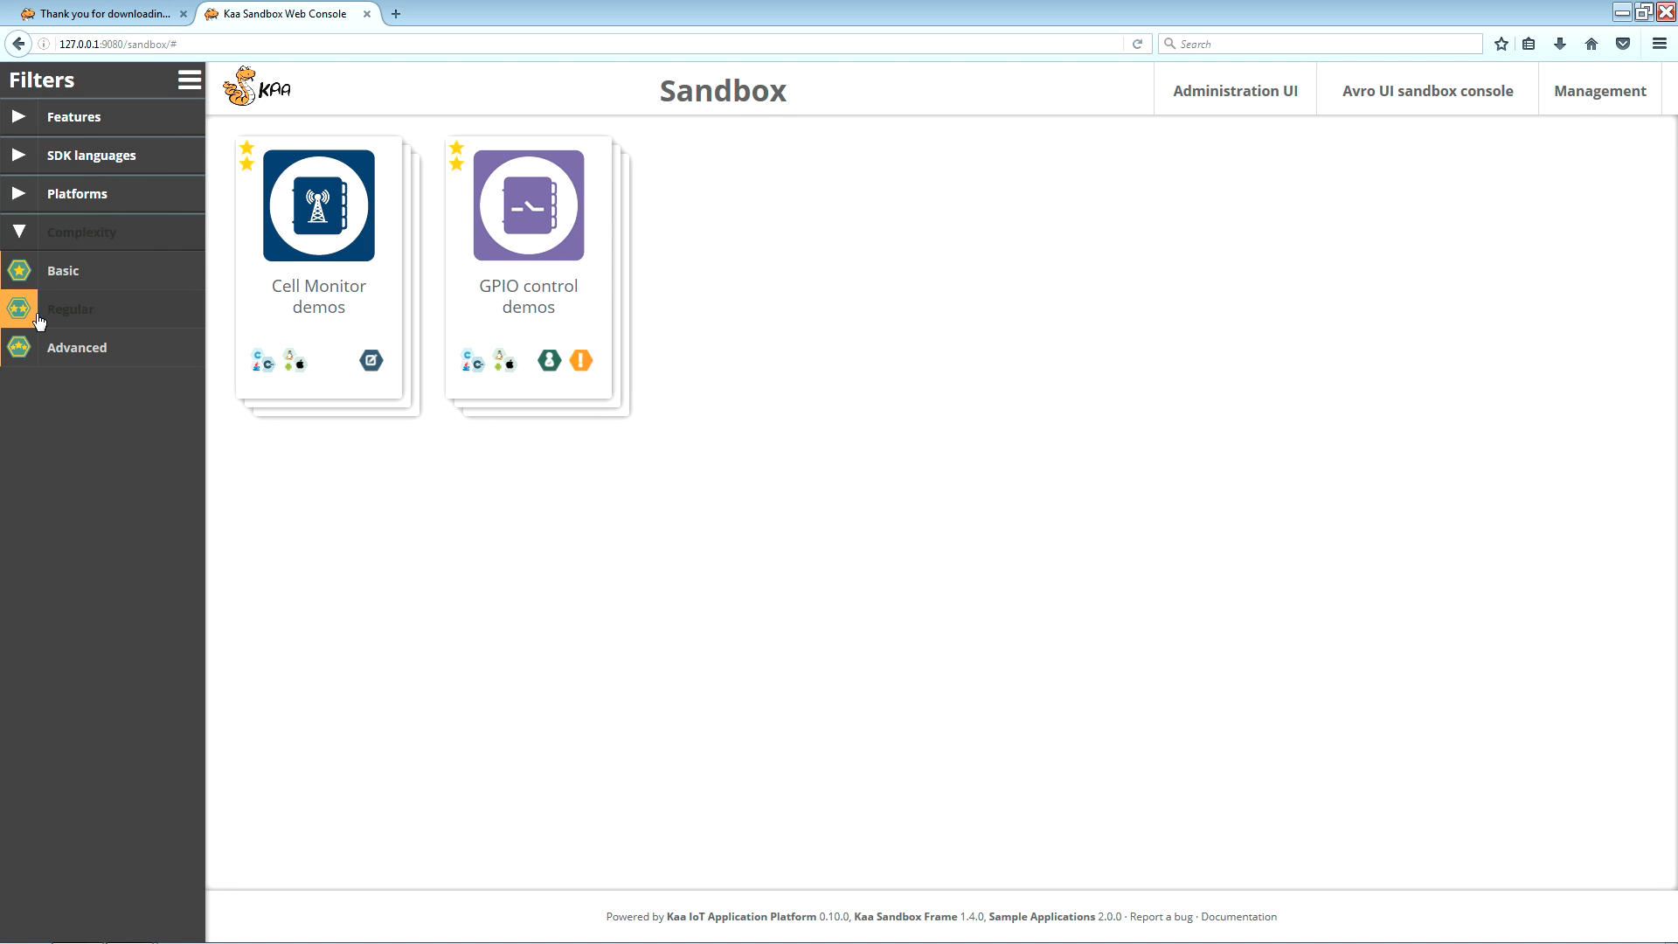
pyautogui.click(77, 346)
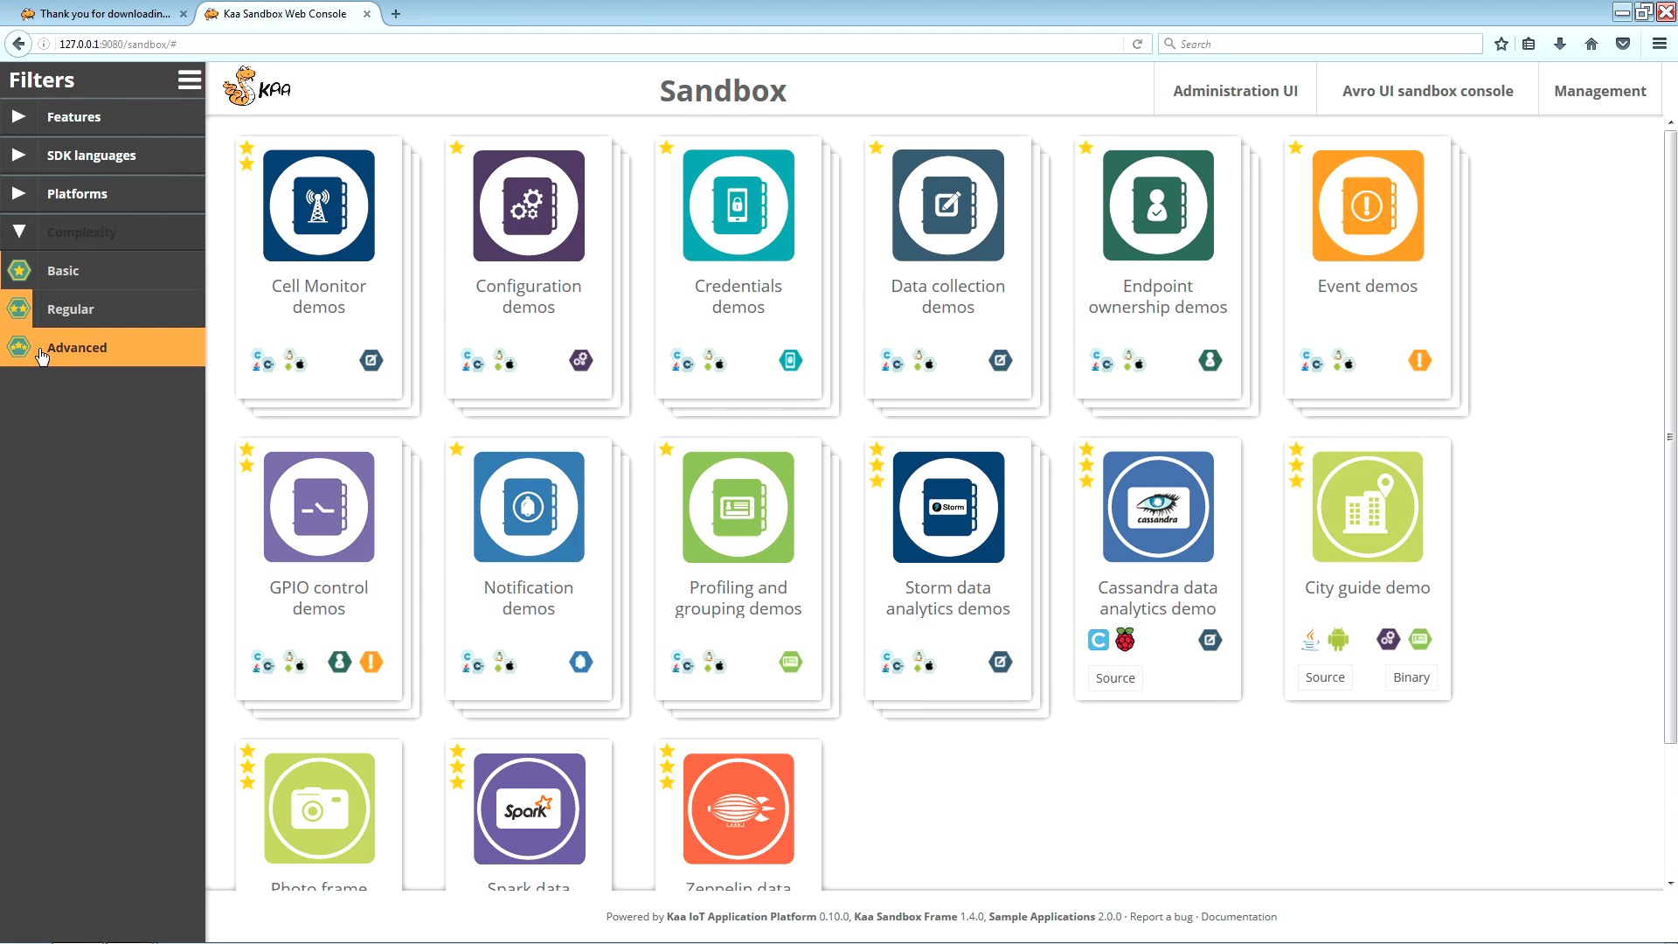
pyautogui.click(75, 347)
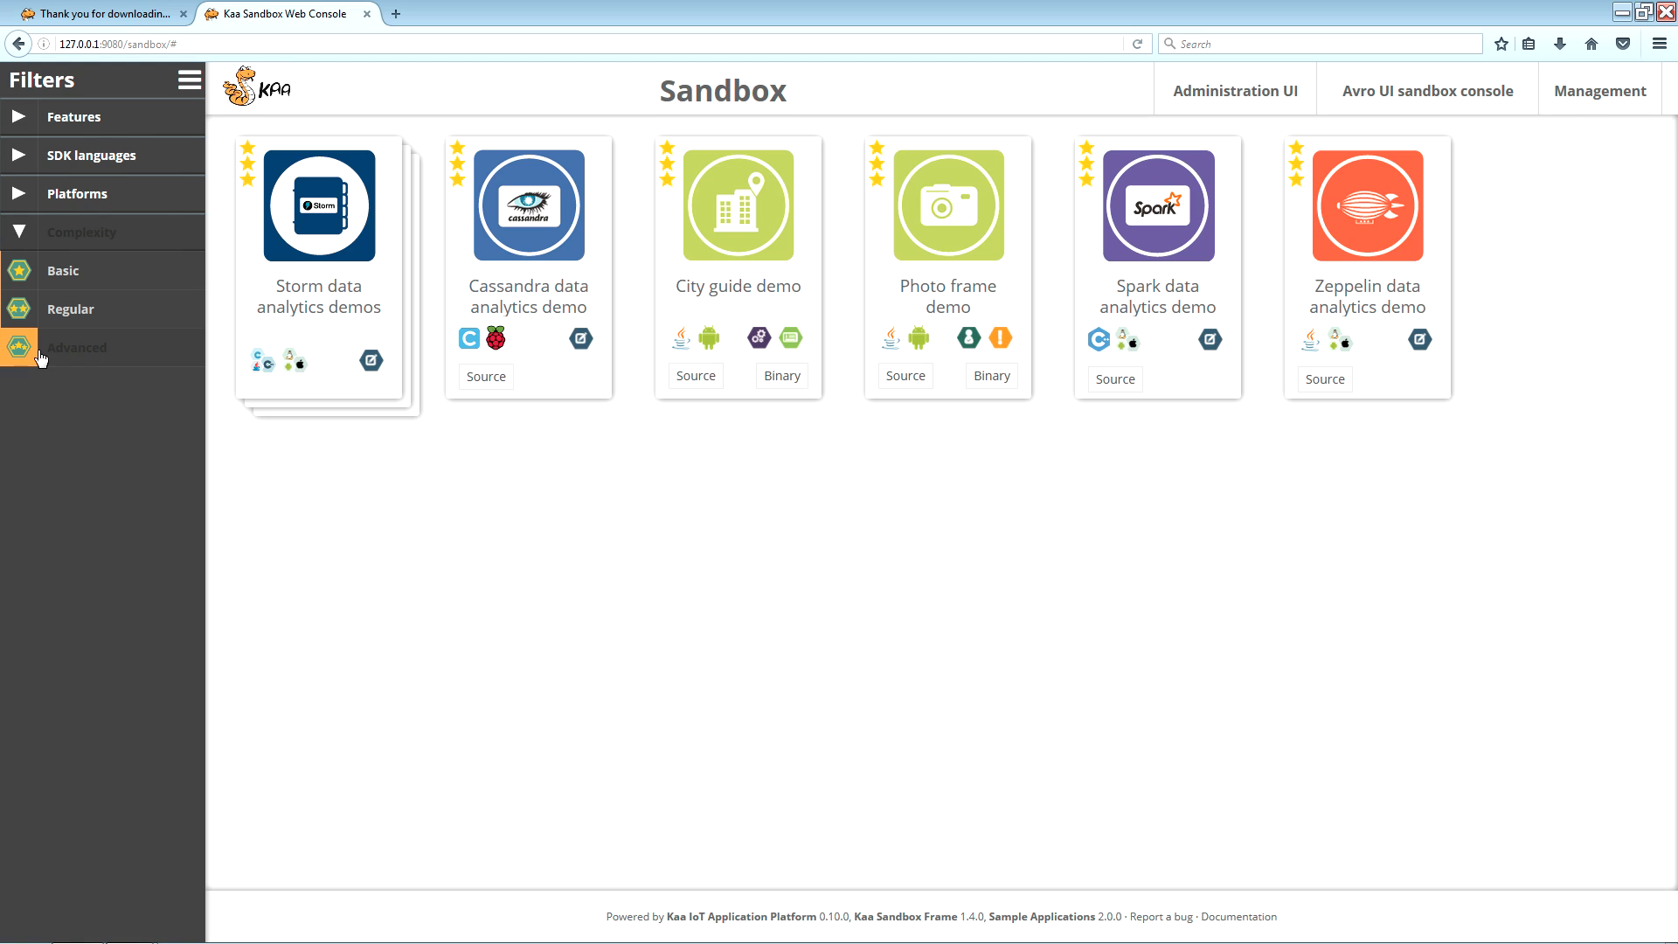
pyautogui.moveTo(208, 325)
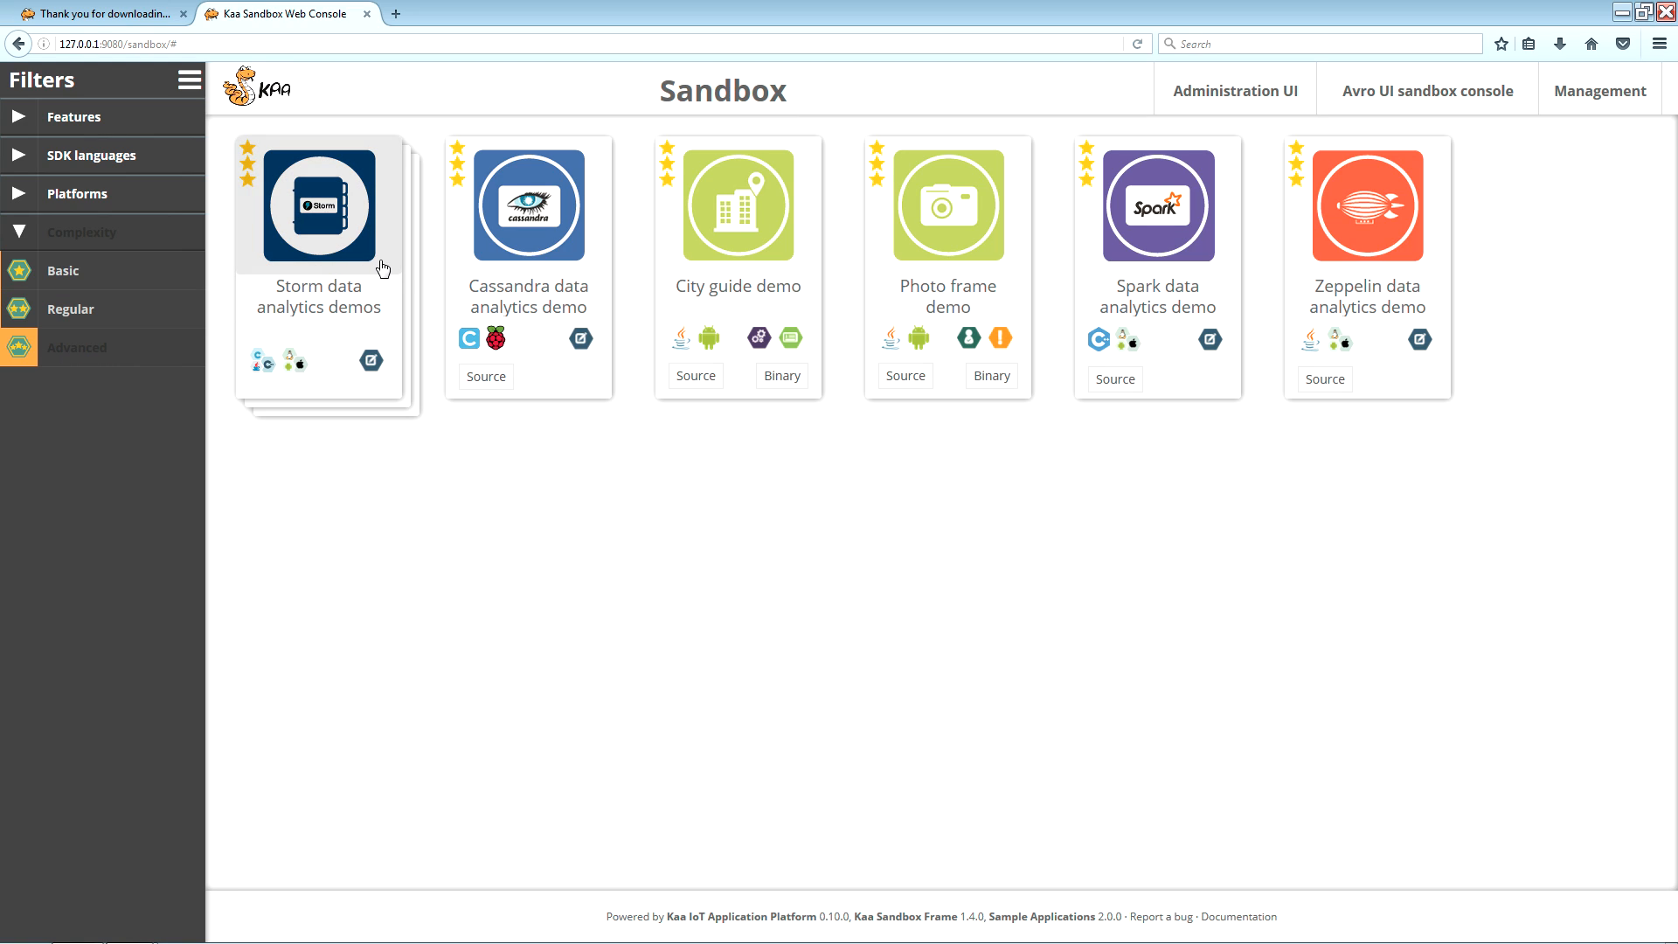
pyautogui.moveTo(692, 255)
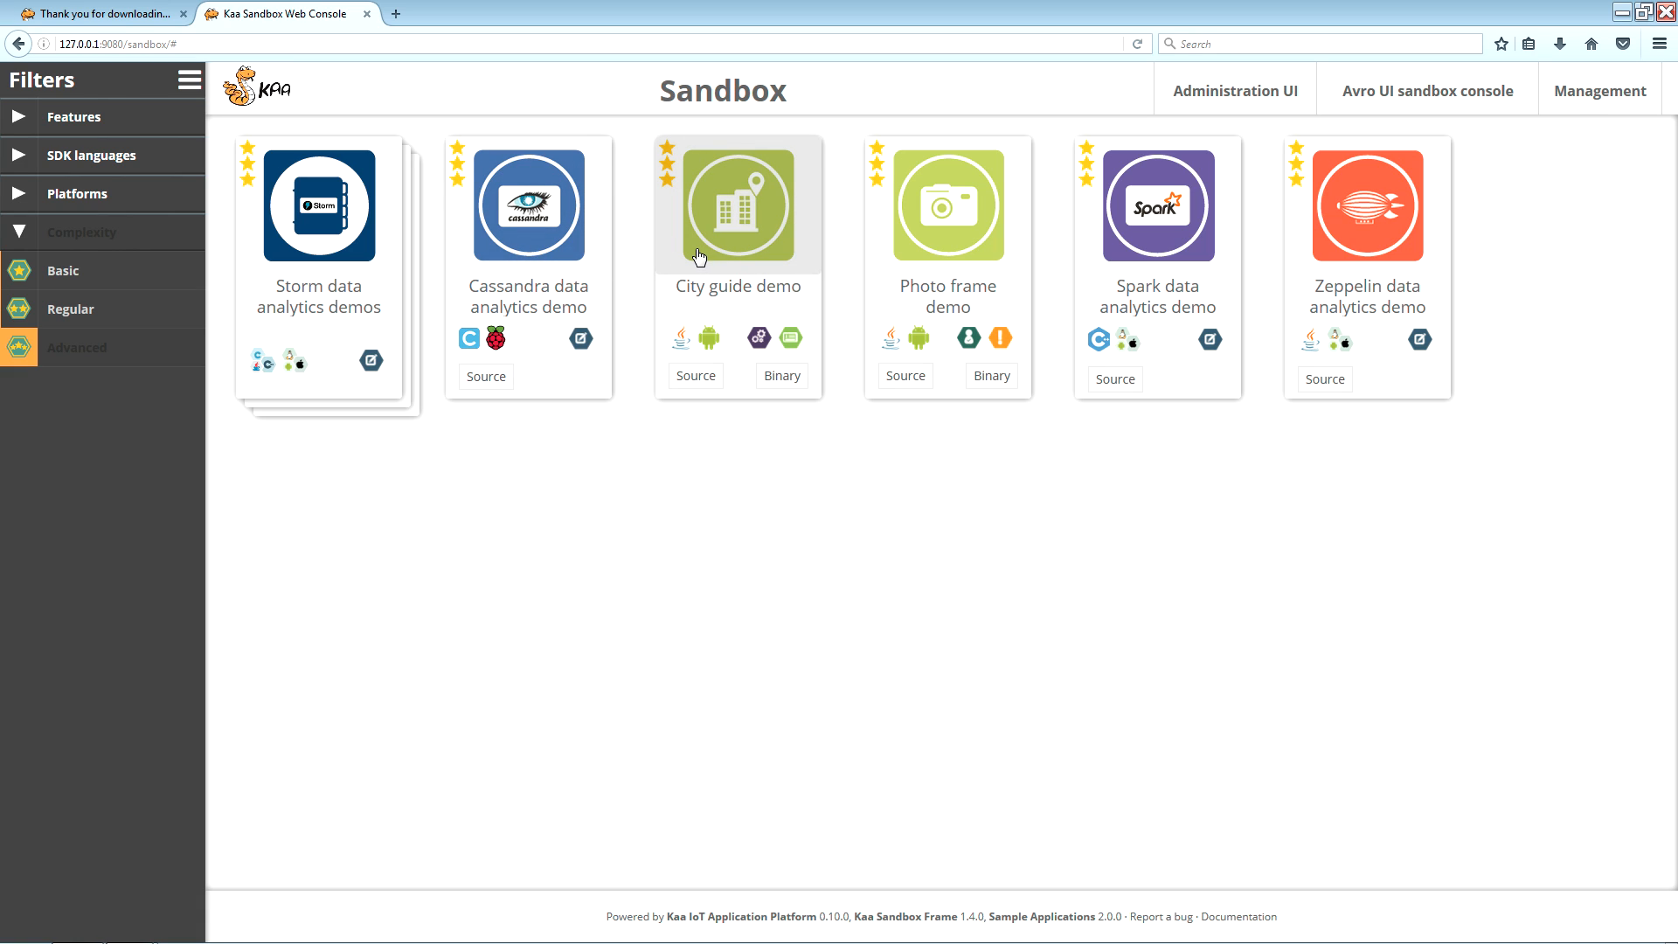
pyautogui.click(82, 231)
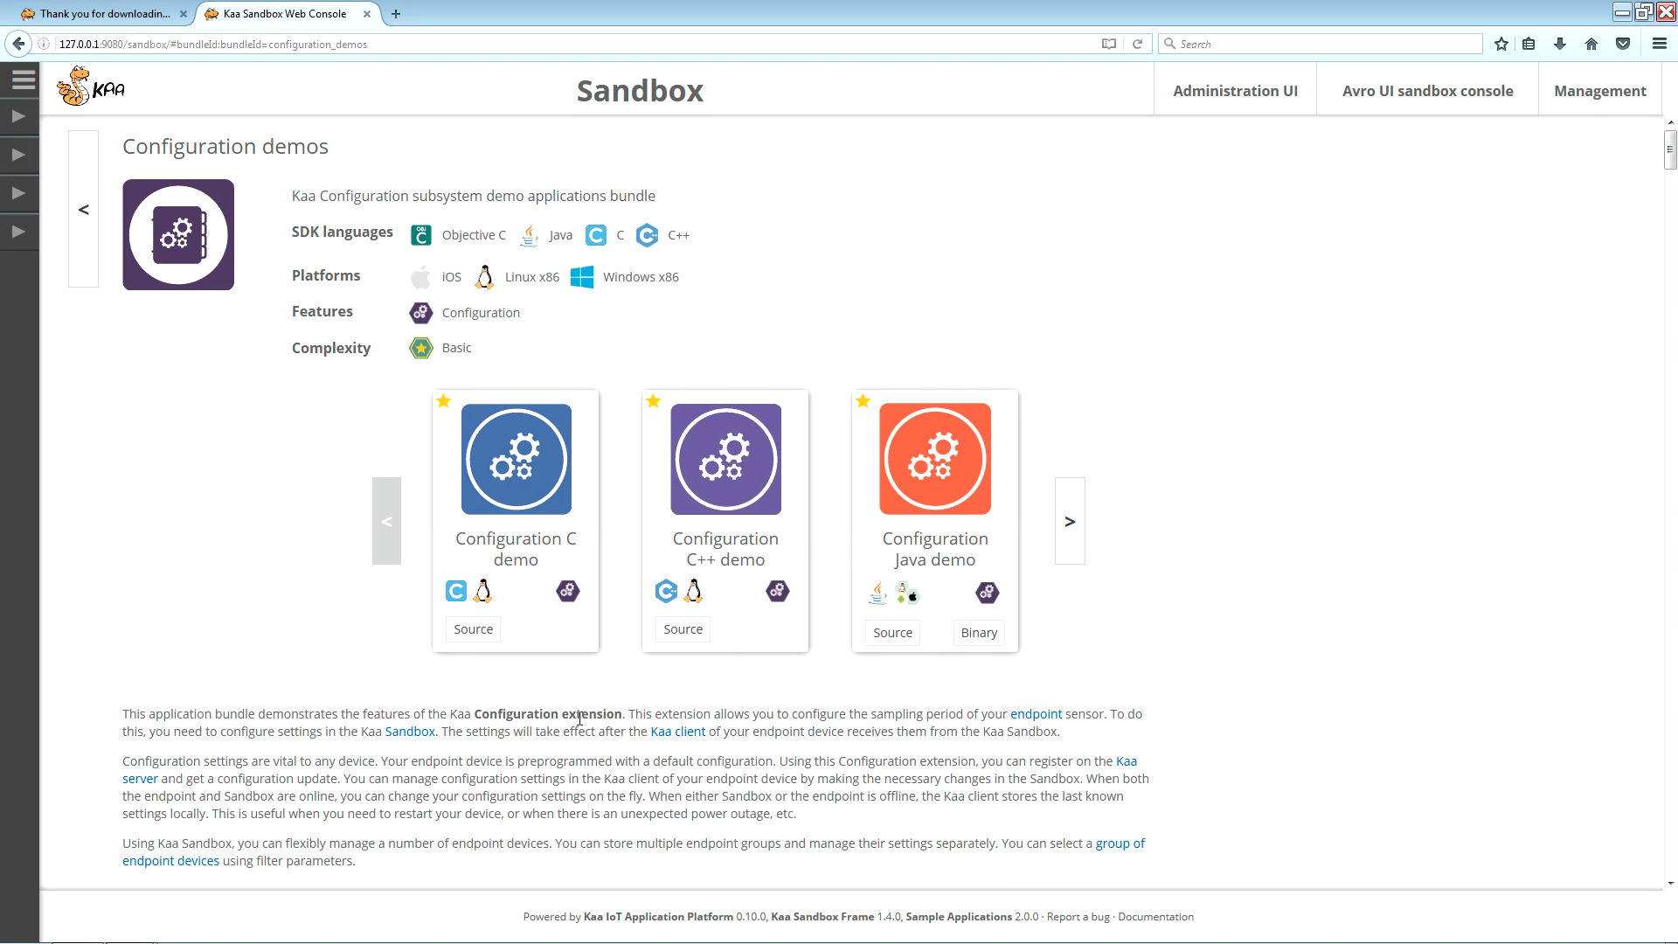
pyautogui.moveTo(1003, 510)
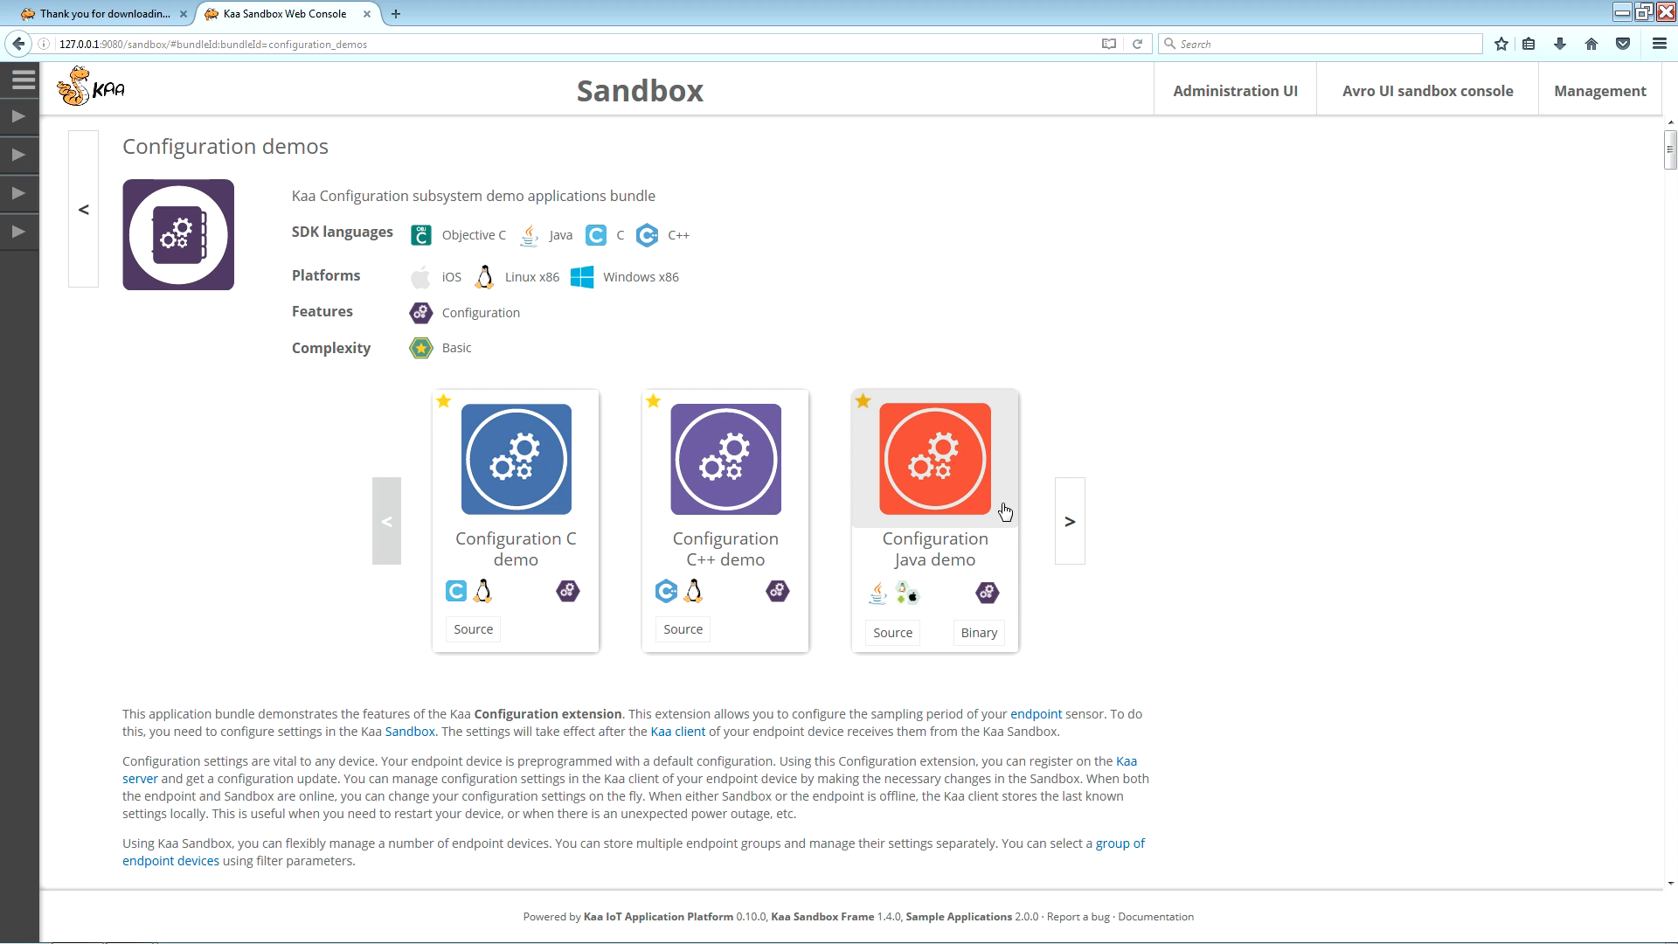
# Scroll the Configuration demos page down to the Change sampling period section
pyautogui.scroll(-3)
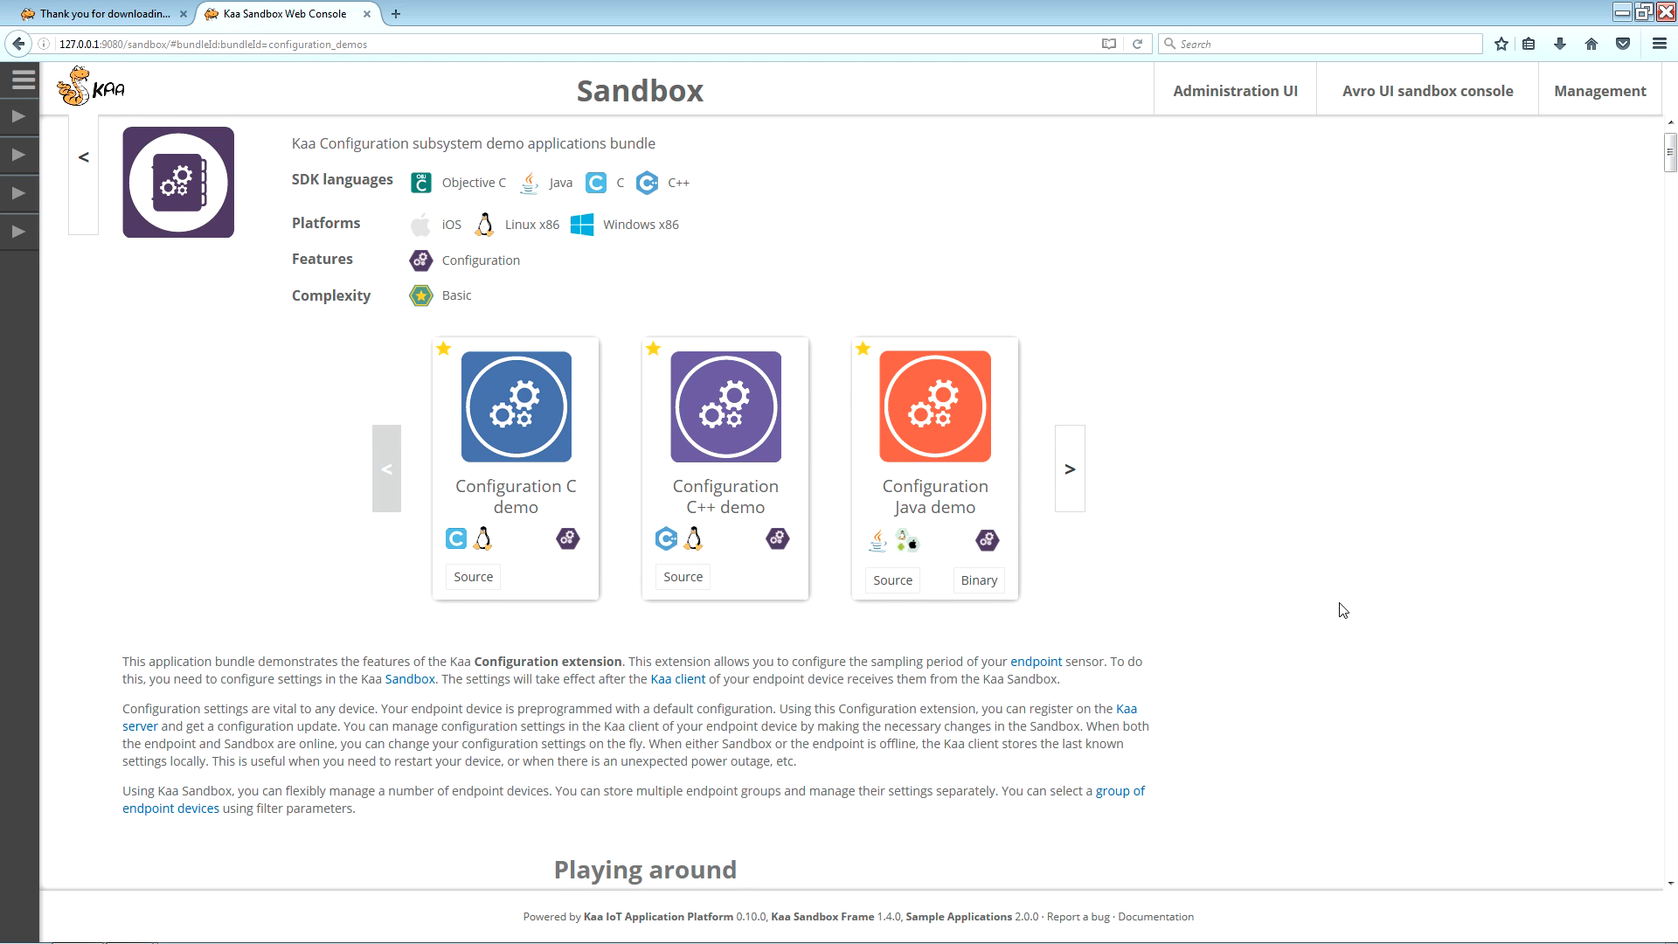
pyautogui.scroll(-3)
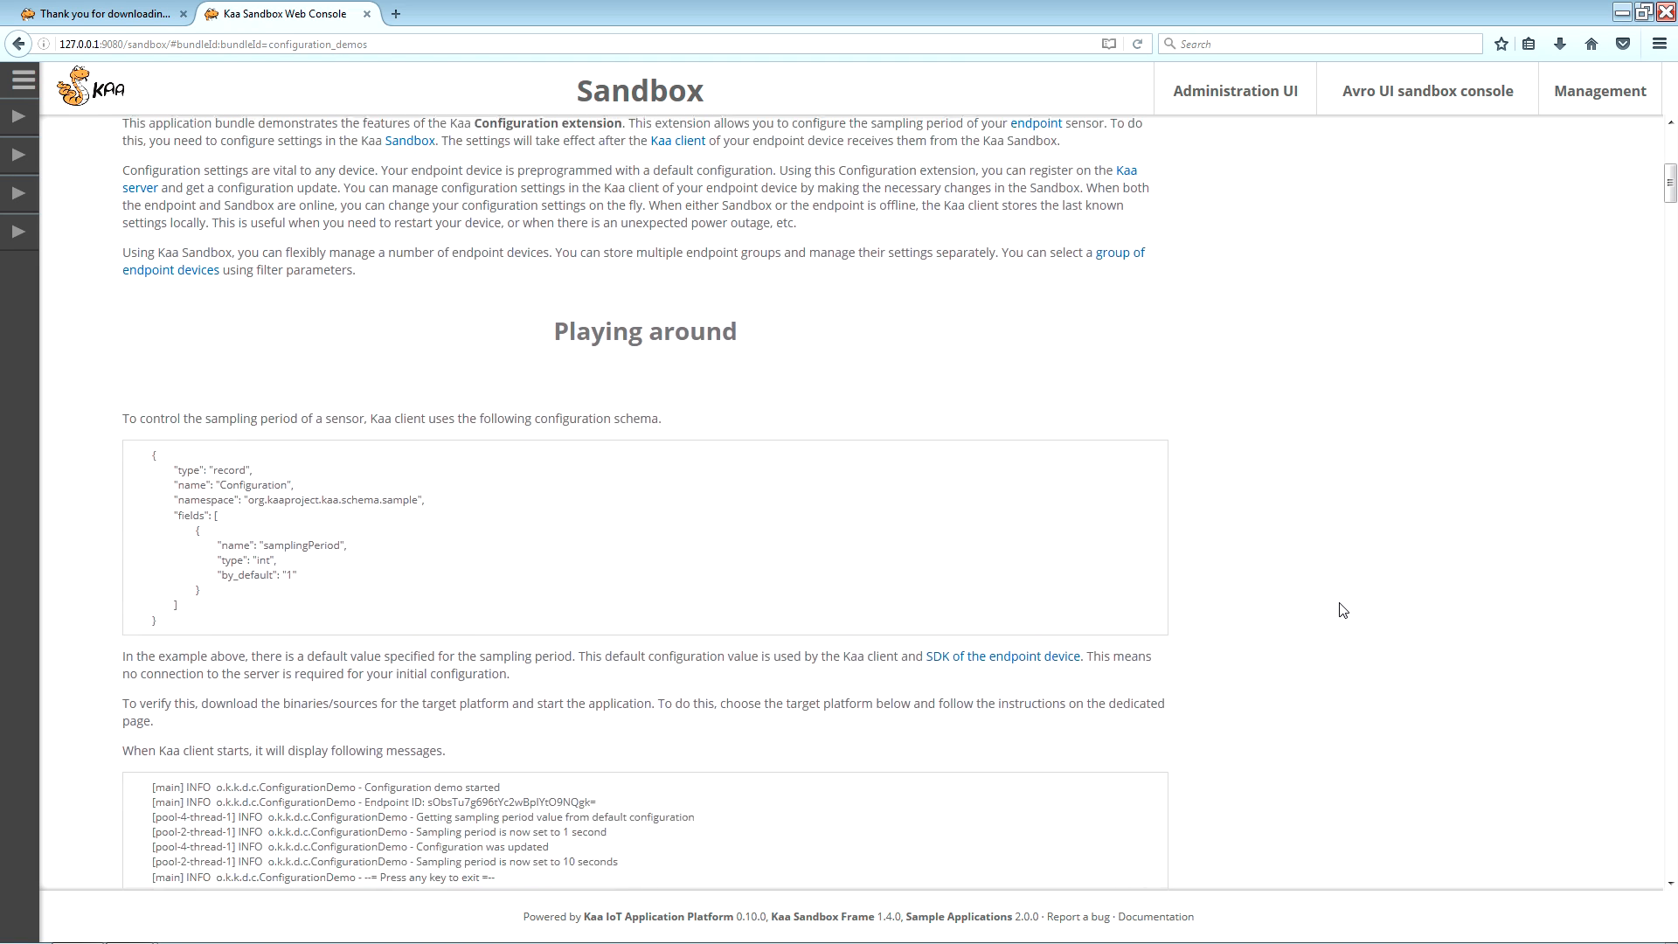
pyautogui.scroll(-3)
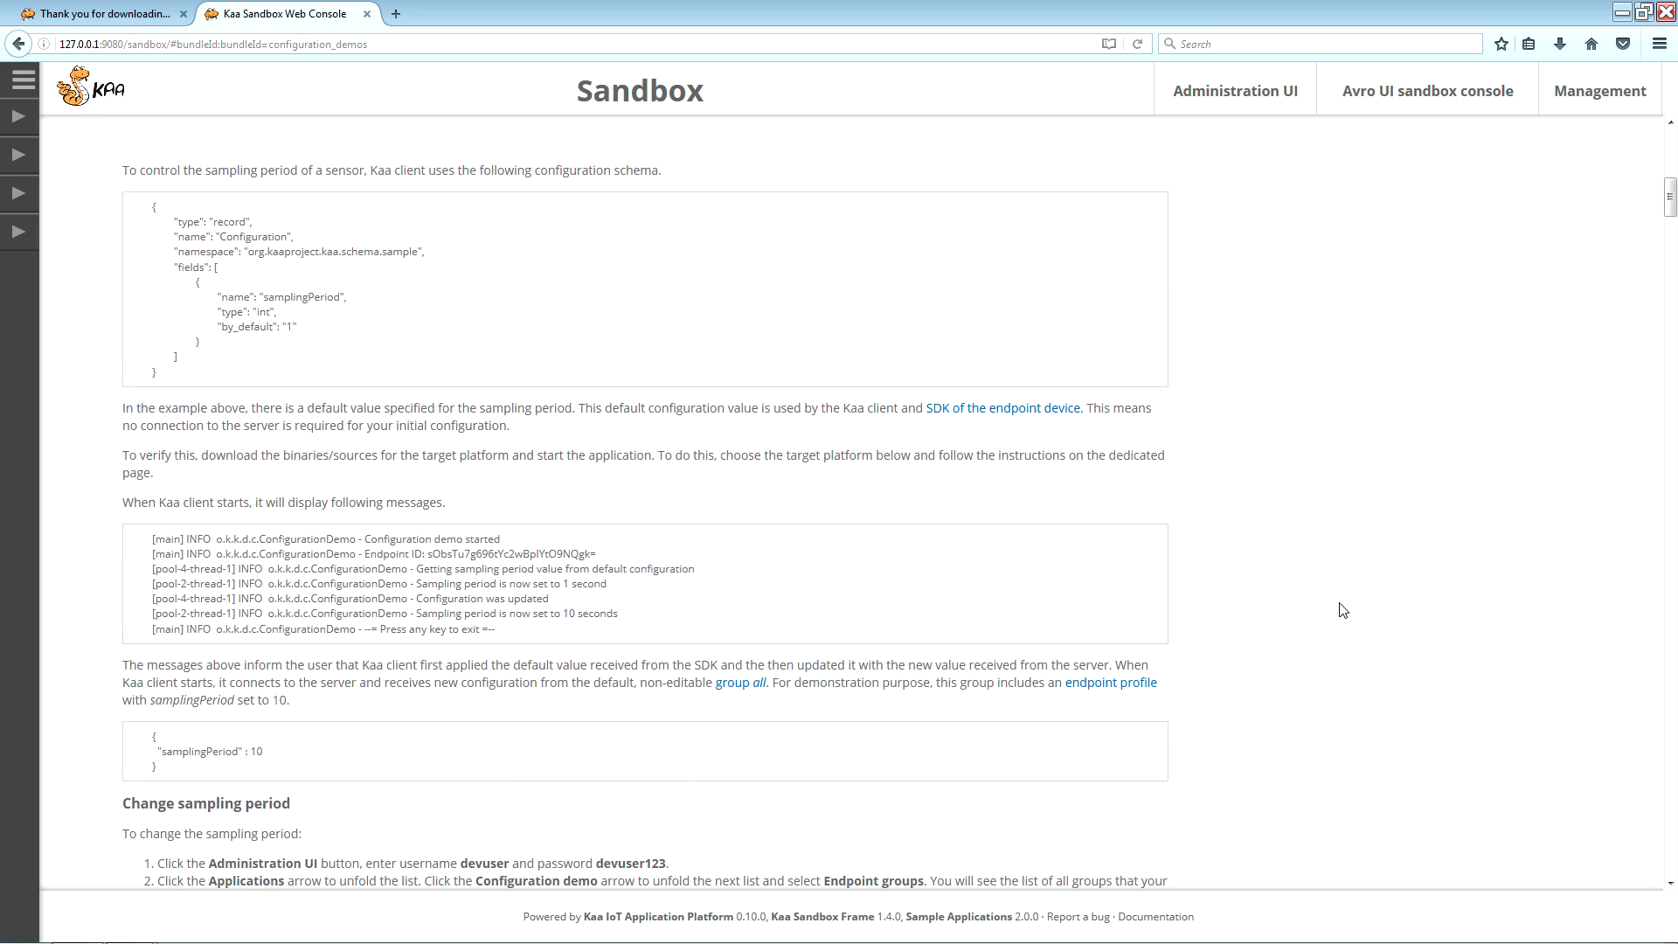